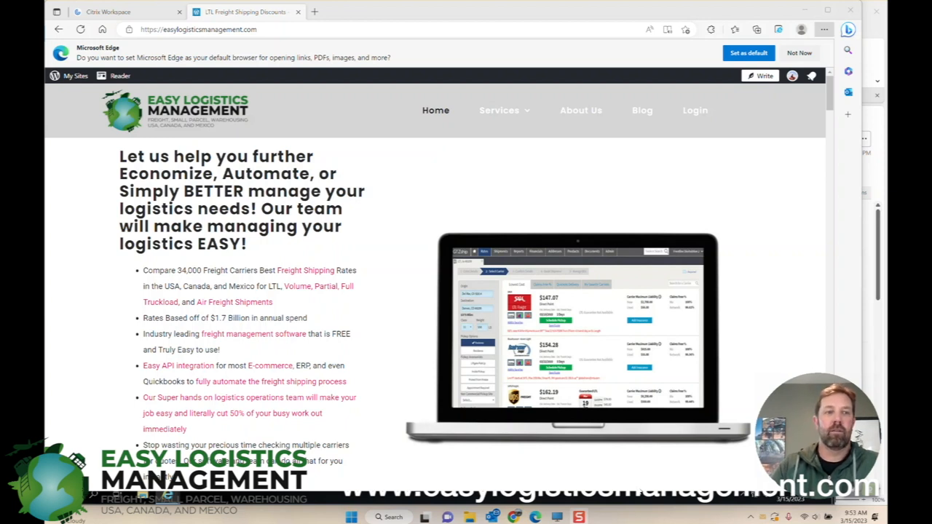
pyautogui.moveTo(613, 330)
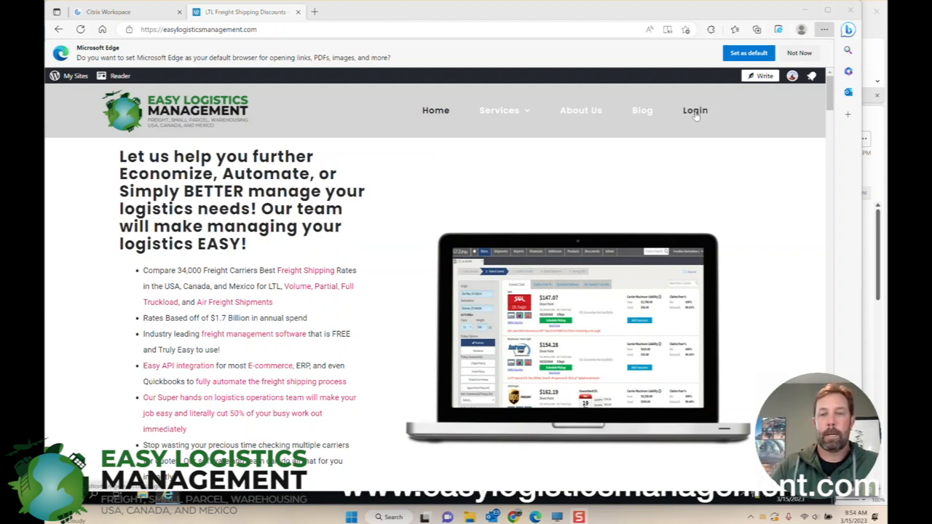
# Step: Sign in to the Globaltranz freight portal with the LTL login and password
pyautogui.click(694, 109)
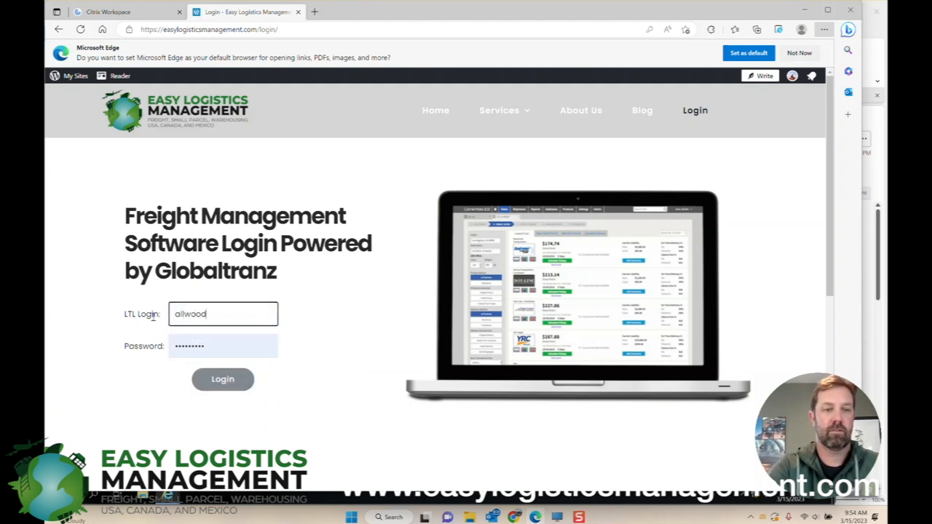
pyautogui.click(222, 379)
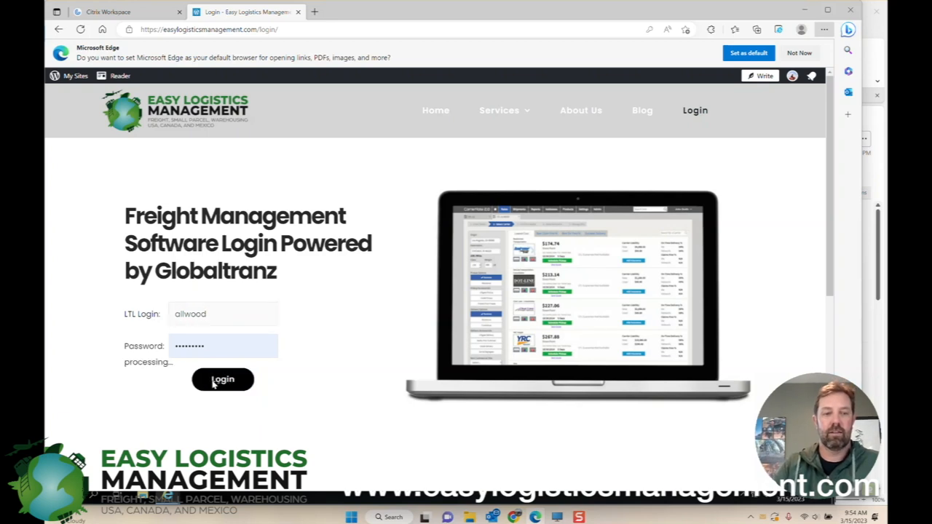
pyautogui.click(222, 380)
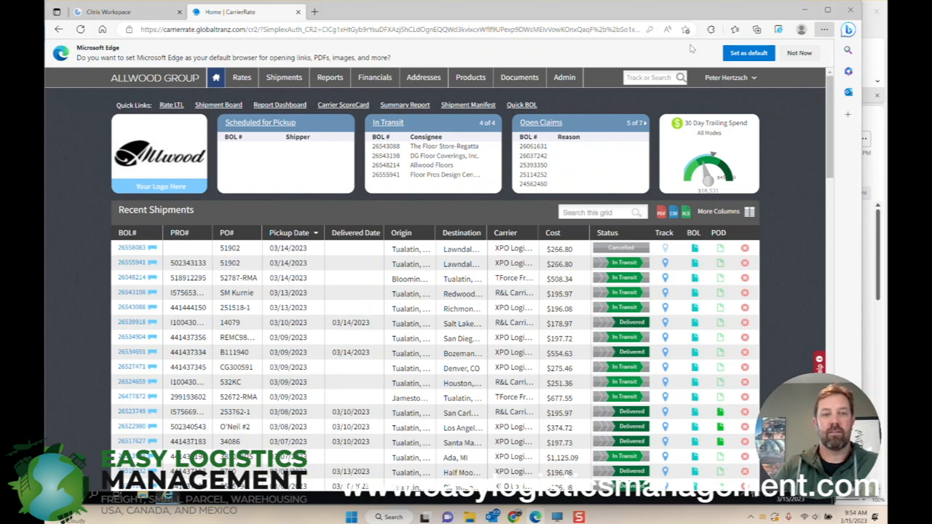
pyautogui.moveTo(691, 48)
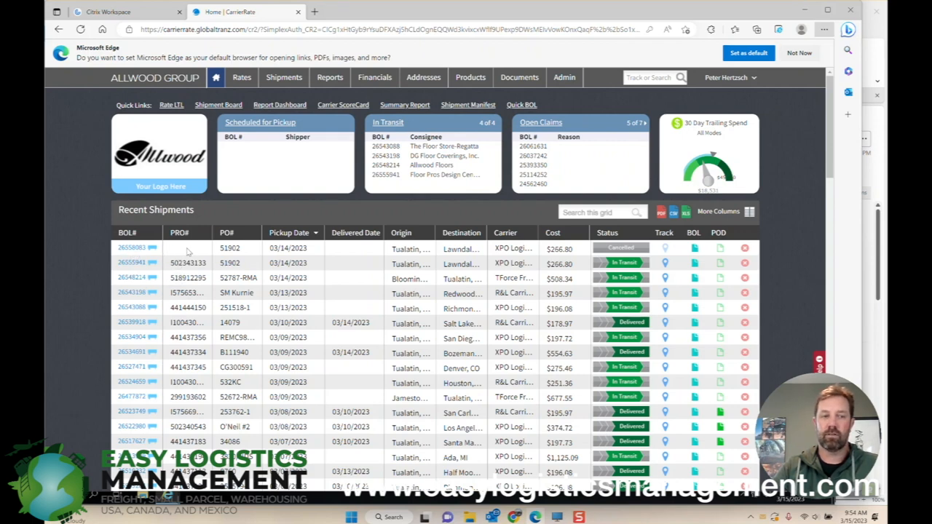
pyautogui.moveTo(230, 249)
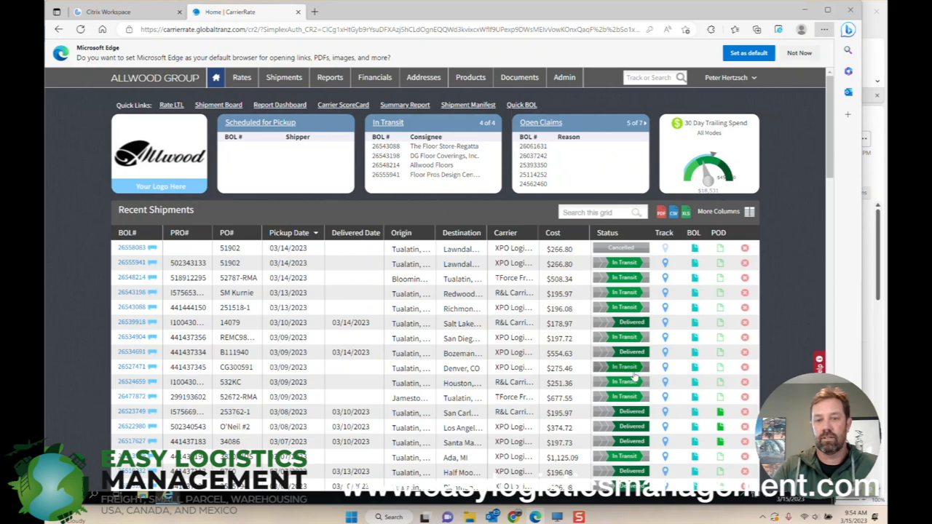
pyautogui.scroll(-3)
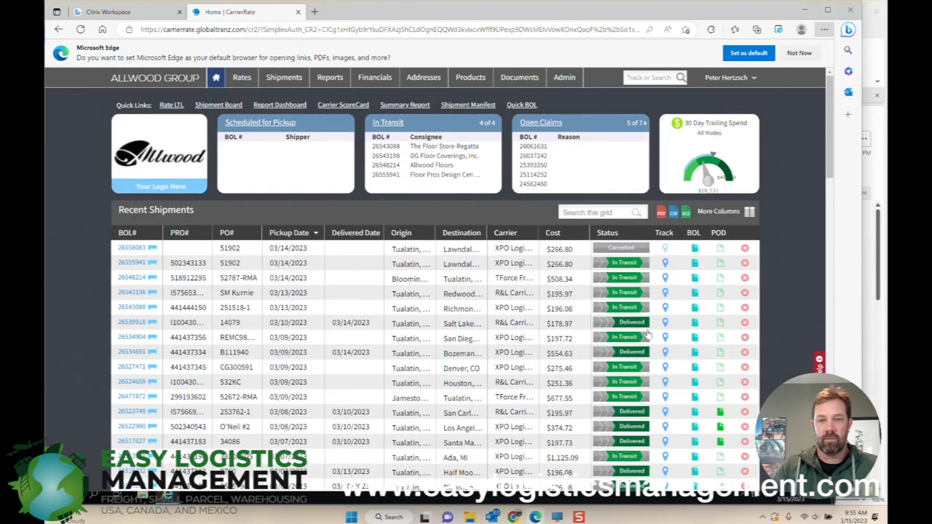
pyautogui.moveTo(667, 313)
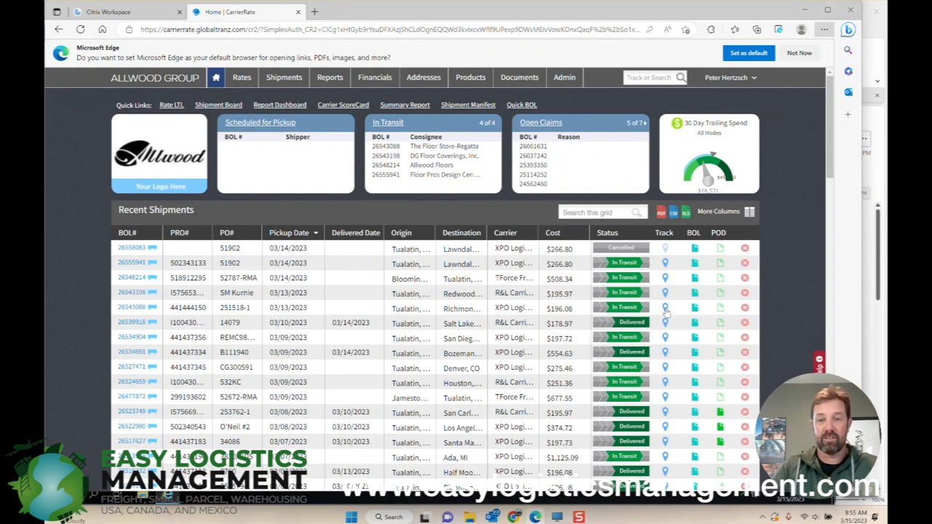
# Step: Open tracking for BOL 26543088 bound for The Floor Store-Regatta
pyautogui.click(664, 307)
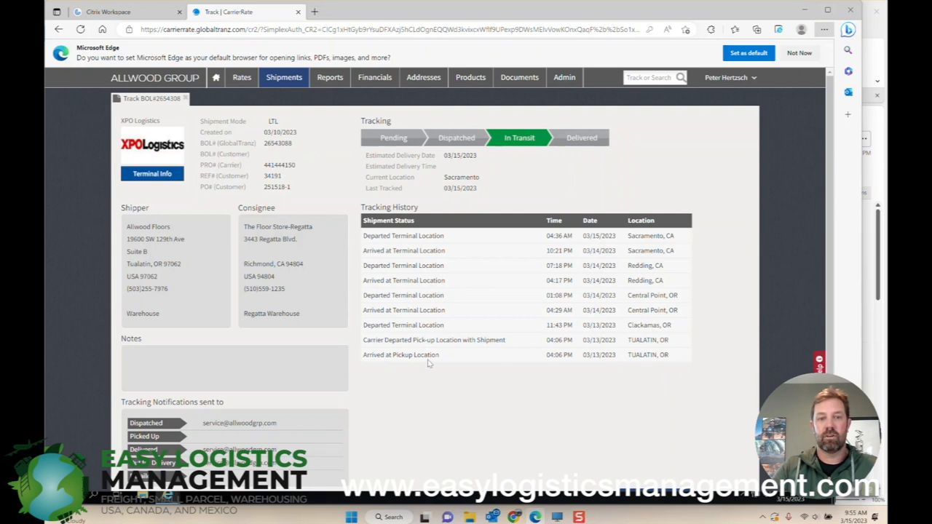
pyautogui.moveTo(445, 387)
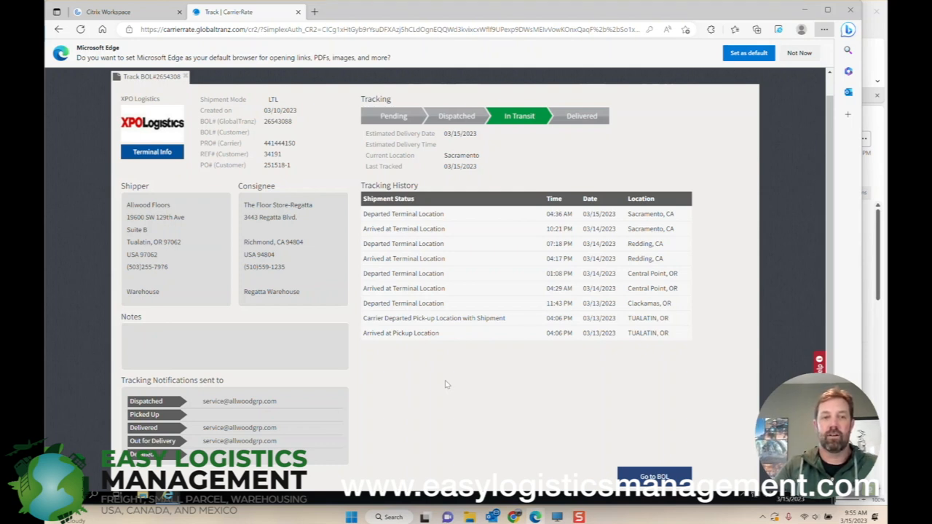
pyautogui.moveTo(444, 386)
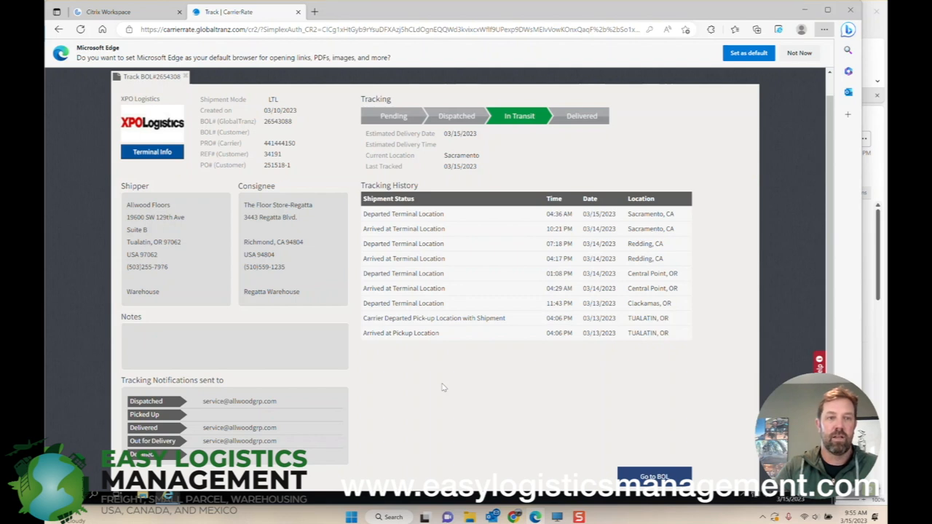
pyautogui.moveTo(209, 377)
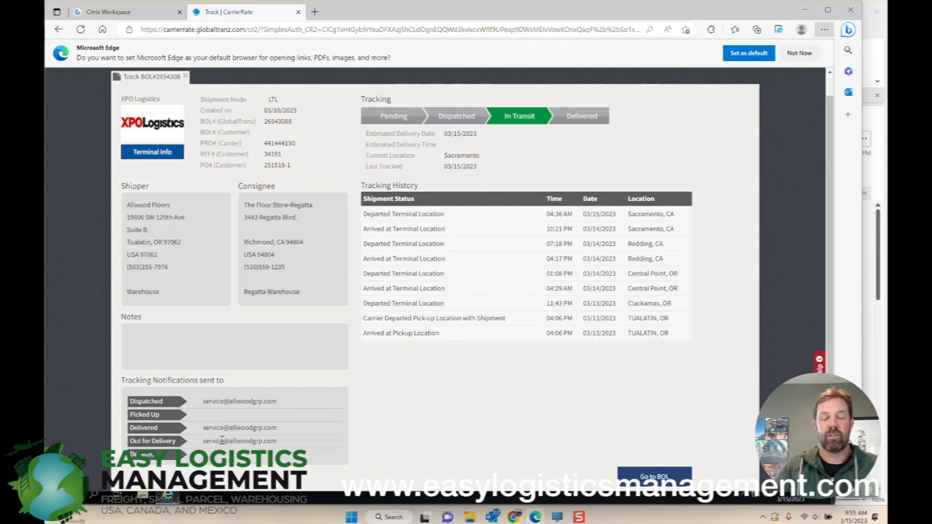
pyautogui.moveTo(311, 434)
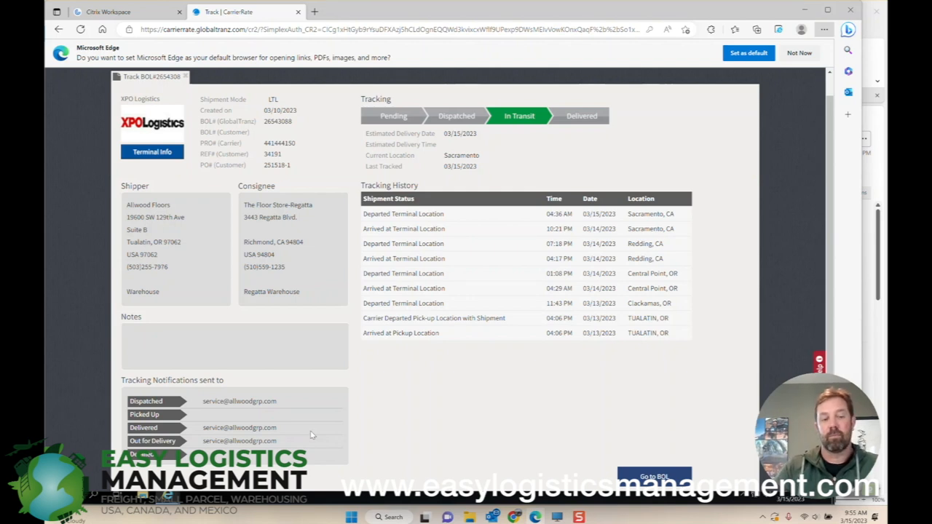
pyautogui.moveTo(643, 288)
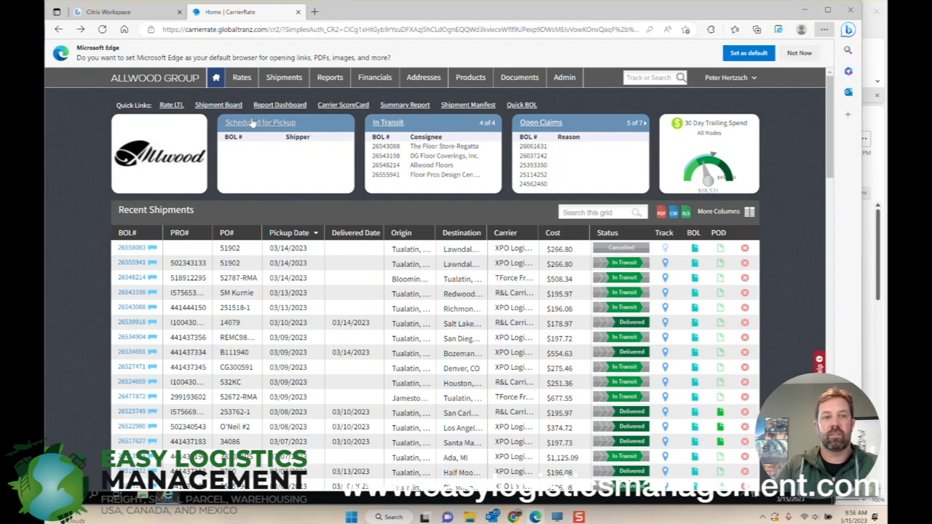
pyautogui.moveTo(539, 136)
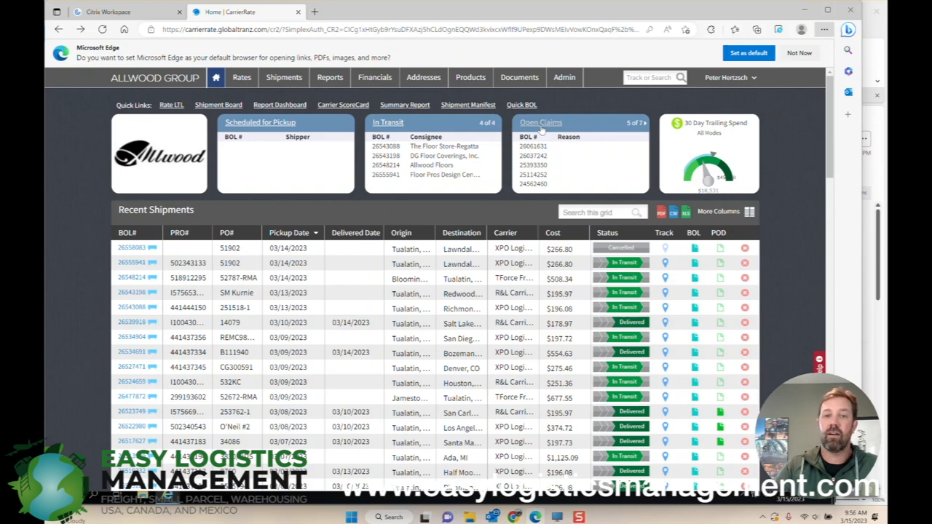
# Step: Open the Open Claims report listing the seven open freight claims
pyautogui.click(541, 123)
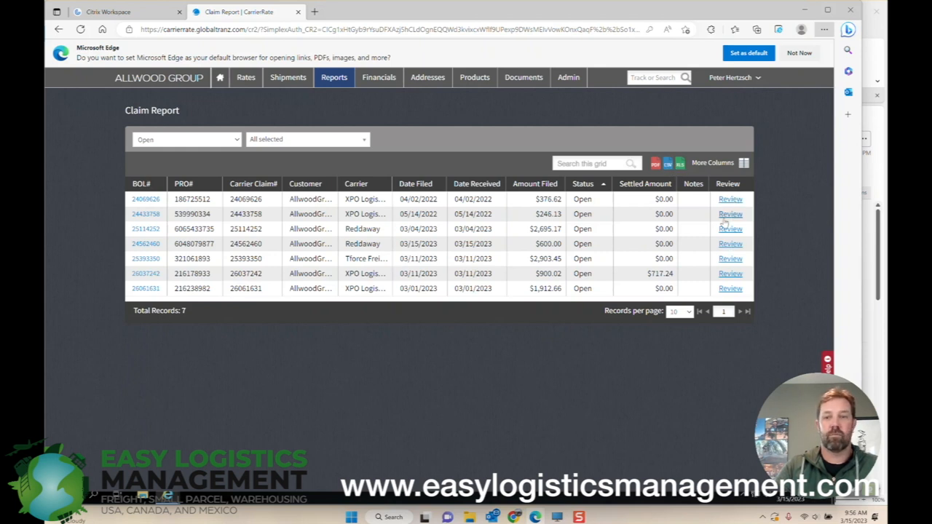
pyautogui.click(730, 199)
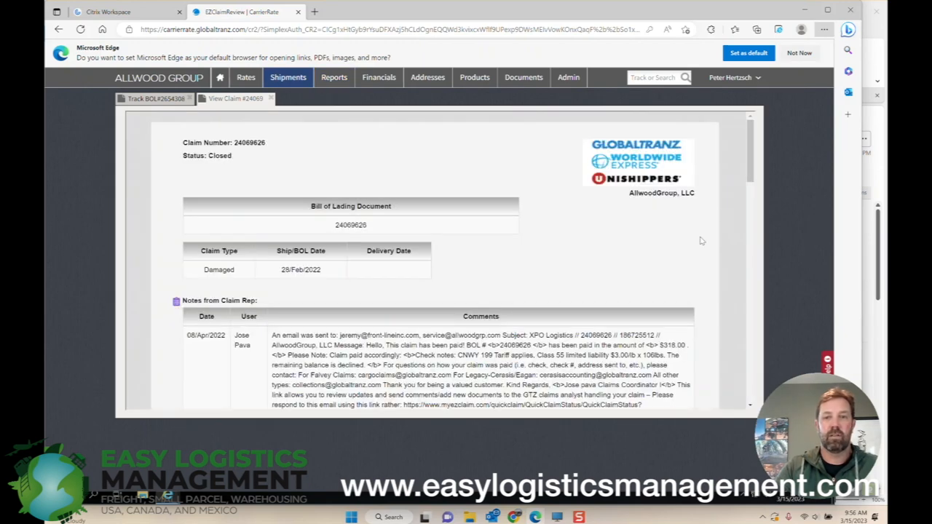
pyautogui.scroll(-3)
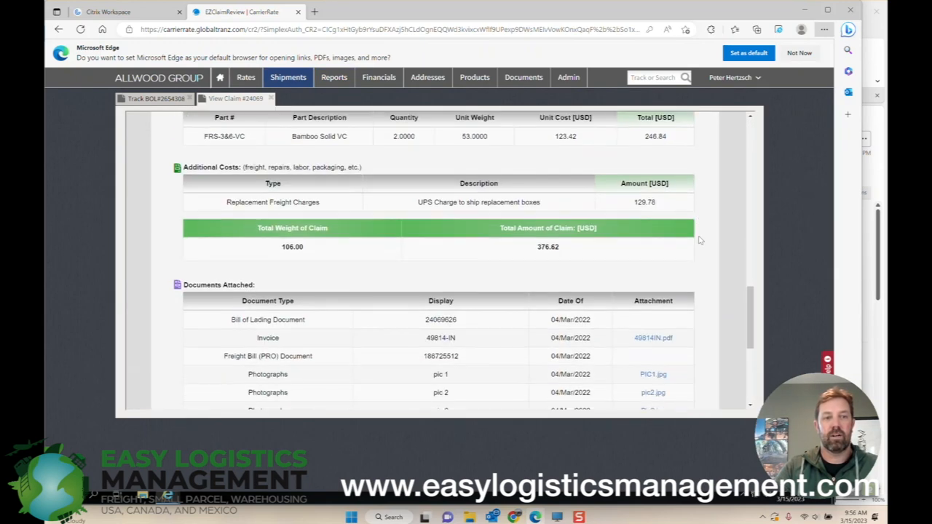
pyautogui.scroll(3)
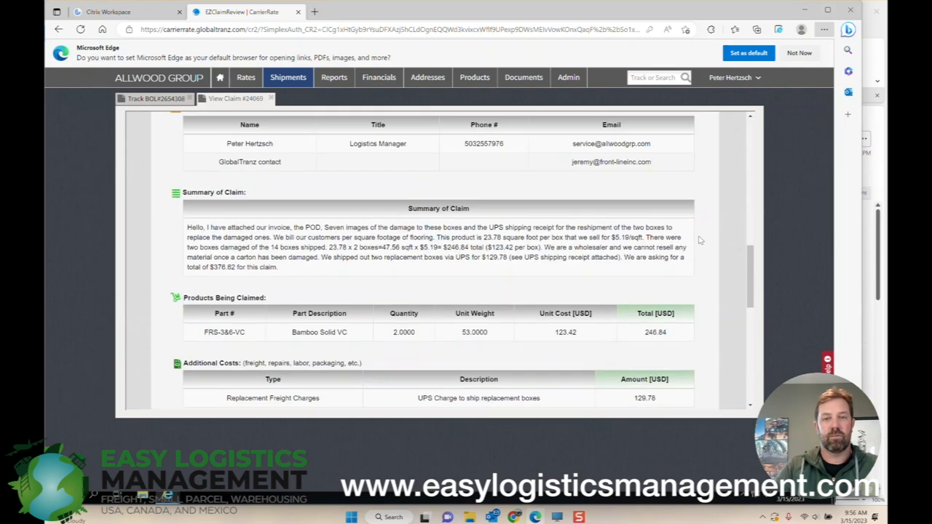
pyautogui.scroll(3)
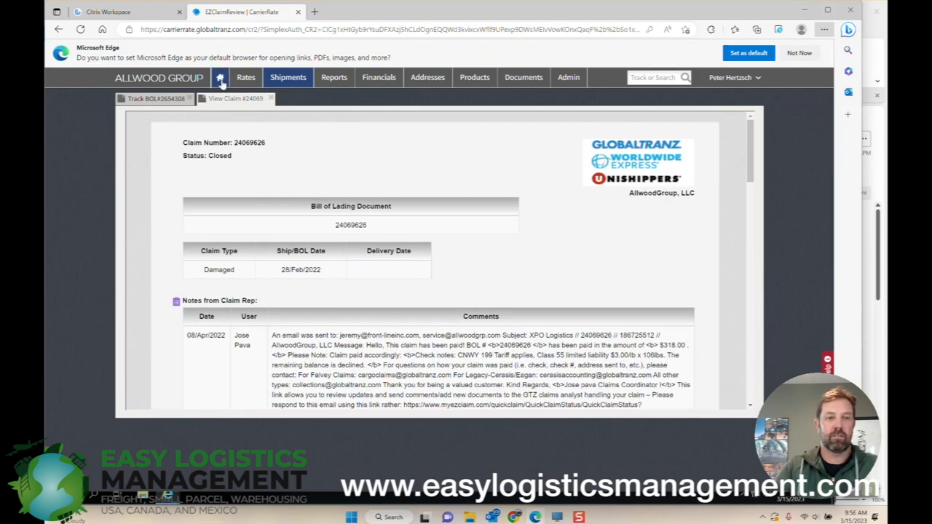
pyautogui.click(220, 77)
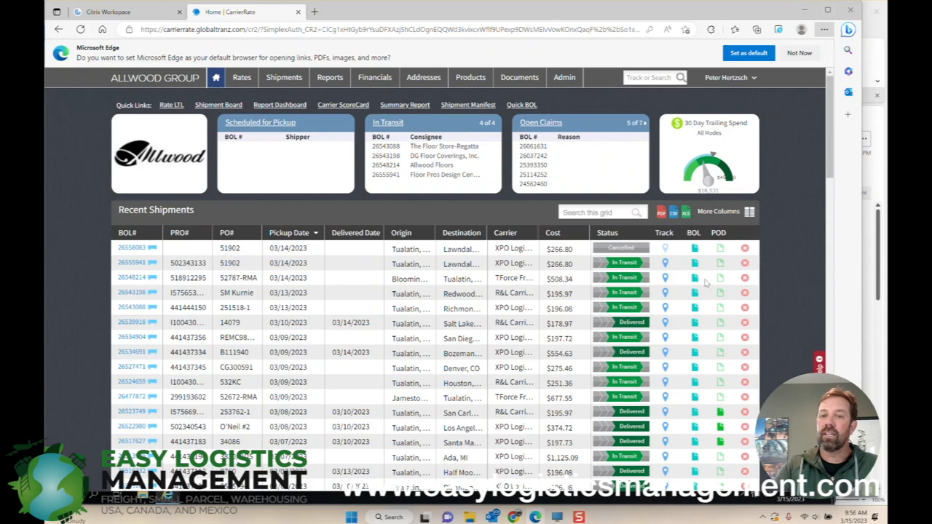
pyautogui.moveTo(723, 397)
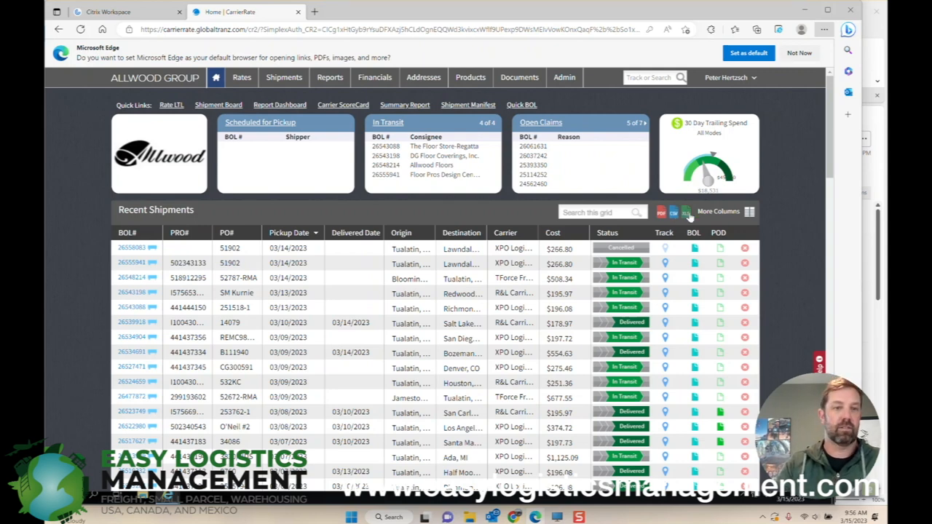
# Step: Show the Rates menu with New LTL, New TL, New Expedited, Saved Quotes and Favorites
pyautogui.click(241, 77)
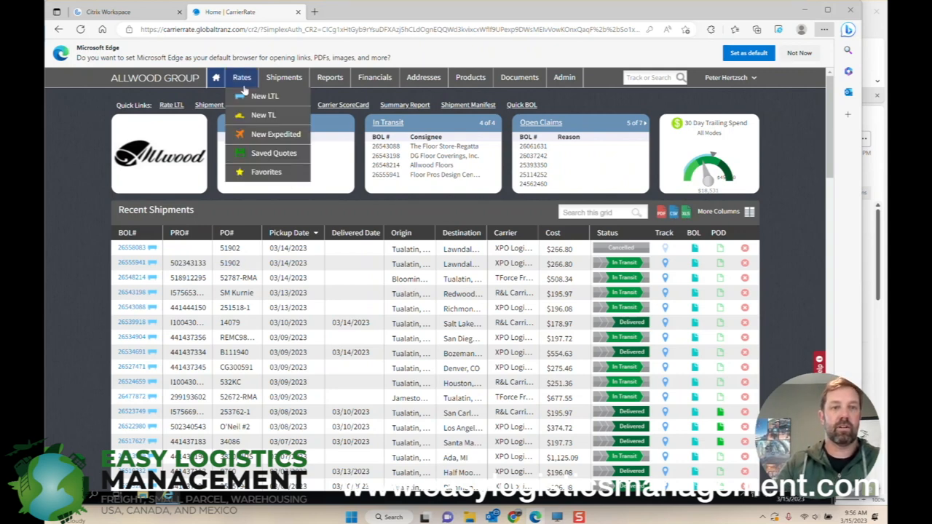
pyautogui.moveTo(264, 95)
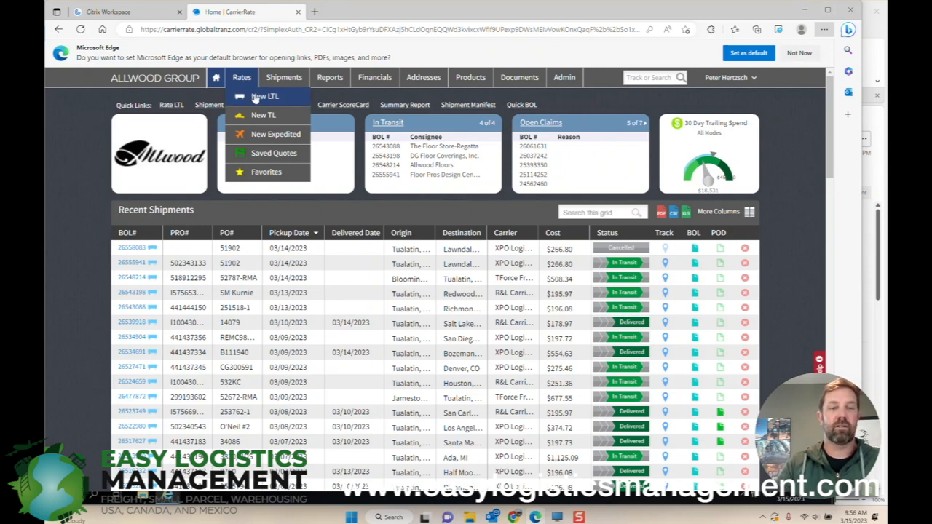
pyautogui.moveTo(263, 115)
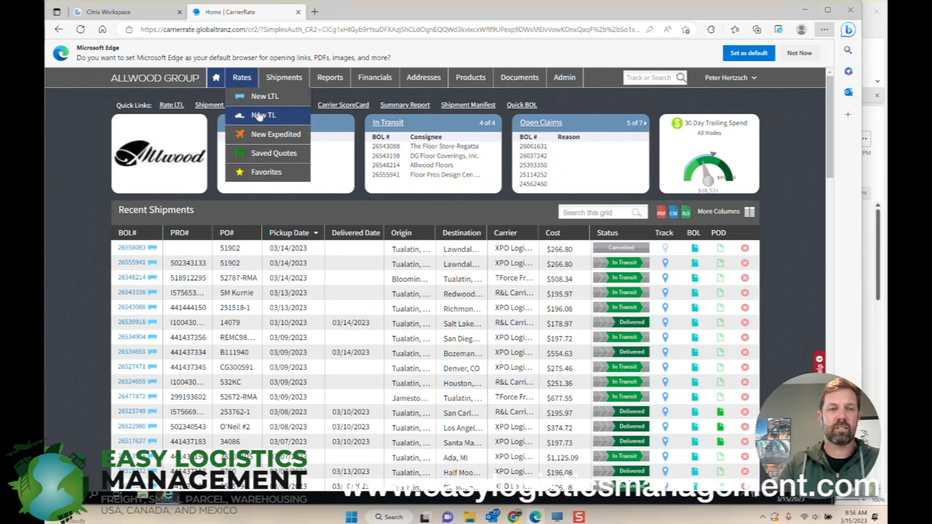
pyautogui.moveTo(262, 116)
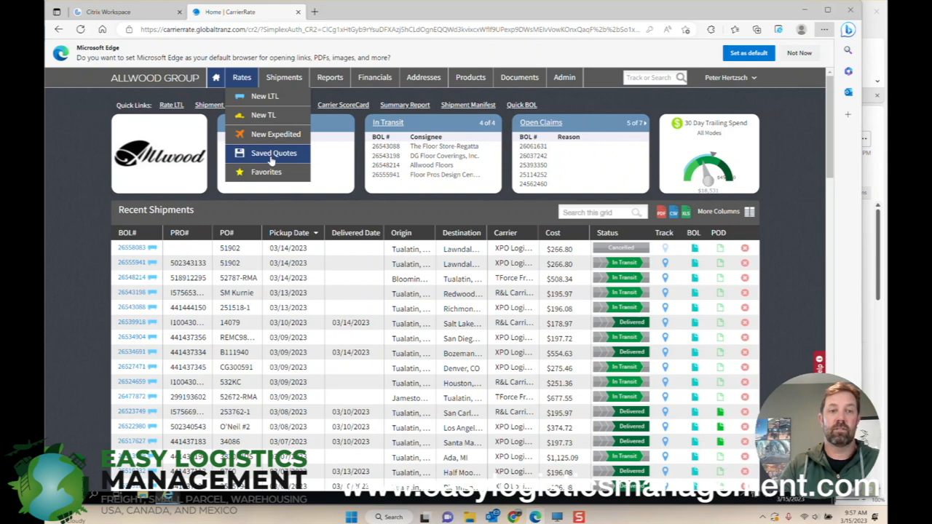
pyautogui.moveTo(265, 96)
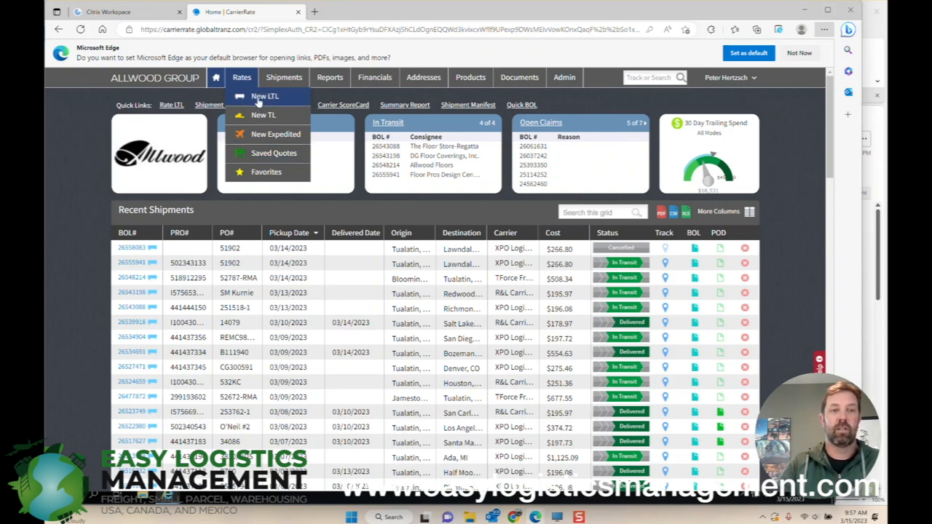
# Step: Start a new LTL quote with destination Denver, CO 80295
pyautogui.click(265, 95)
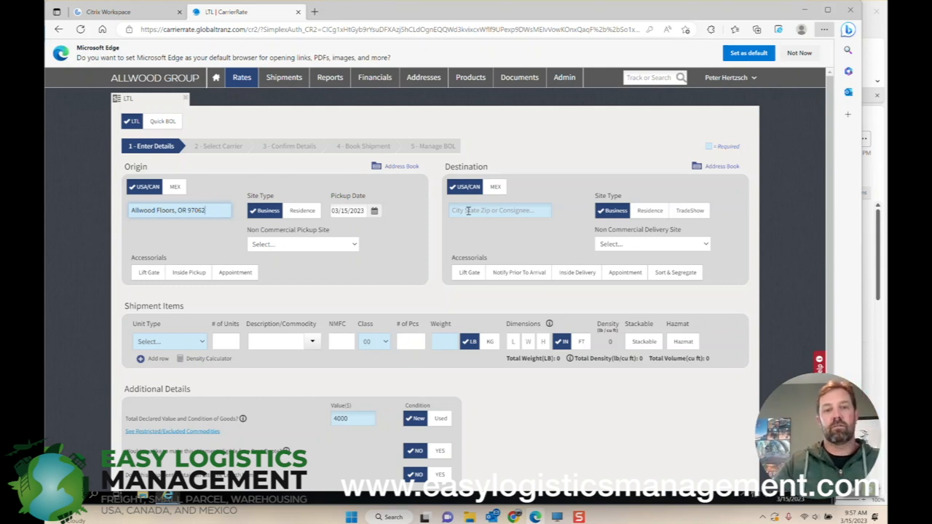
pyautogui.write('denver')
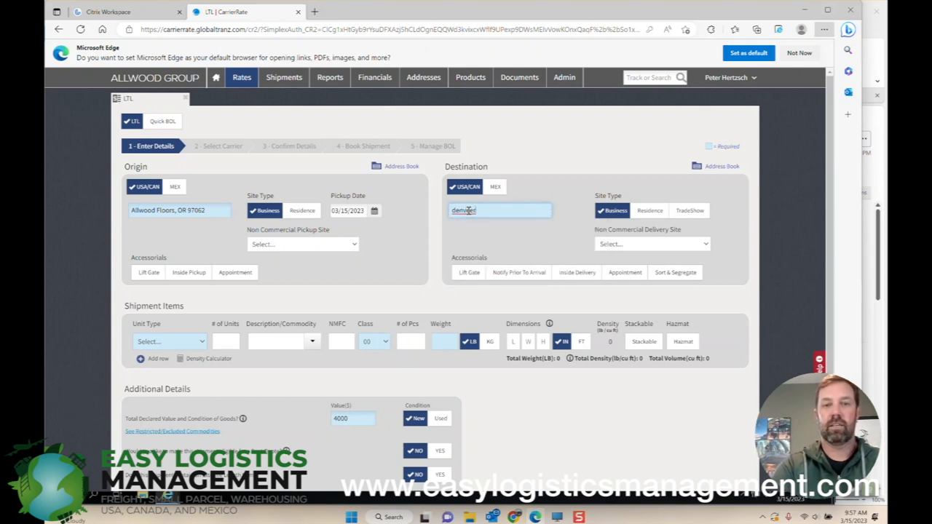
pyautogui.write('denver')
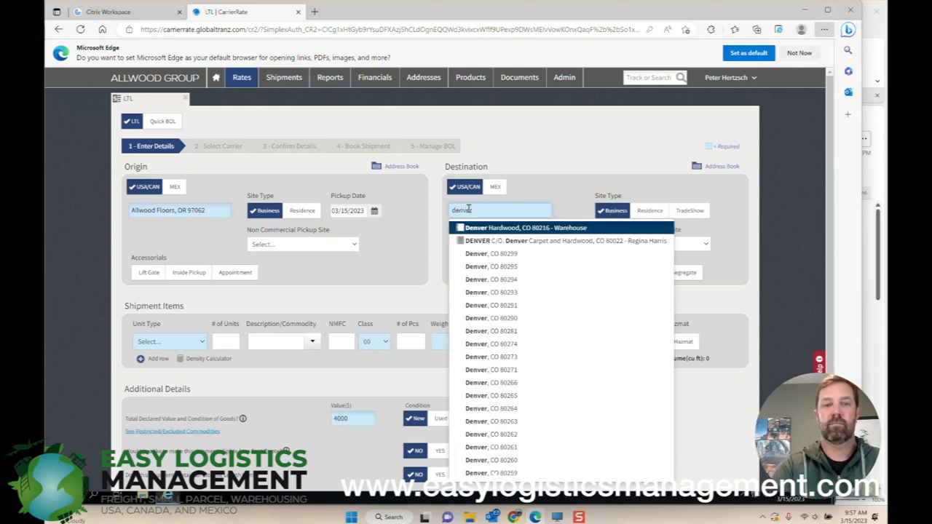
pyautogui.click(490, 265)
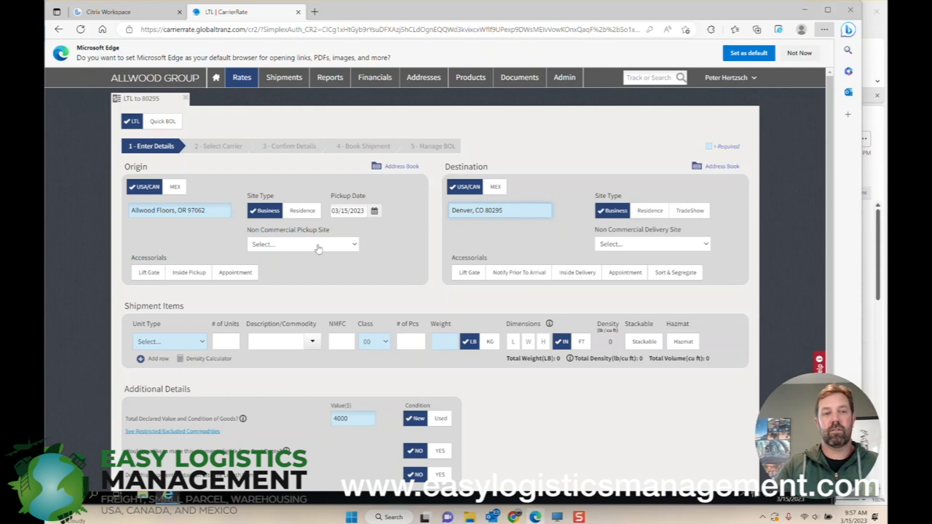
pyautogui.moveTo(648, 210)
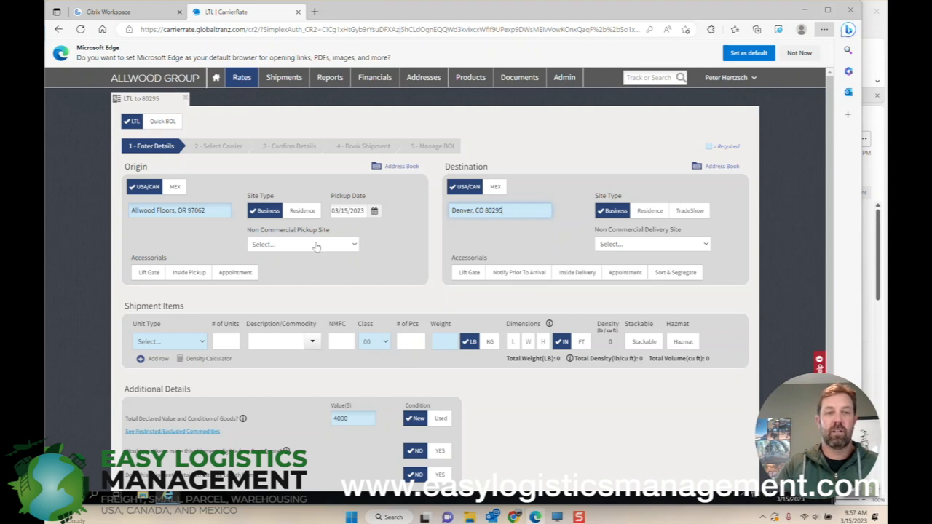
pyautogui.moveTo(377, 215)
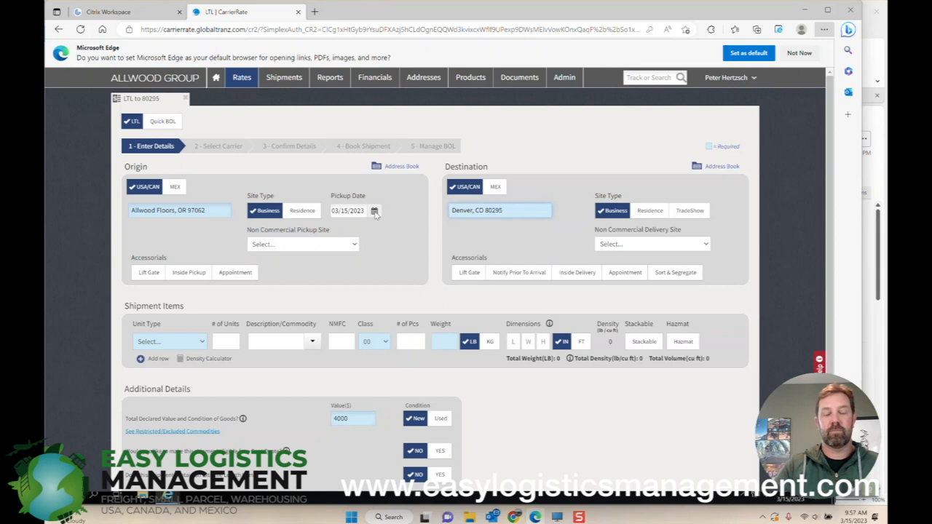
# Step: Check the Pickup Date calendar and keep the 03/15/2023 pickup date
pyautogui.click(375, 211)
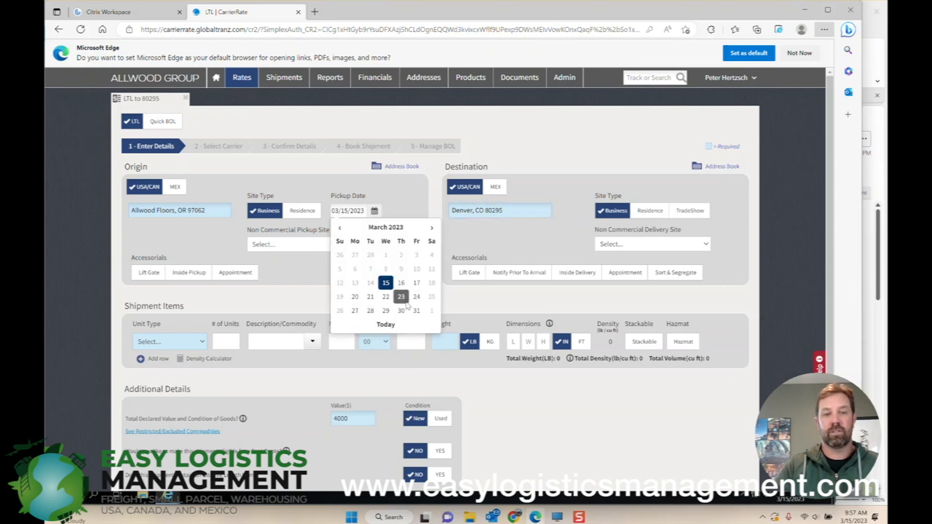
pyautogui.moveTo(392, 206)
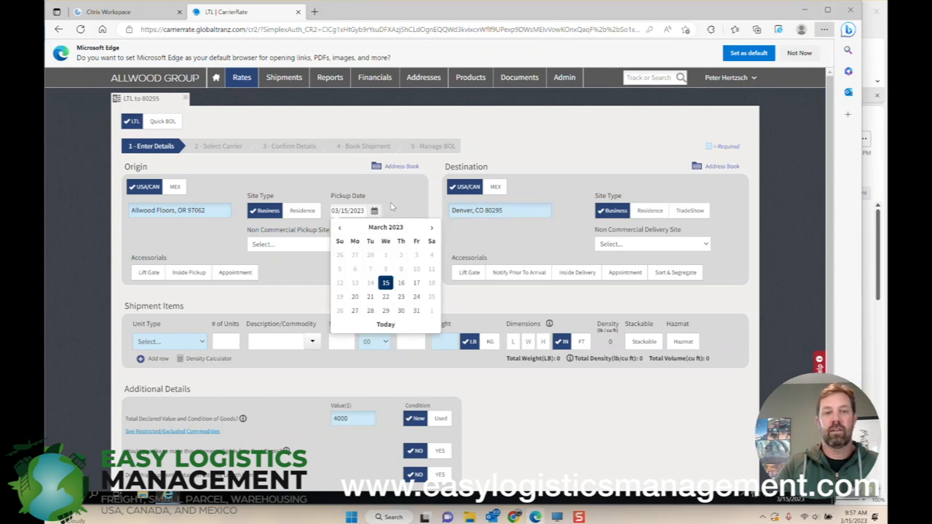
pyautogui.click(374, 211)
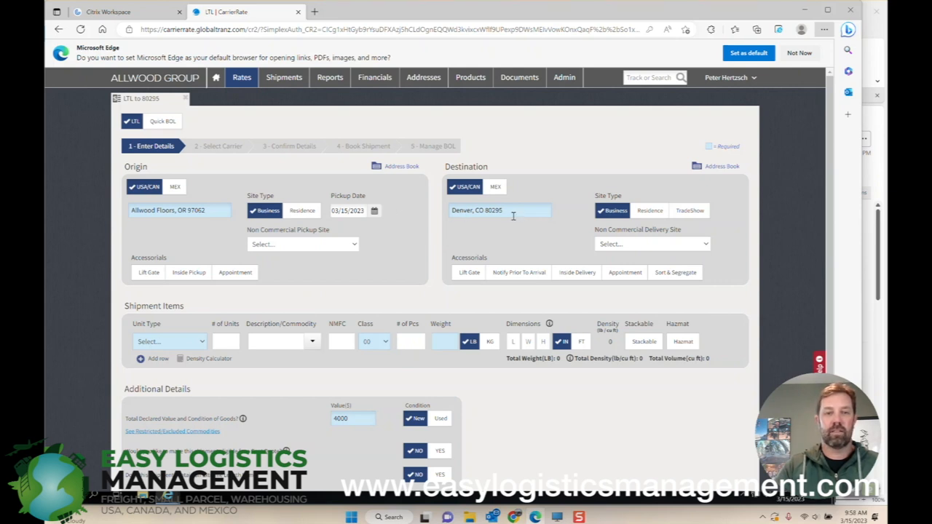
pyautogui.moveTo(505, 240)
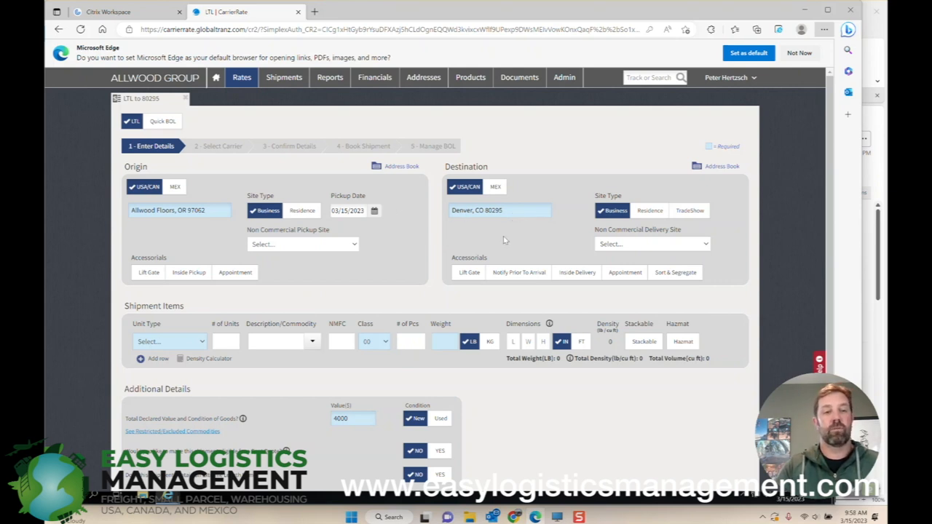
pyautogui.click(374, 210)
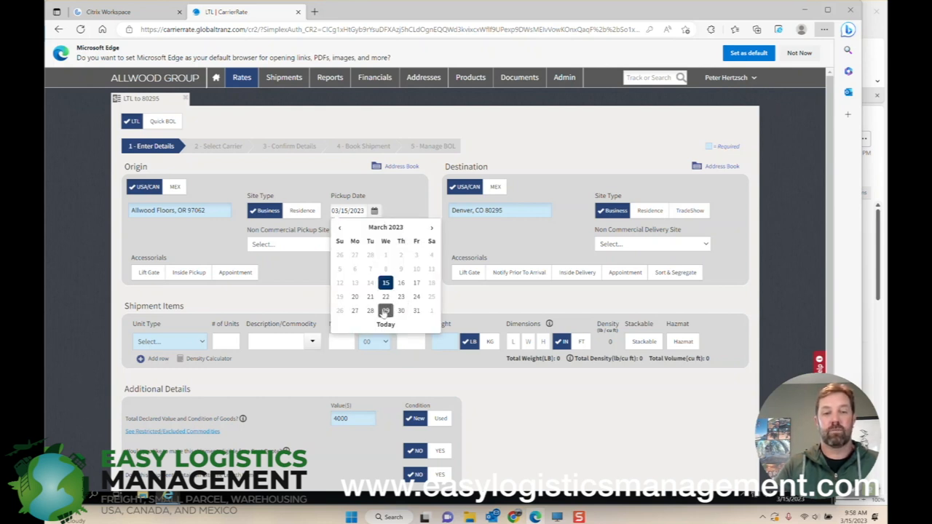
pyautogui.click(413, 202)
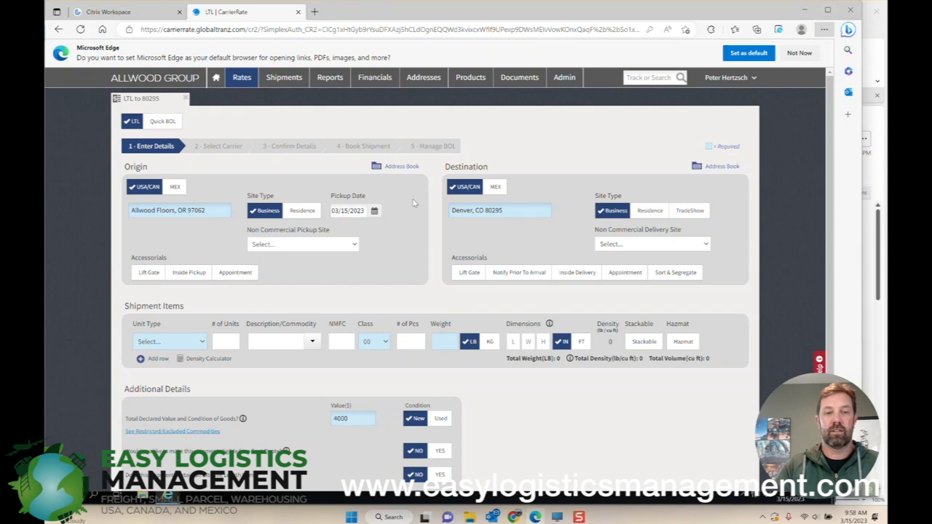
pyautogui.moveTo(619, 248)
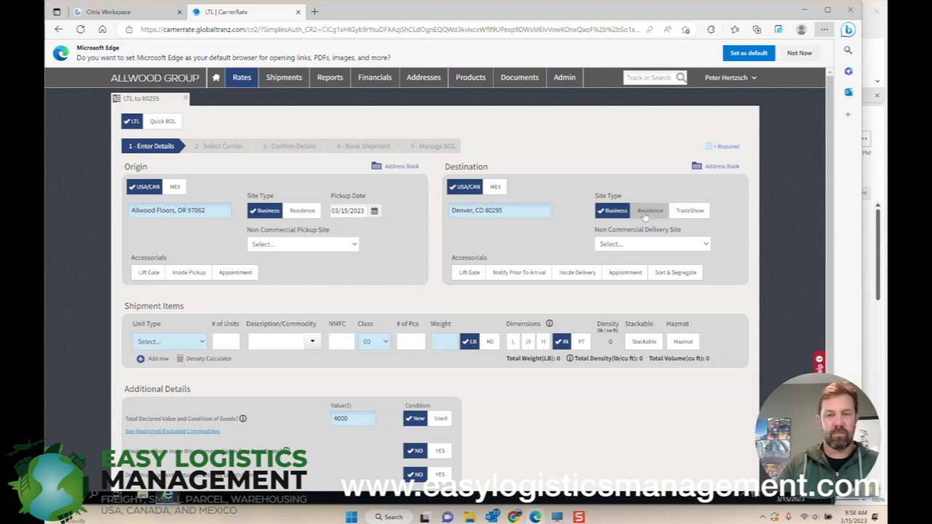
pyautogui.moveTo(497, 287)
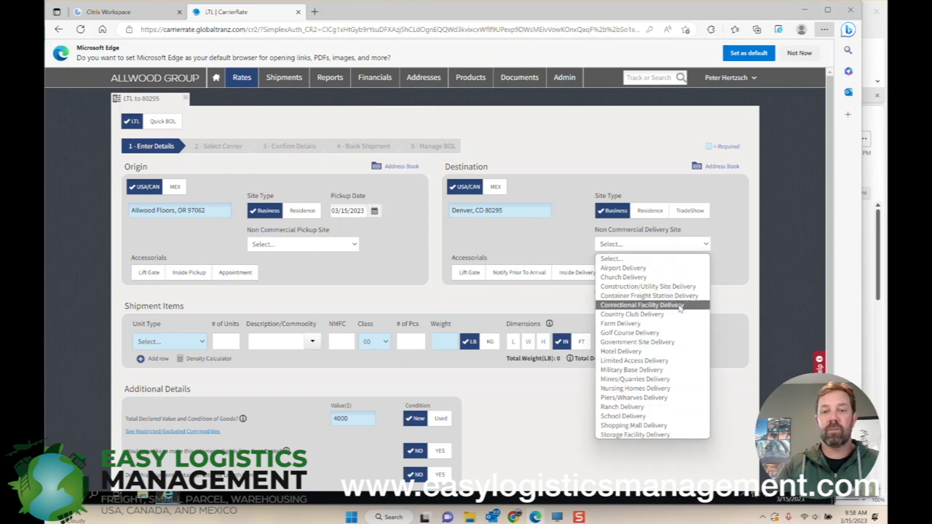
pyautogui.moveTo(622, 416)
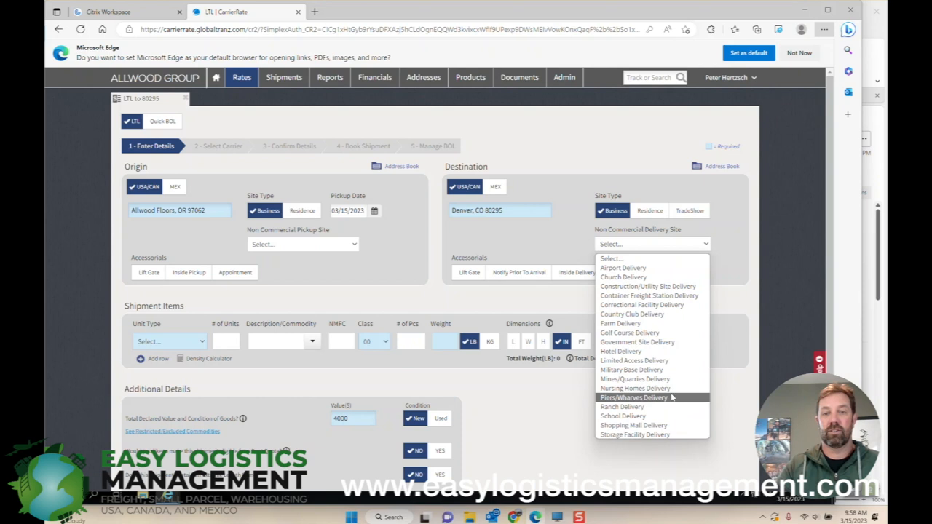
pyautogui.moveTo(635, 388)
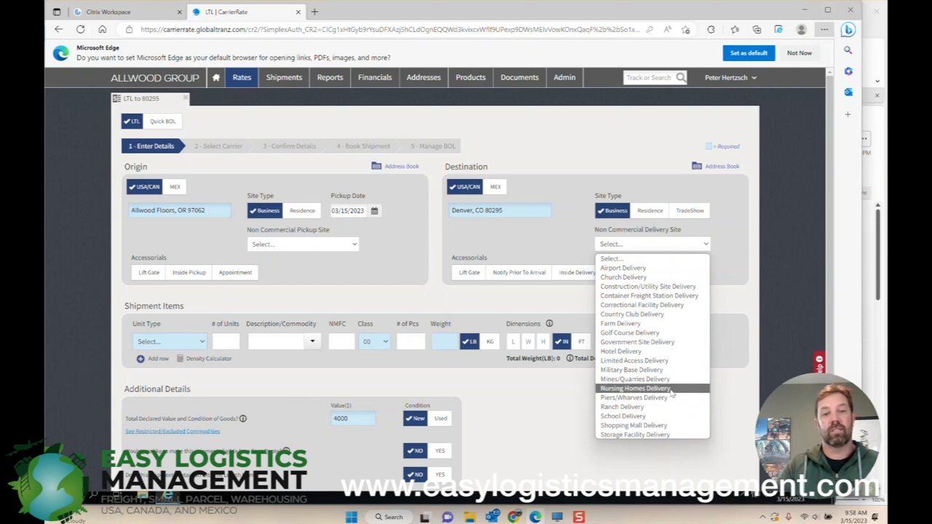
pyautogui.moveTo(635, 360)
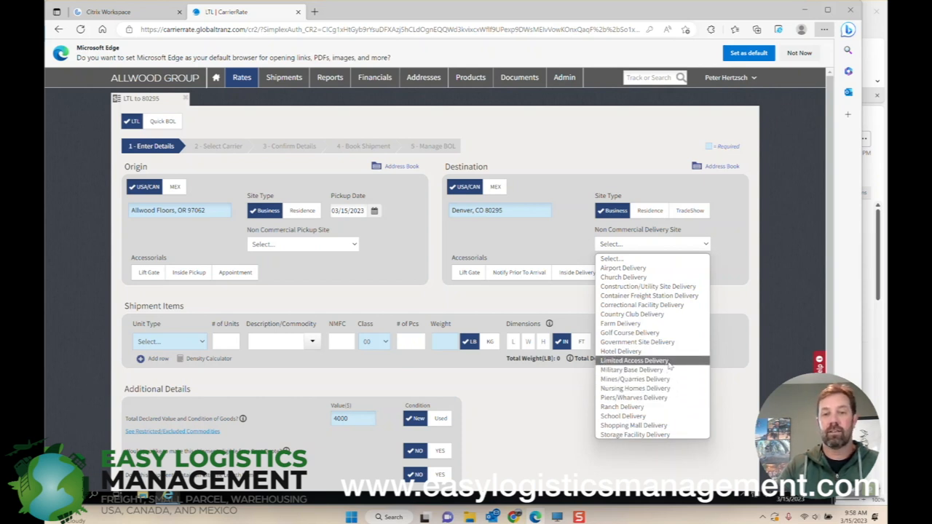
pyautogui.moveTo(620, 351)
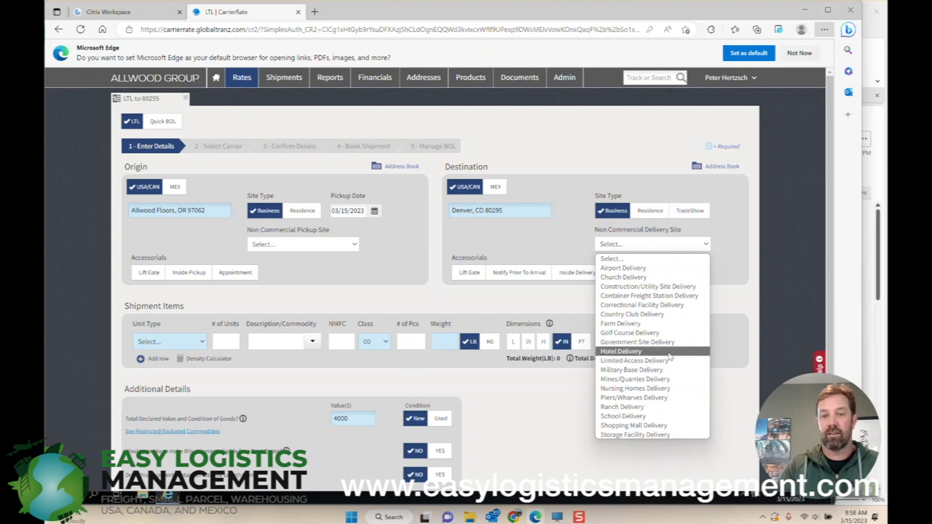
pyautogui.moveTo(634, 360)
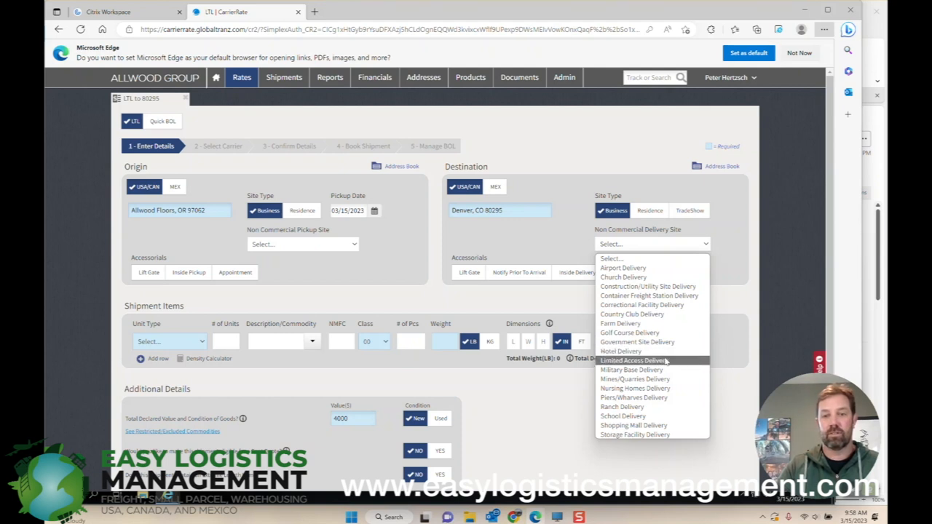
pyautogui.moveTo(622, 407)
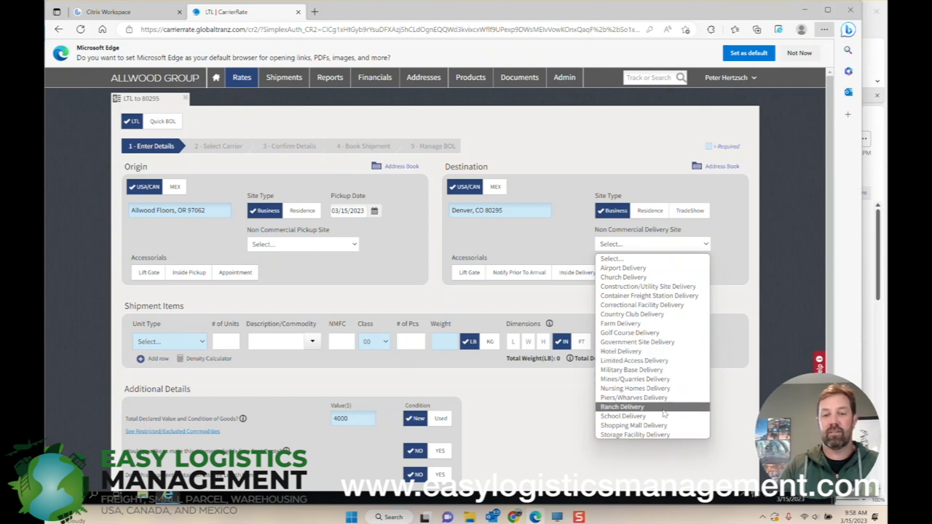
pyautogui.moveTo(648, 304)
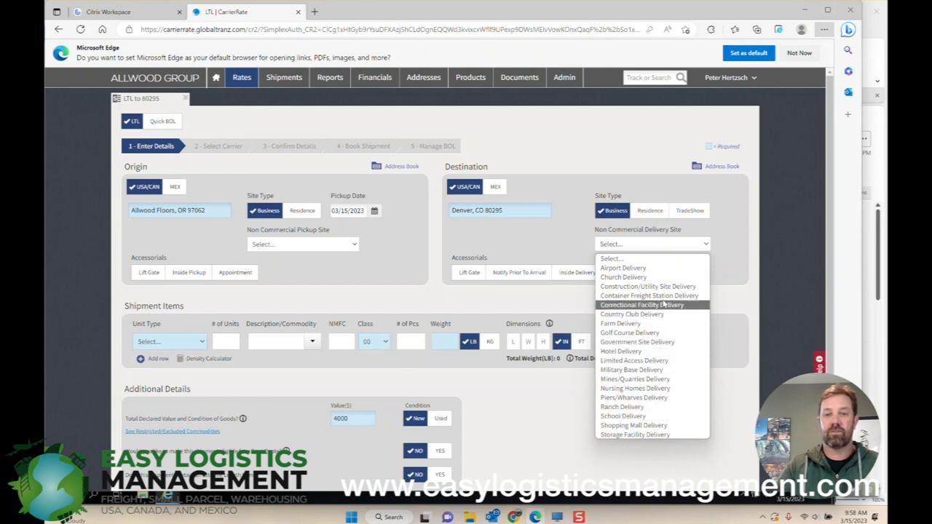
pyautogui.moveTo(623, 416)
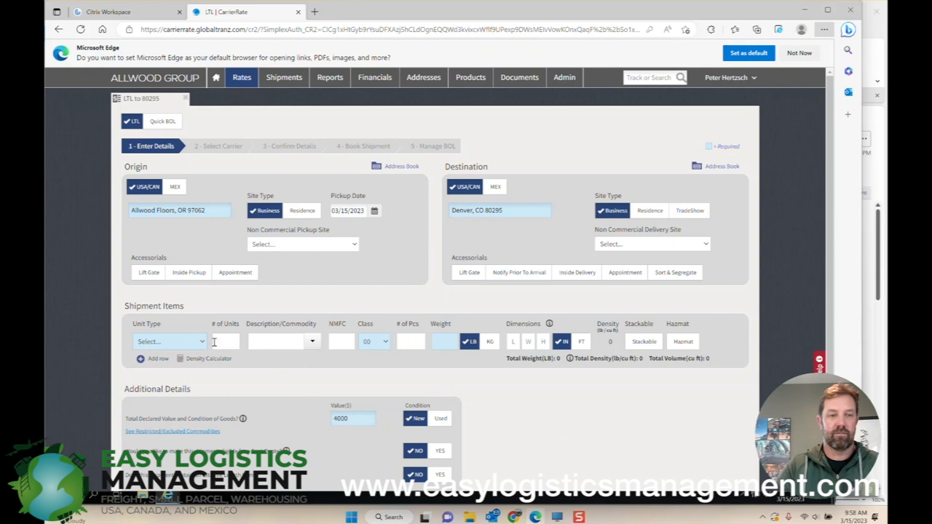
# Step: Add 2 Pallets(40x48) of Hardwood Flooring-55 as the shipment item
pyautogui.click(169, 341)
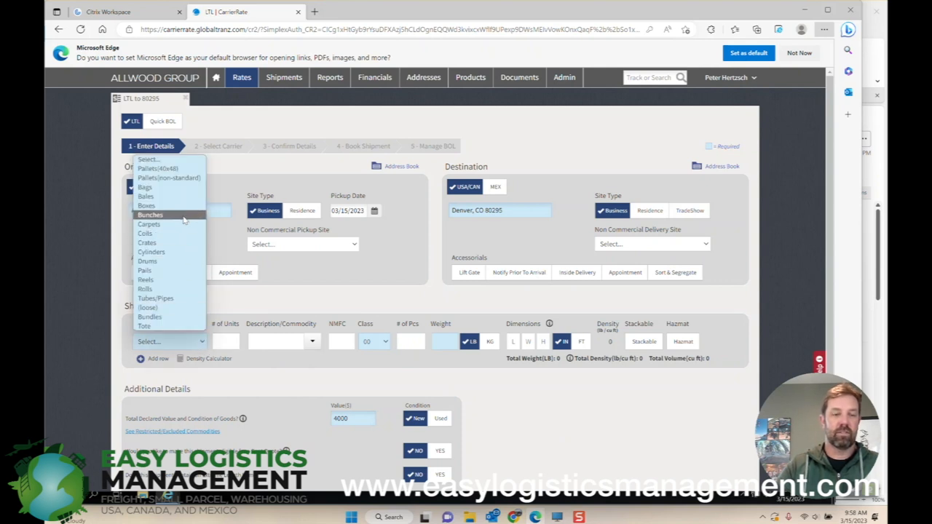
pyautogui.moveTo(180, 218)
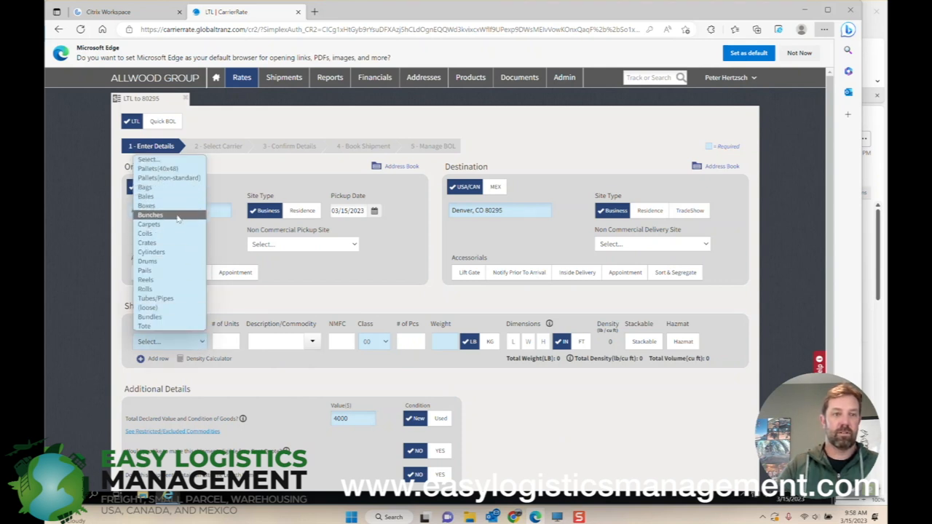
pyautogui.moveTo(168, 177)
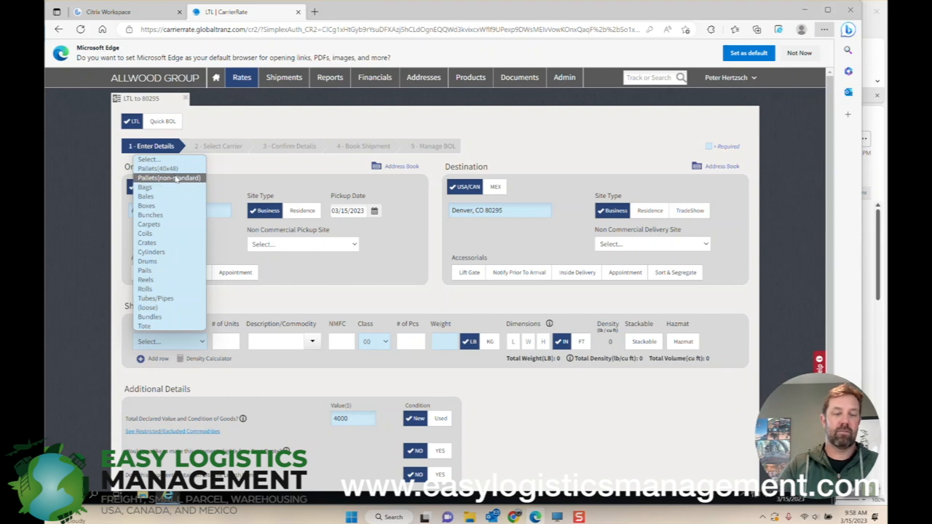
pyautogui.moveTo(151, 252)
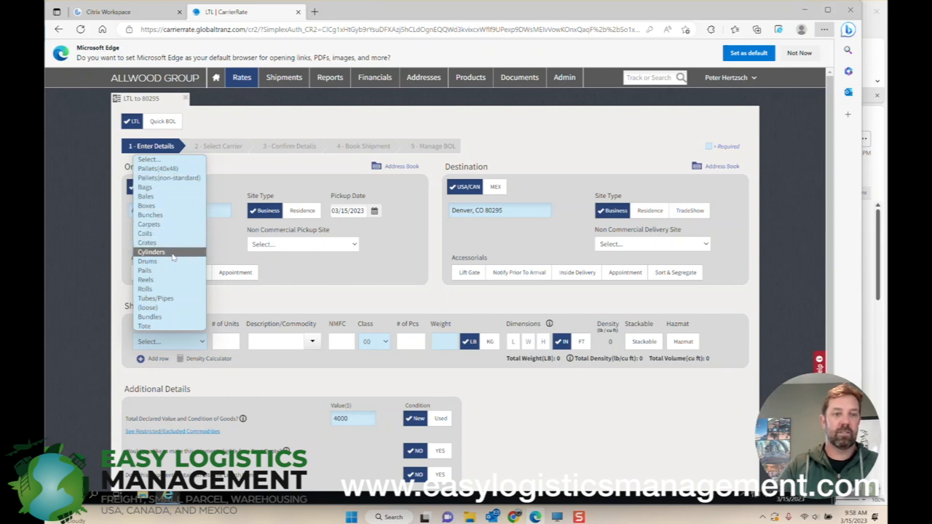
pyautogui.click(157, 168)
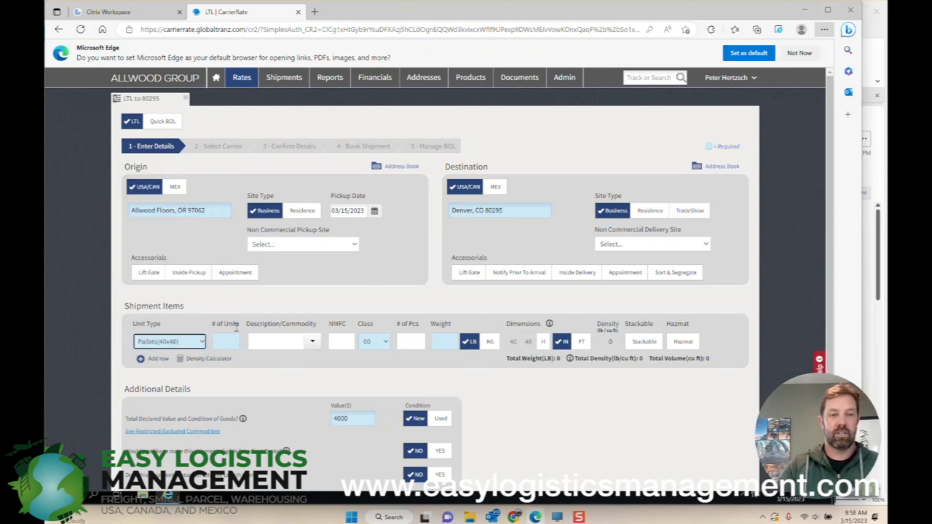
pyautogui.click(226, 342)
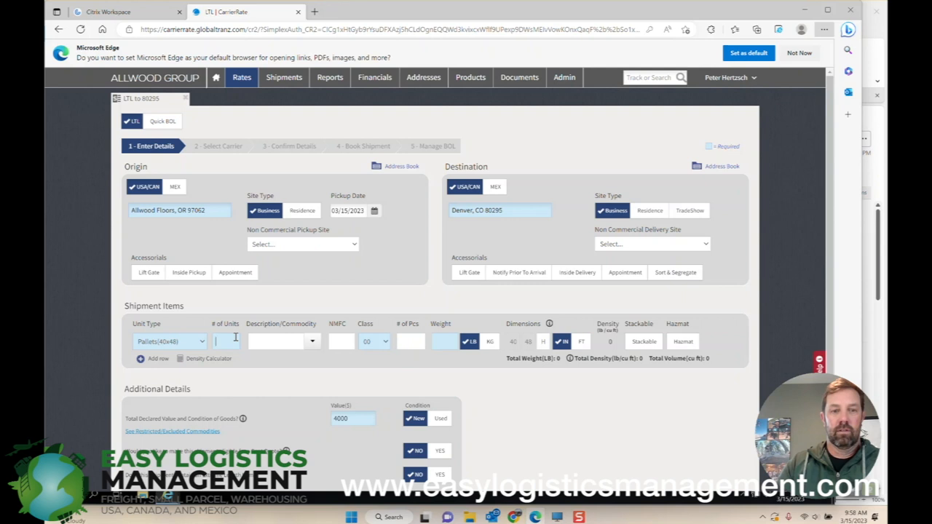
pyautogui.write('2')
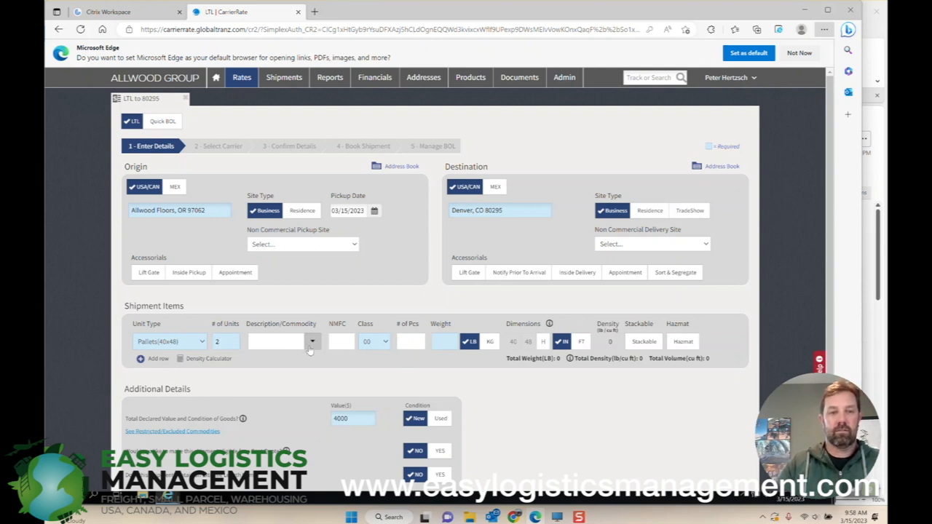
pyautogui.click(312, 342)
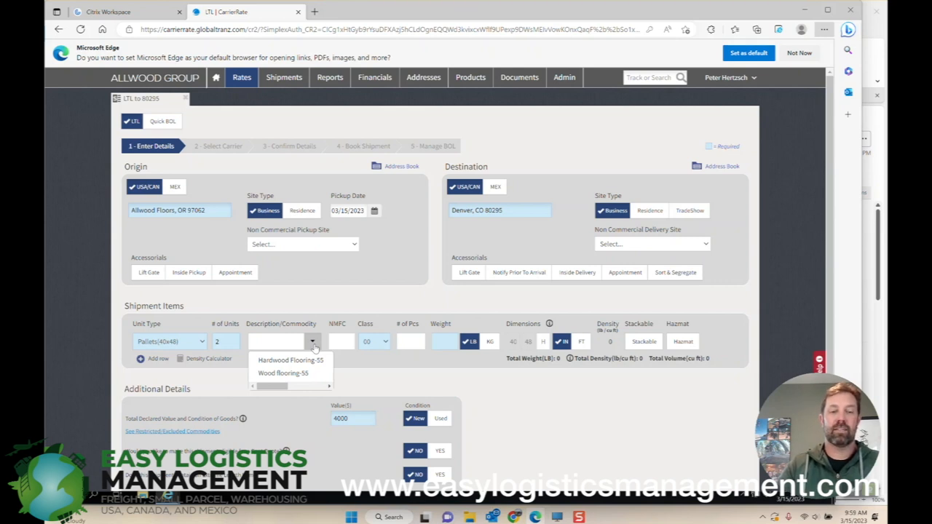
pyautogui.moveTo(290, 360)
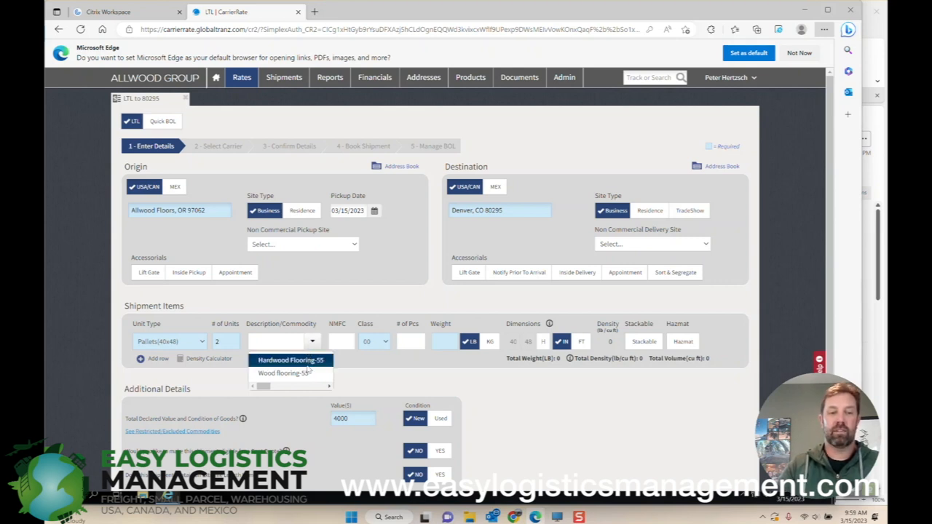
pyautogui.click(290, 360)
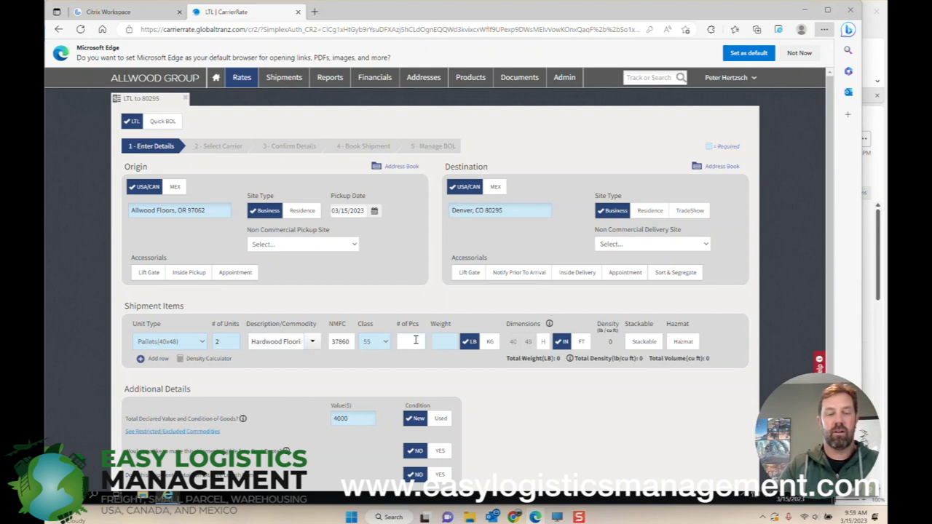
pyautogui.moveTo(307, 366)
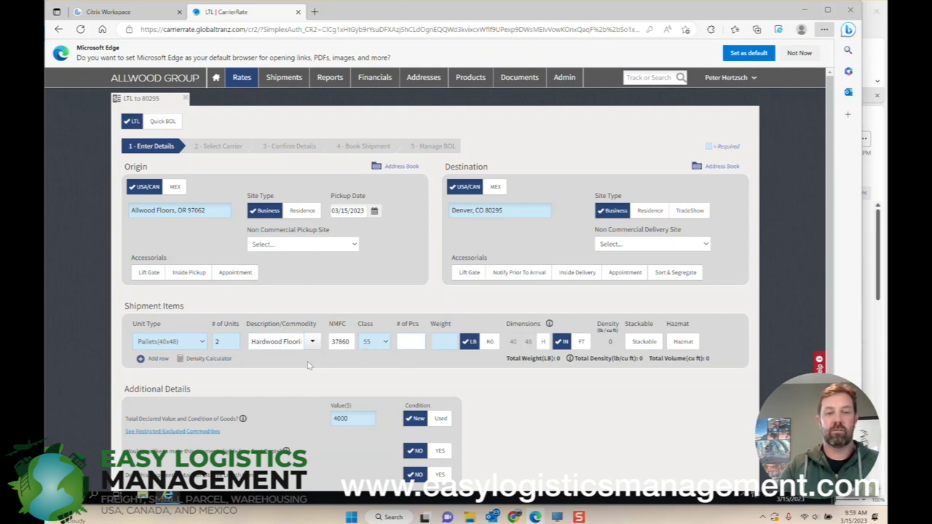
# Step: Enter 100 pieces and 3500 lb, then add a blank second item row
pyautogui.write('100')
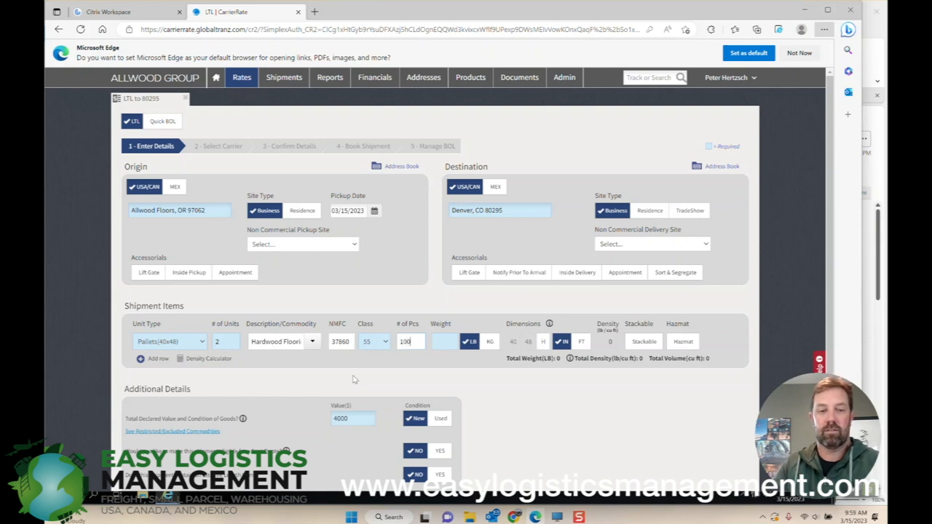
pyautogui.click(444, 342)
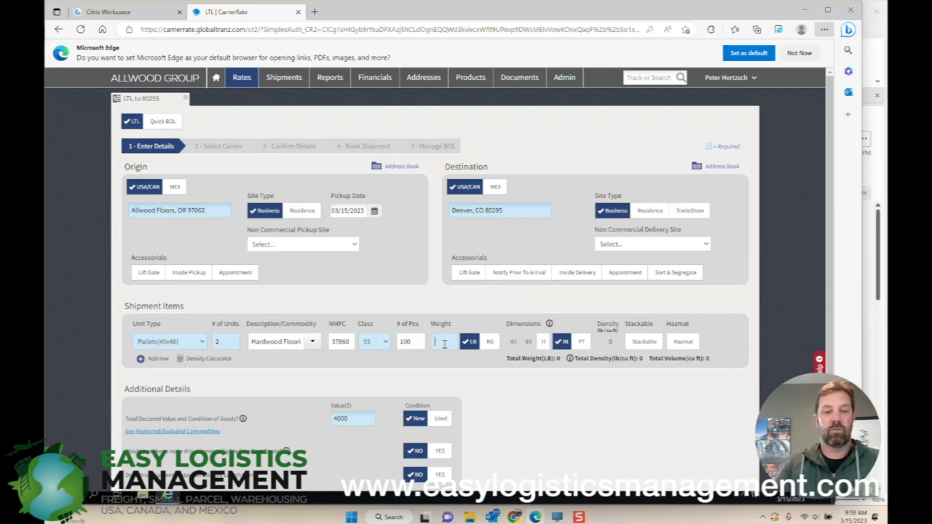
pyautogui.write('3500')
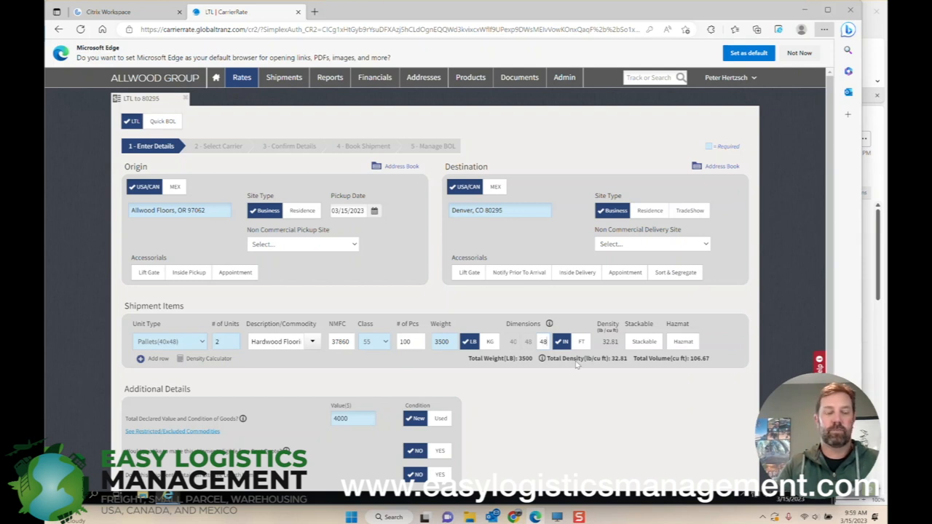
pyautogui.moveTo(483, 377)
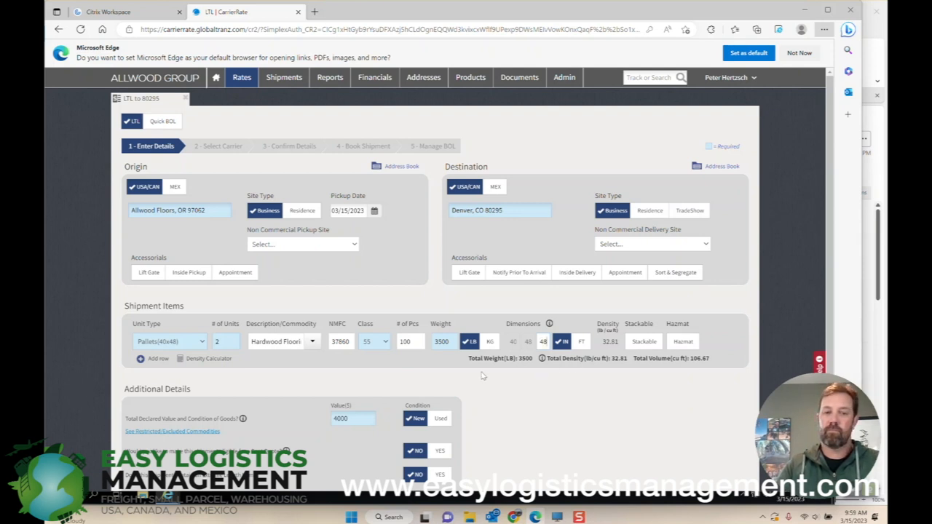
pyautogui.moveTo(500, 370)
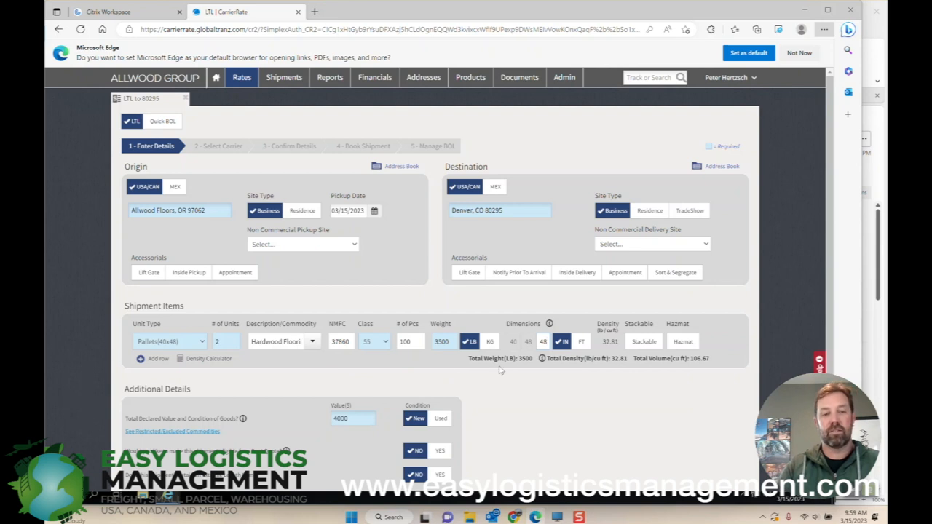
pyautogui.moveTo(495, 374)
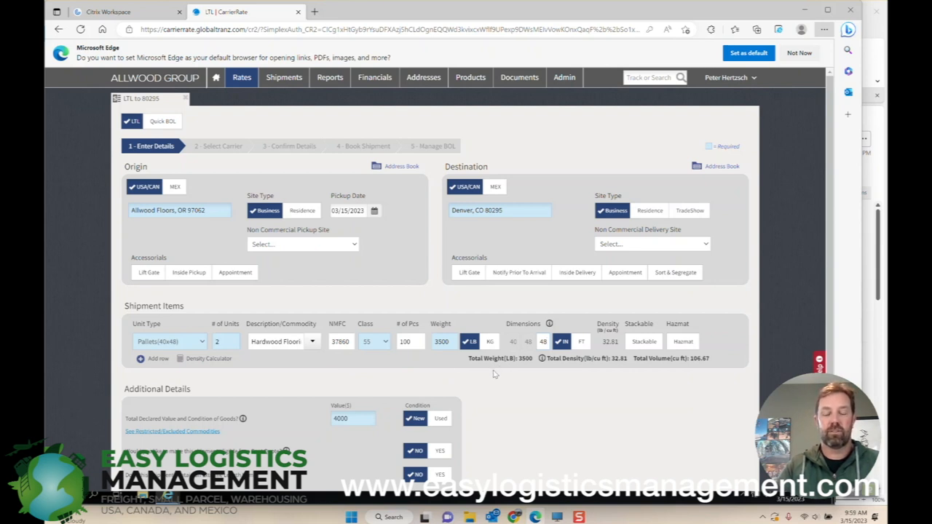
pyautogui.moveTo(163, 369)
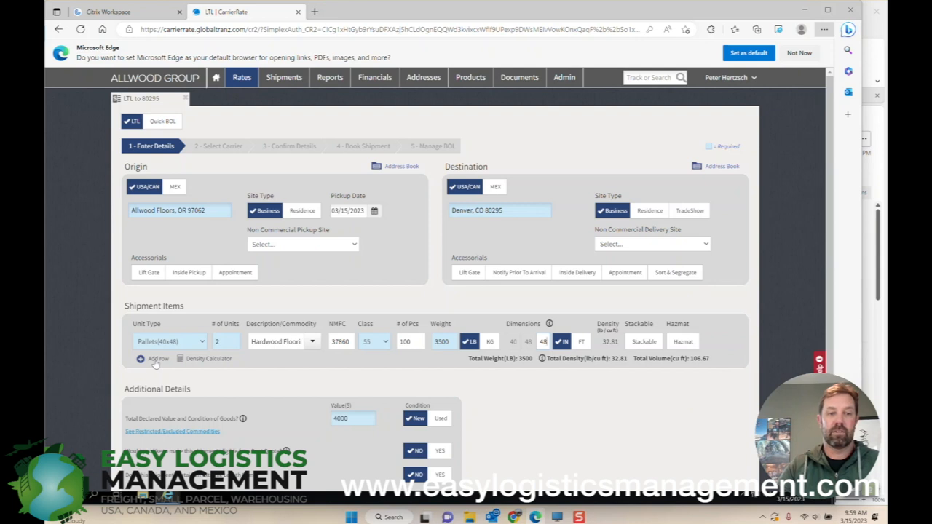
pyautogui.click(158, 358)
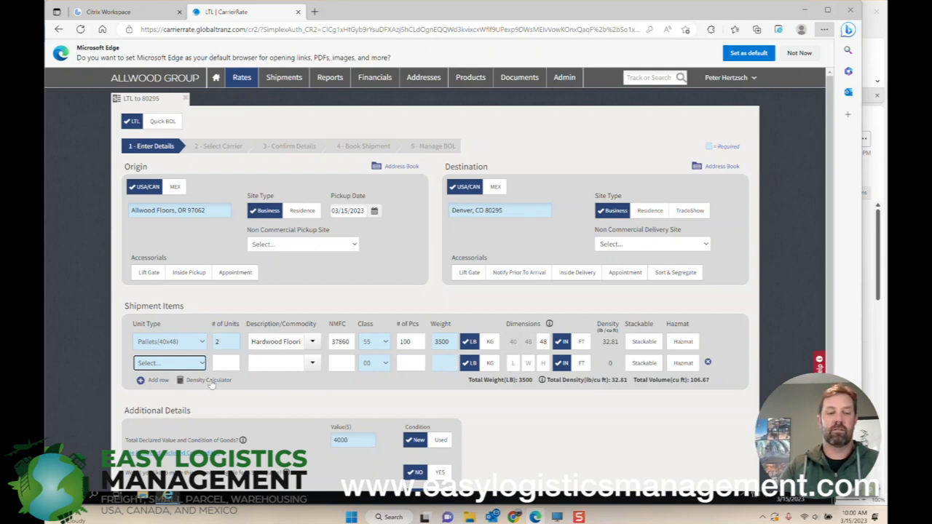
# Step: Open and close the Density Calculator, then delete the empty second item row
pyautogui.click(209, 379)
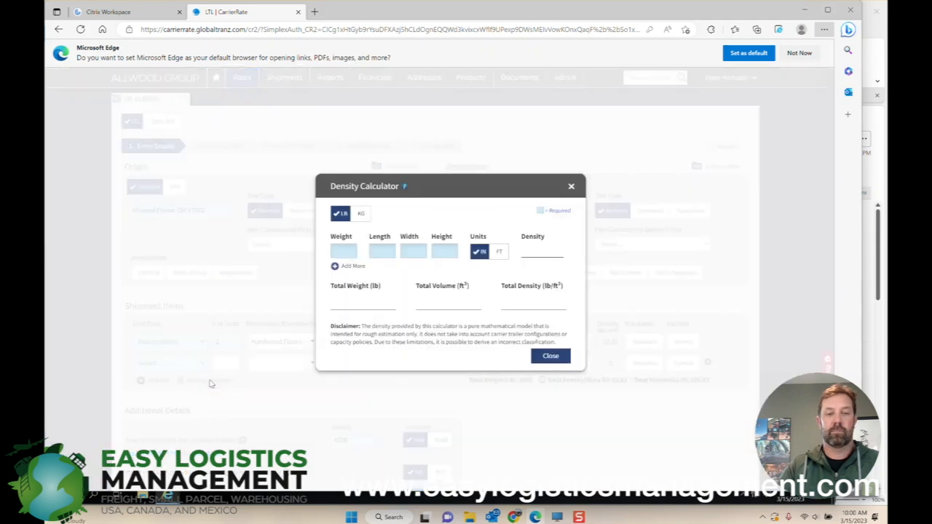
pyautogui.moveTo(326, 316)
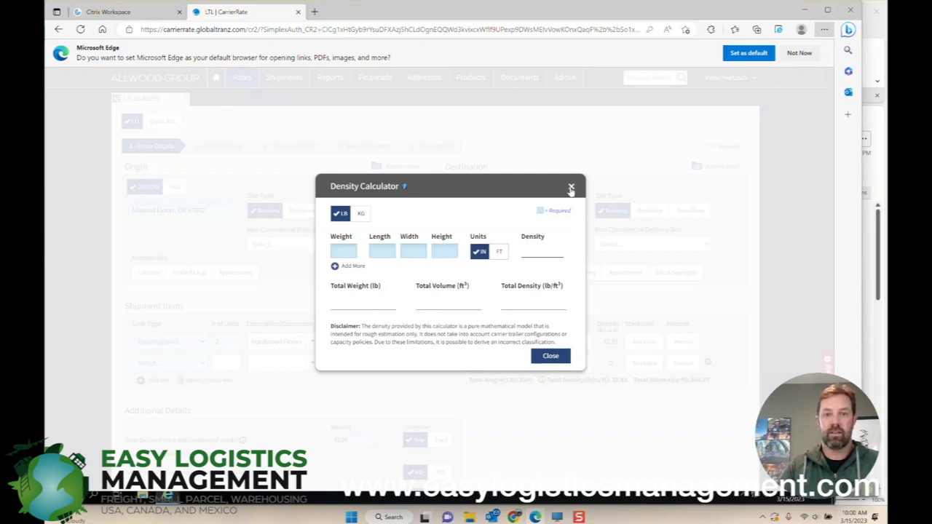
pyautogui.click(572, 188)
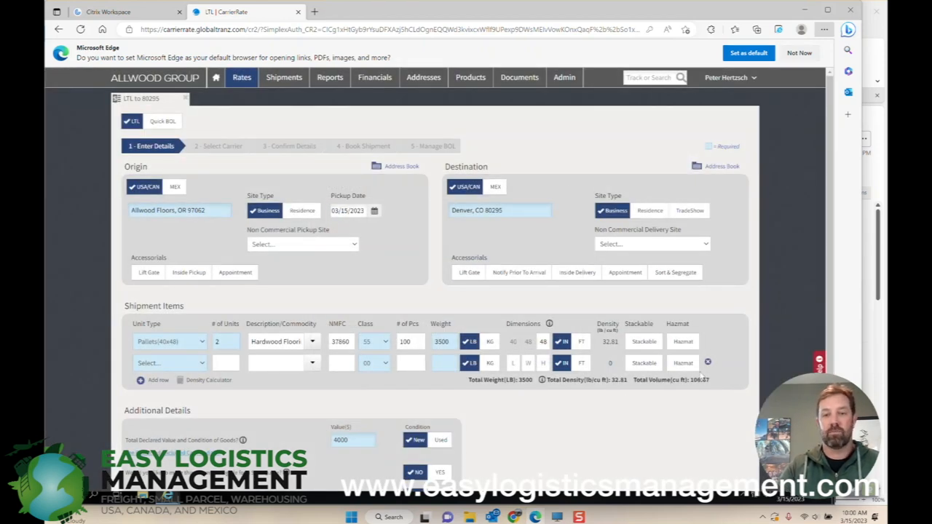
pyautogui.click(707, 362)
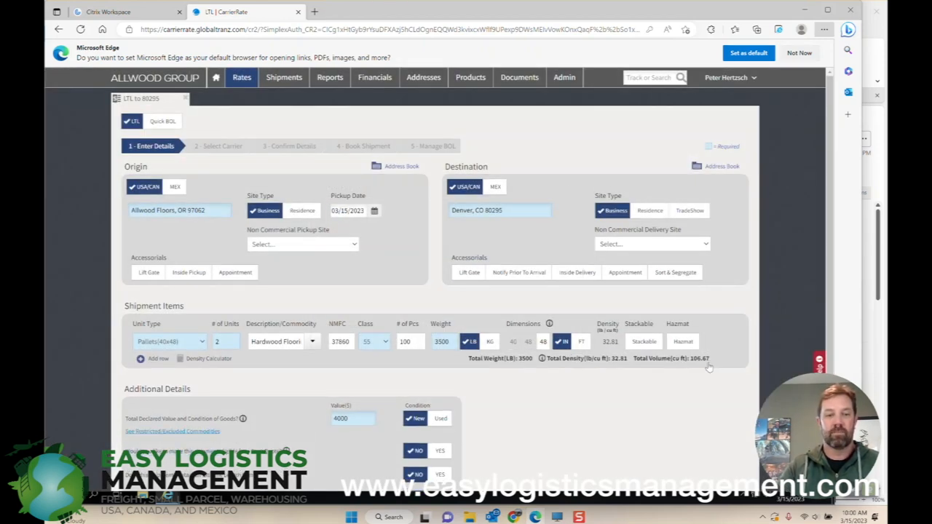
pyautogui.moveTo(421, 381)
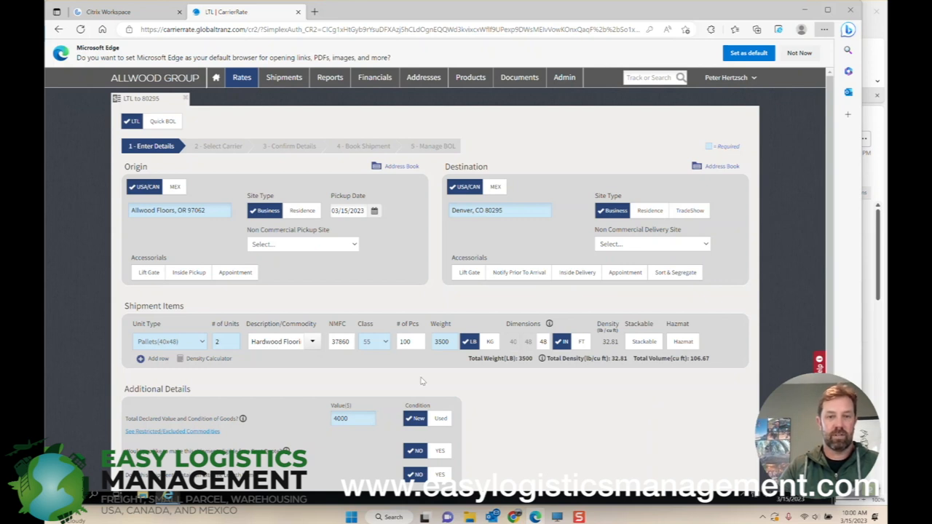
pyautogui.moveTo(419, 369)
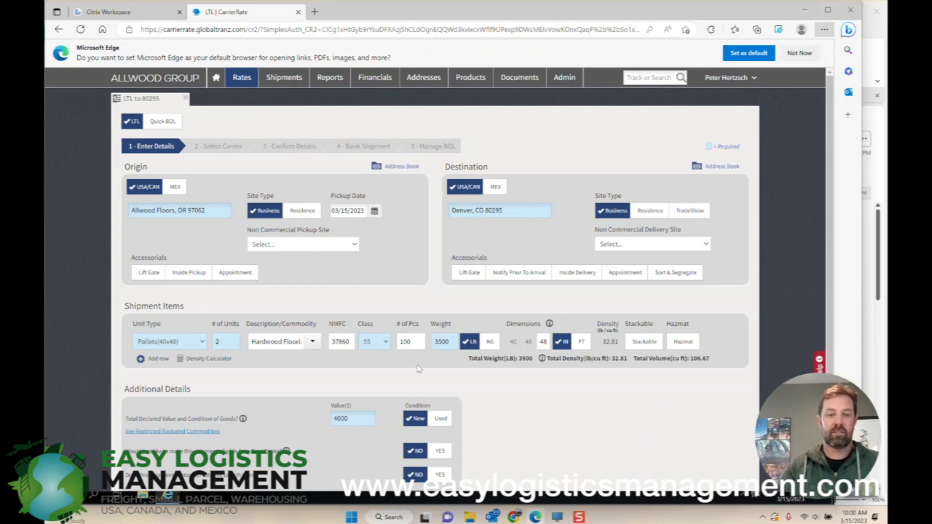
pyautogui.moveTo(495, 387)
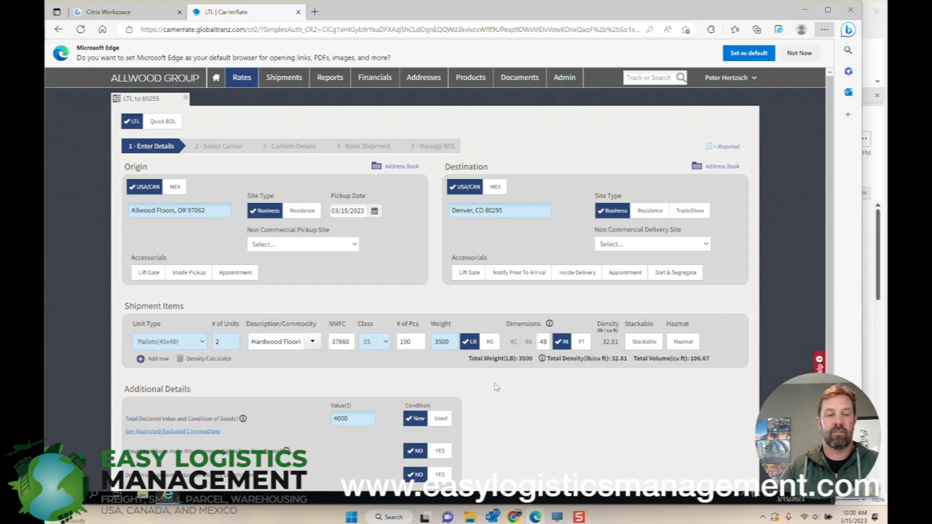
# Step: Change the shipment Value($) to 5000 and leave Extreme Length Item at No
pyautogui.scroll(-3)
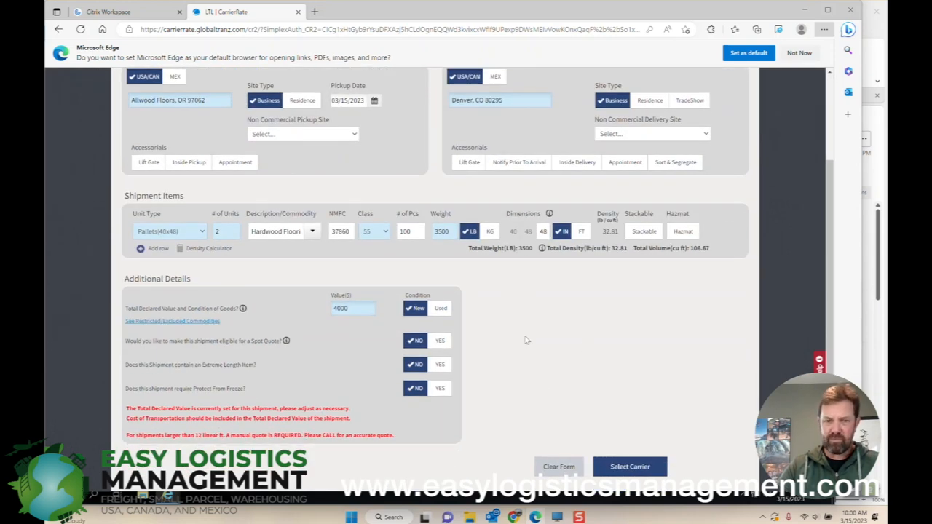
pyautogui.moveTo(643, 231)
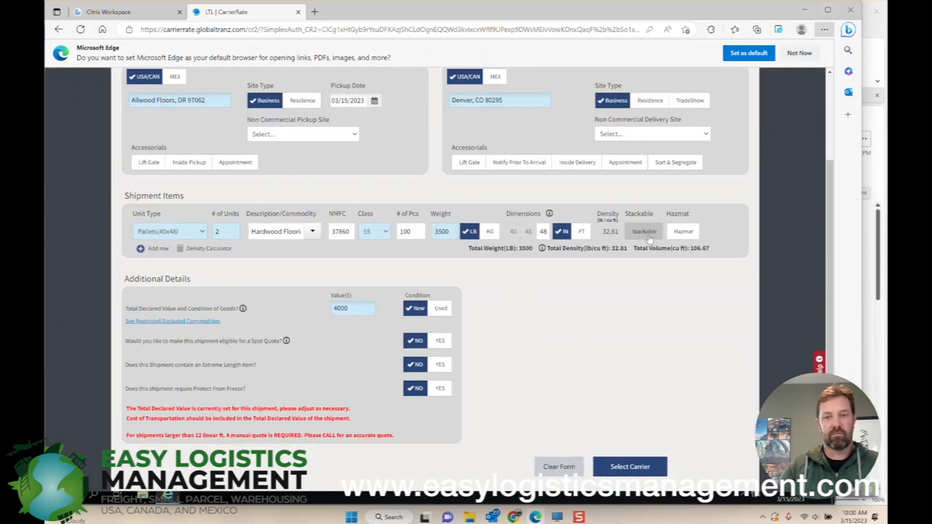
pyautogui.moveTo(682, 231)
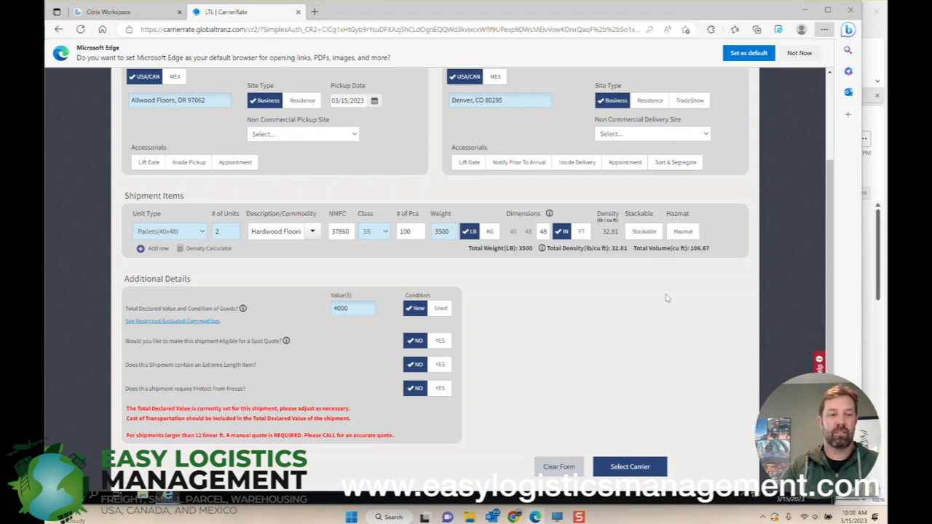
pyautogui.moveTo(372, 326)
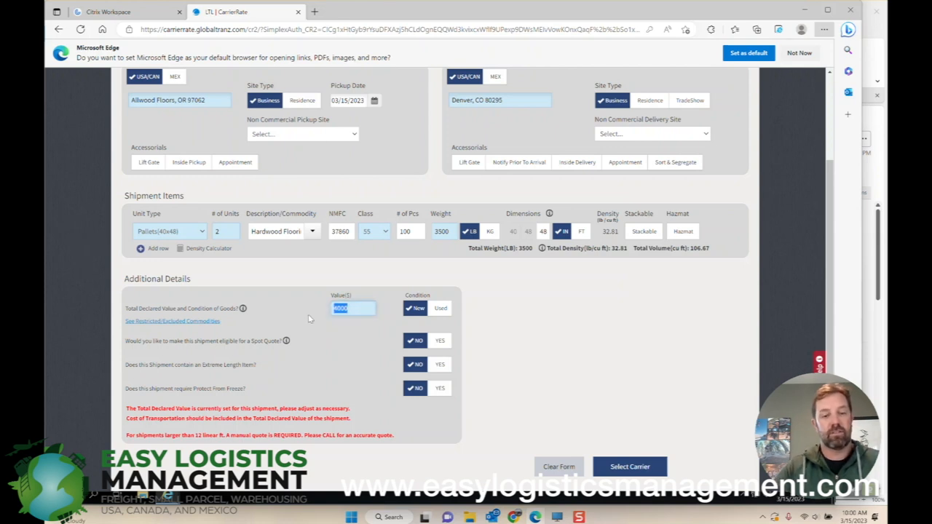
pyautogui.write('500')
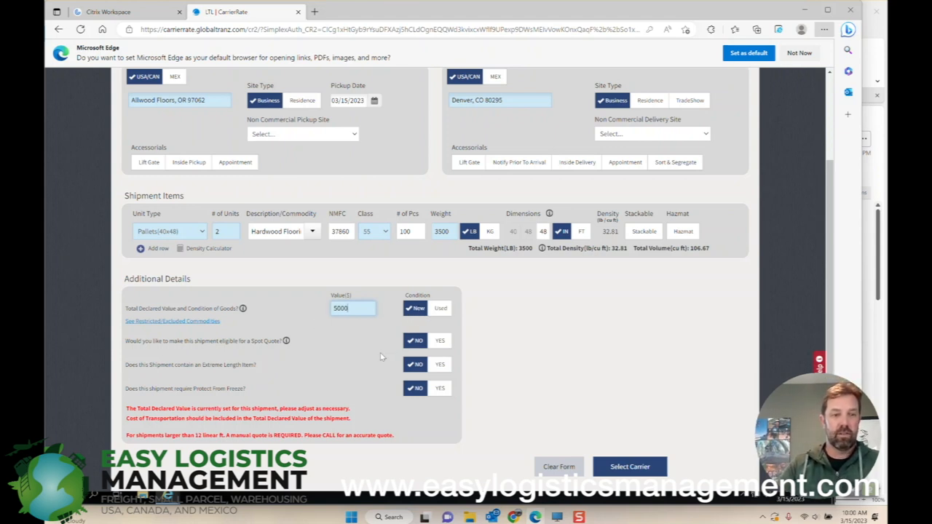
pyautogui.moveTo(374, 365)
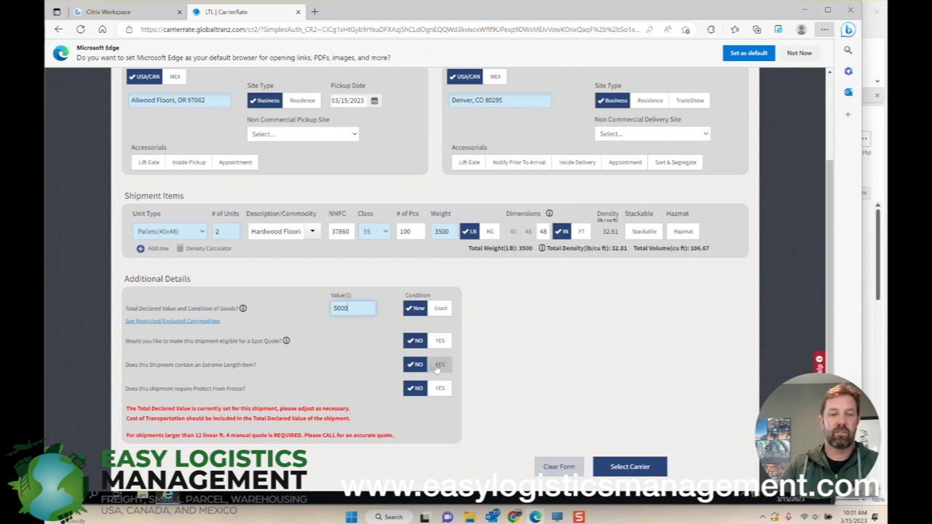
pyautogui.click(439, 364)
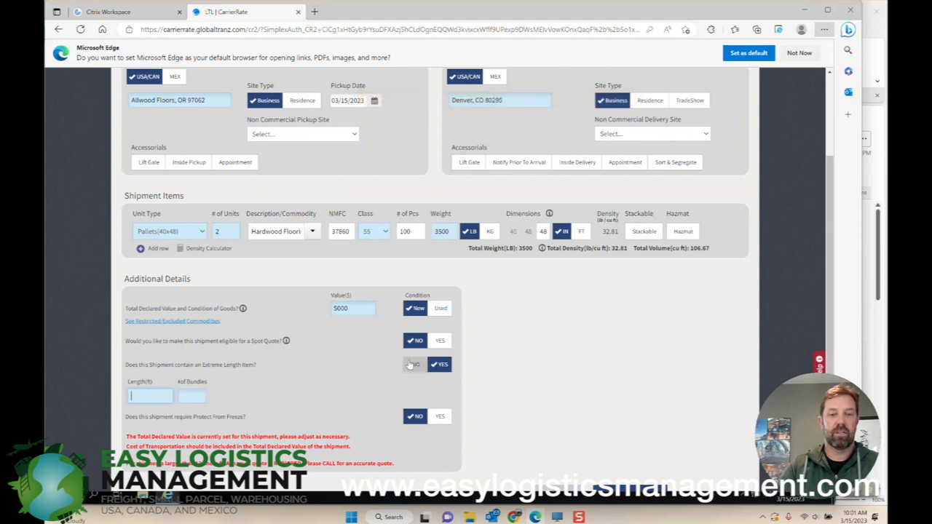
pyautogui.click(415, 364)
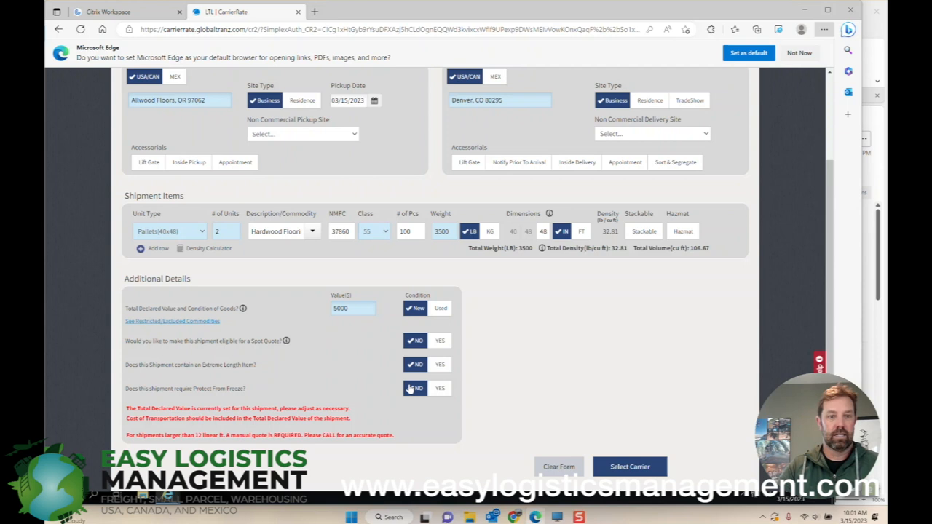
pyautogui.moveTo(270, 400)
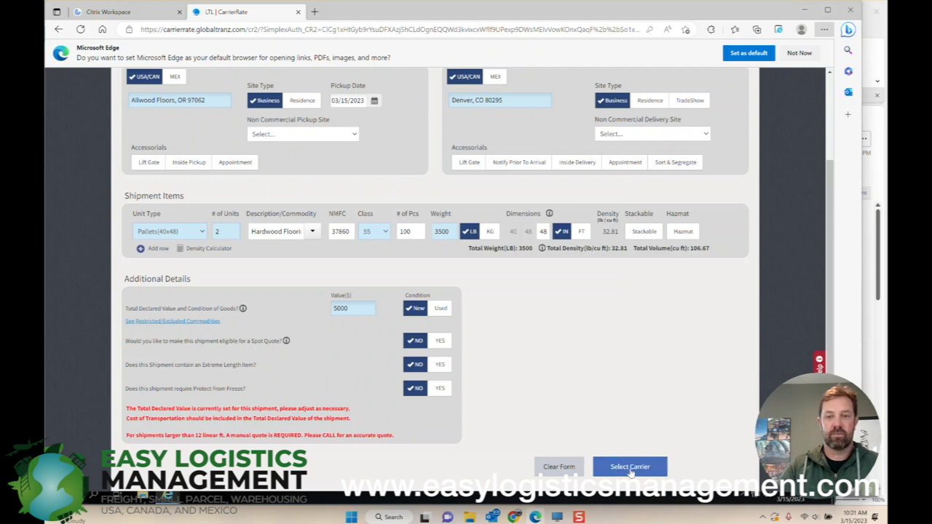
# Step: Get carrier quotes, sort by quickest delivery, filter favourite carriers, and scan the results
pyautogui.click(630, 467)
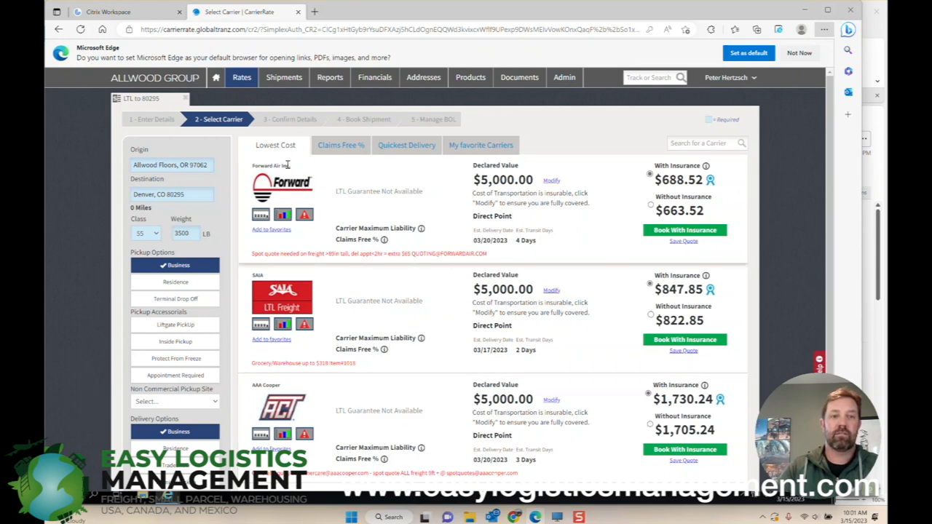
pyautogui.moveTo(261, 162)
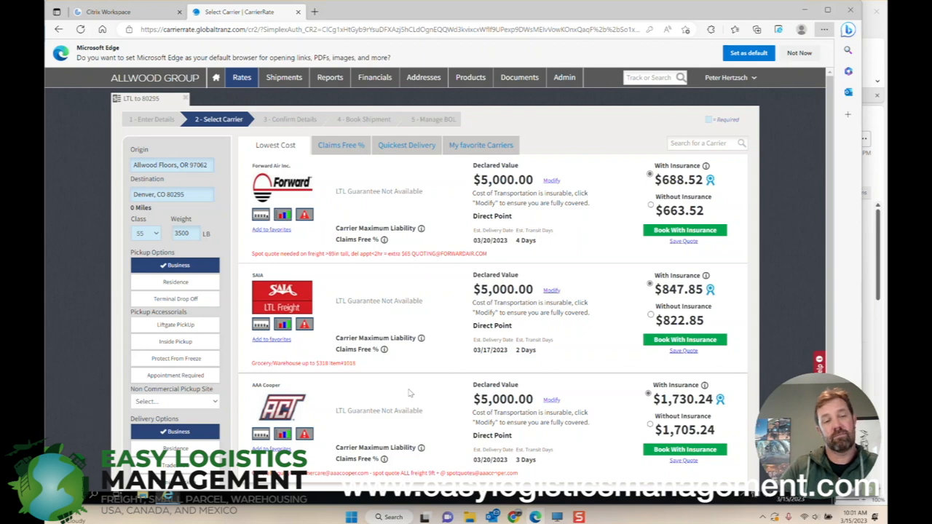
pyautogui.moveTo(356, 183)
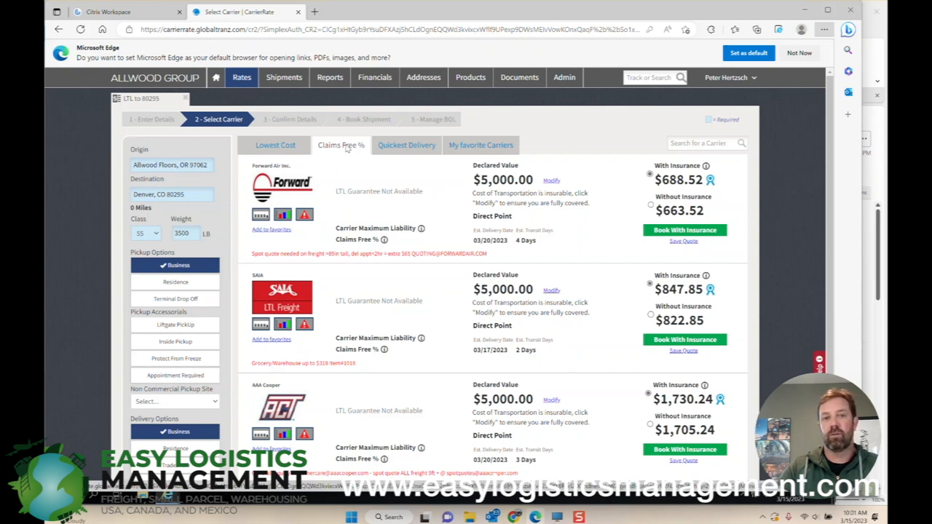
pyautogui.click(407, 145)
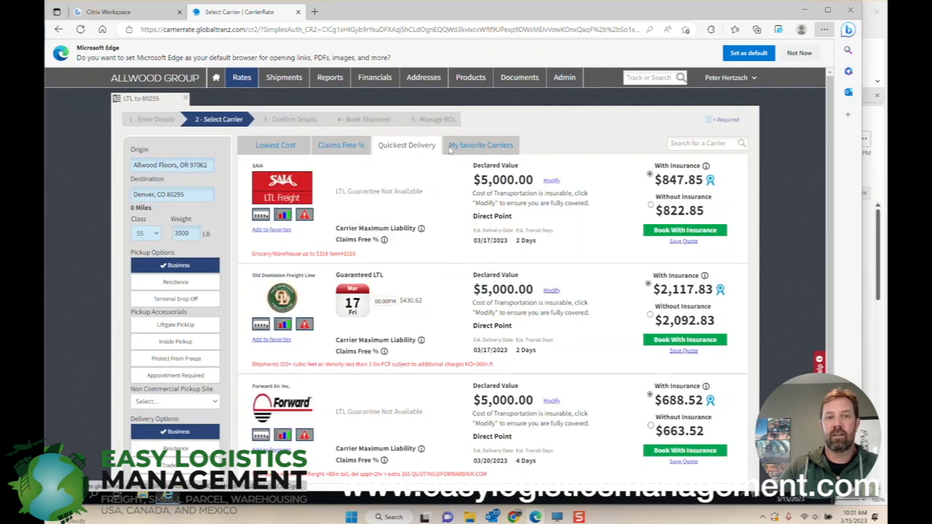
pyautogui.click(480, 145)
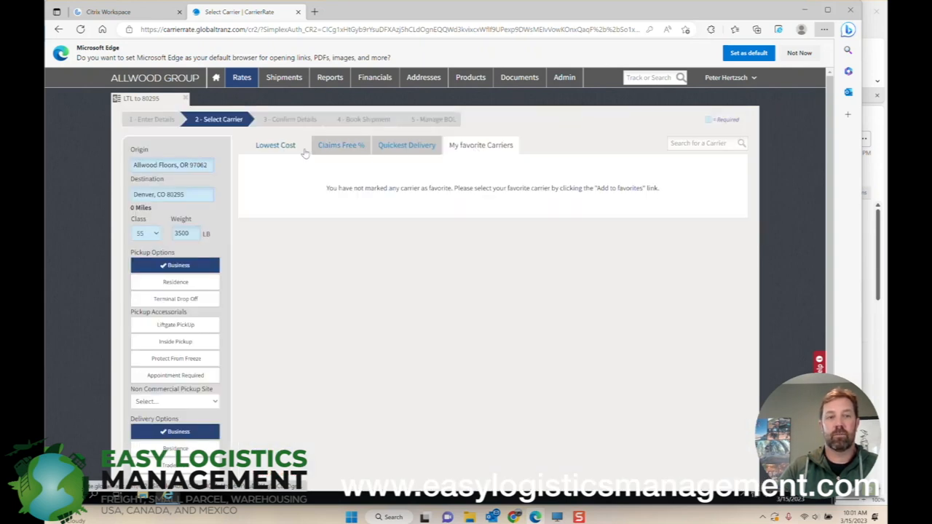
pyautogui.click(275, 145)
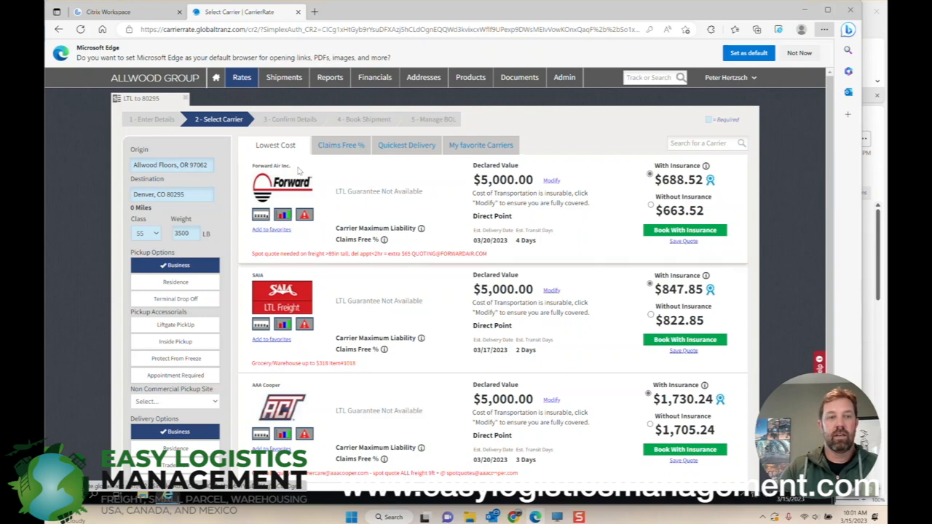
pyautogui.scroll(-3)
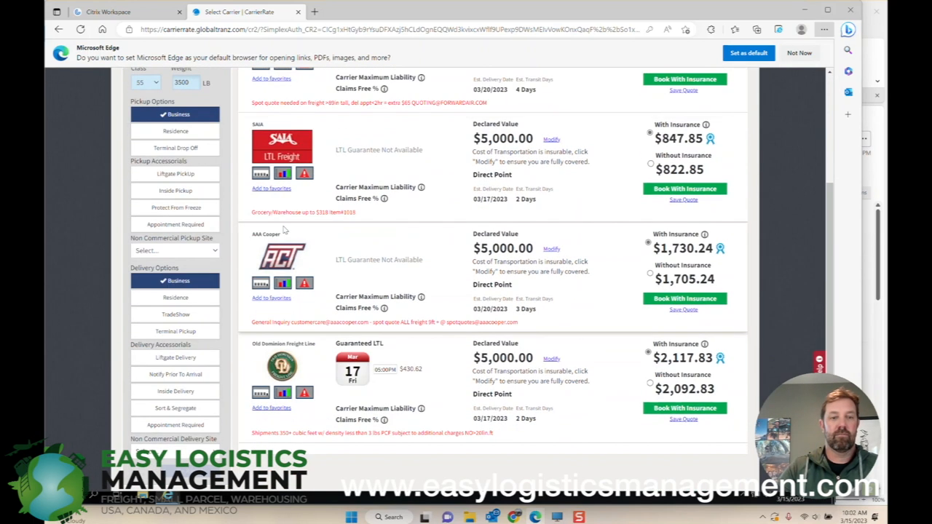
pyautogui.moveTo(283, 226)
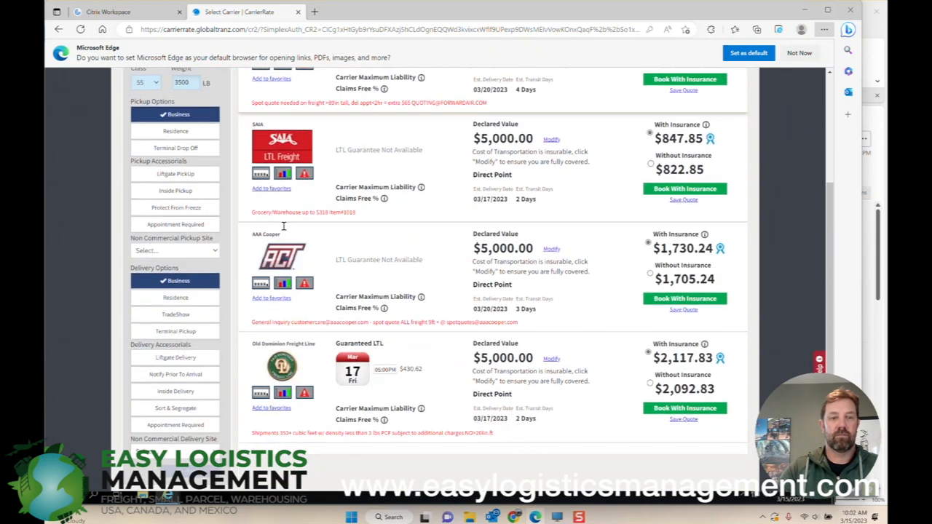
pyautogui.scroll(3)
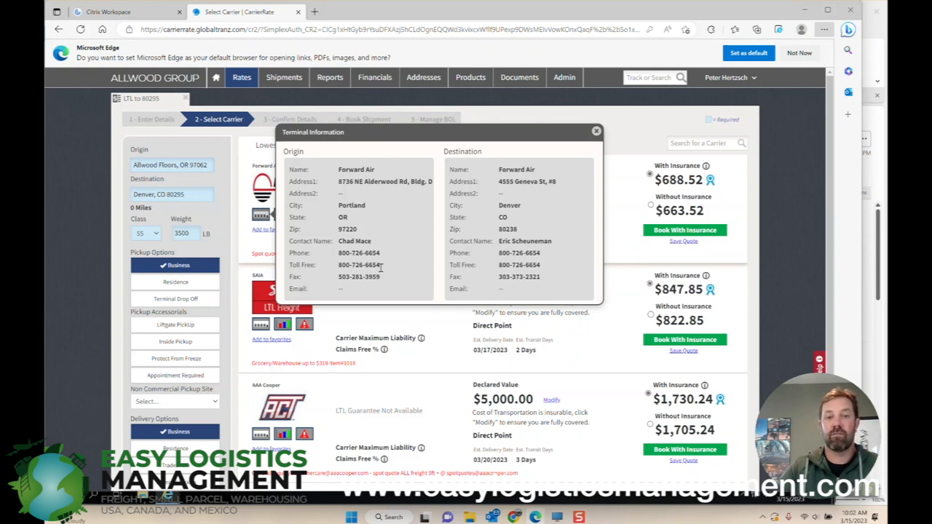
pyautogui.moveTo(517, 253)
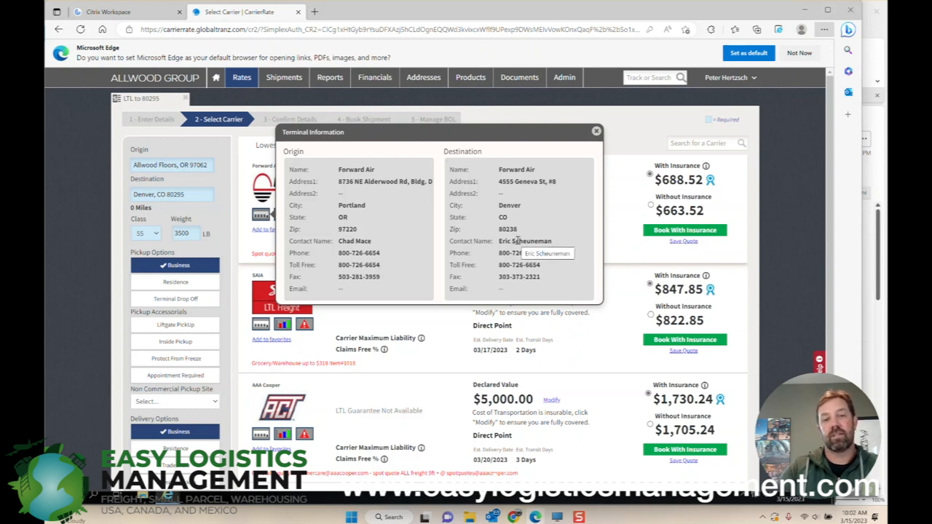
pyautogui.moveTo(561, 189)
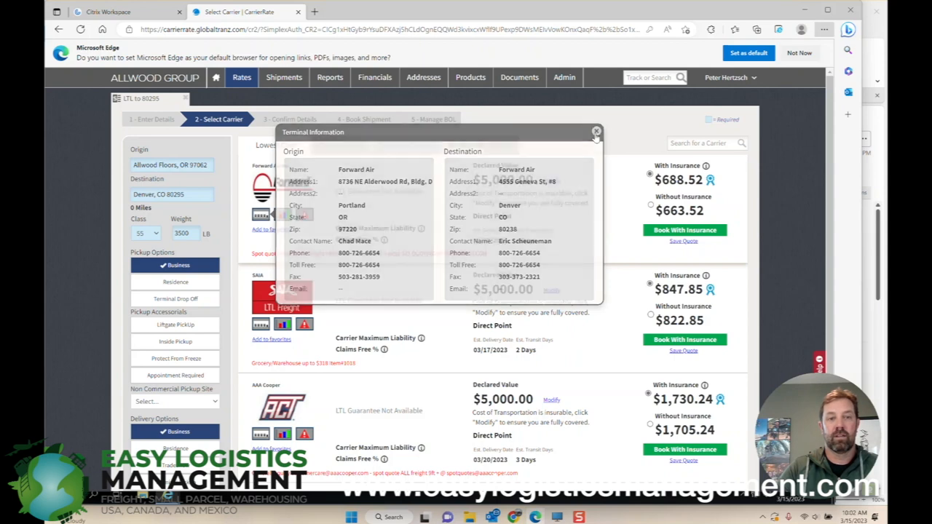
# Step: Close Forward Air's terminal details, then dismiss the carrier liability terms popup
pyautogui.click(596, 132)
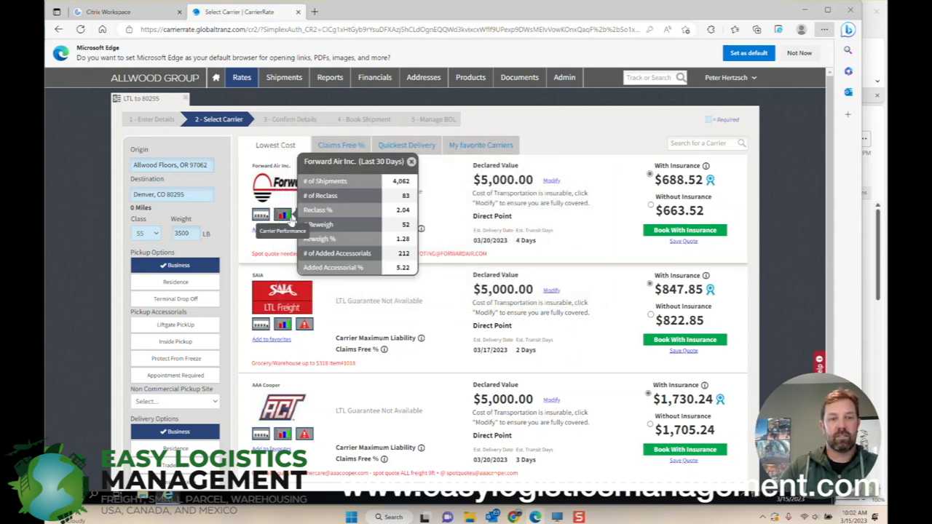
pyautogui.moveTo(382, 211)
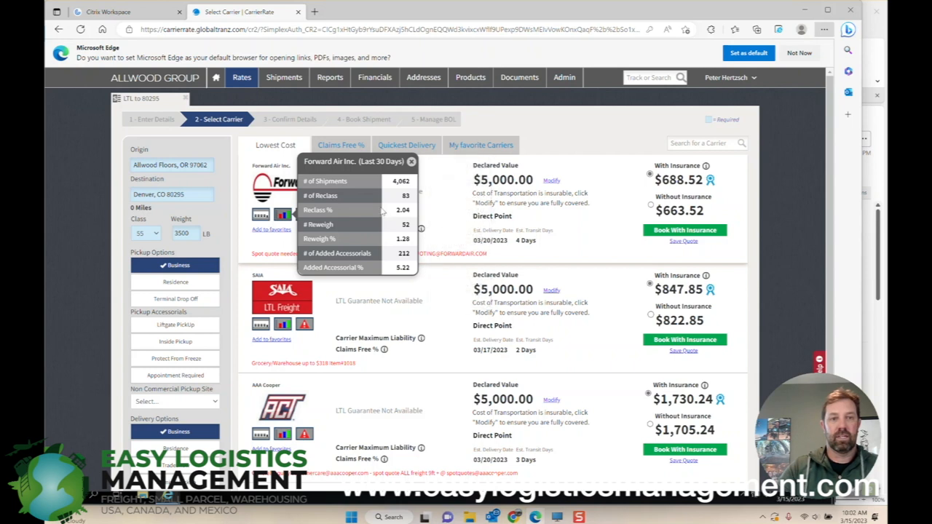
pyautogui.moveTo(376, 257)
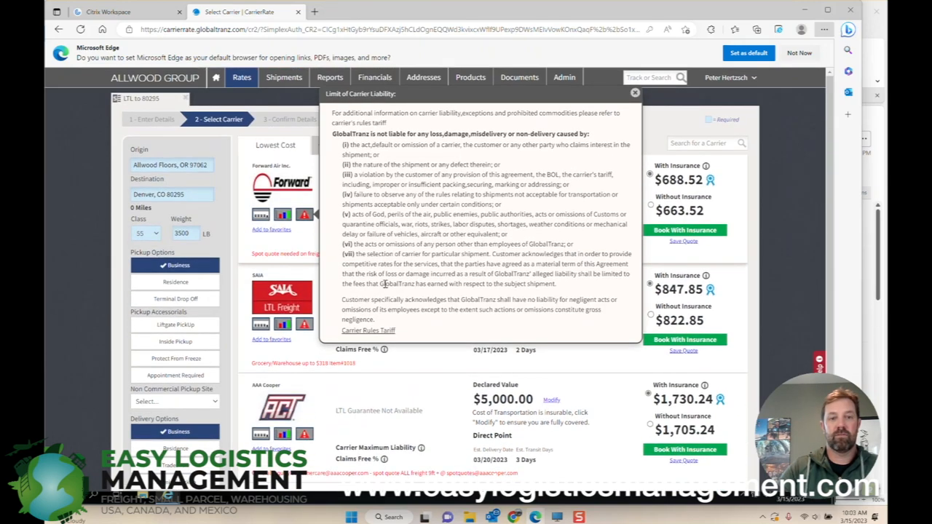
pyautogui.moveTo(368, 330)
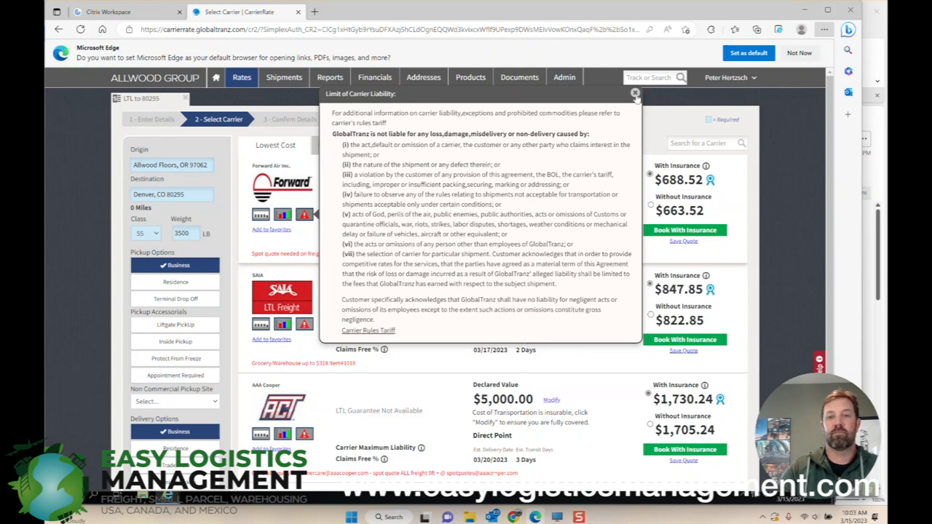
pyautogui.click(634, 94)
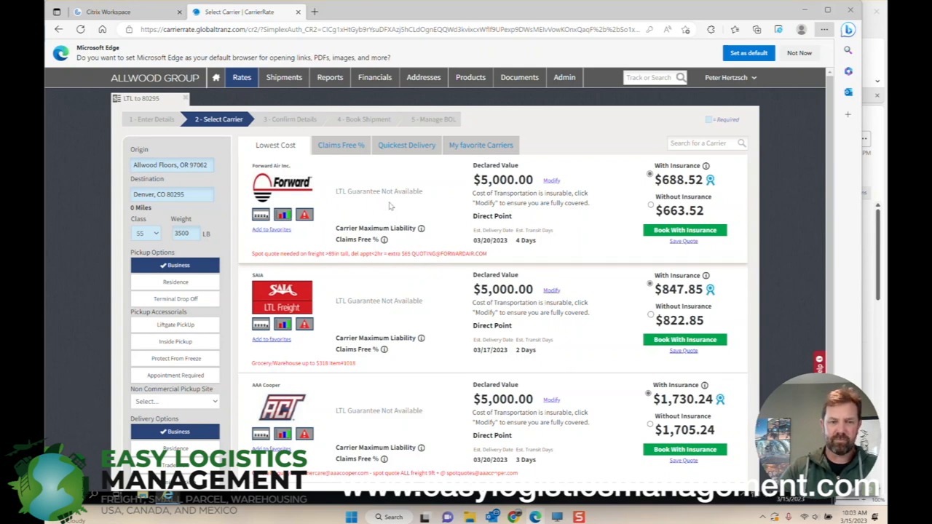
pyautogui.scroll(-3)
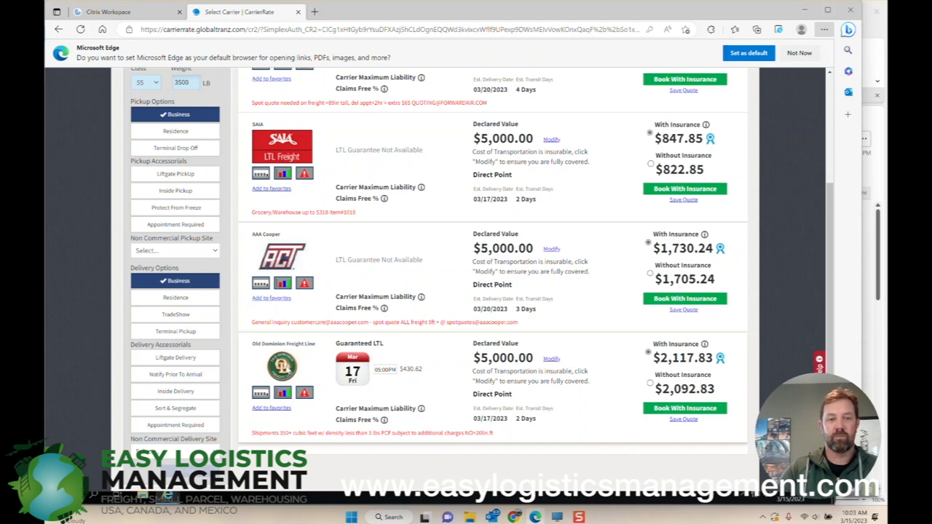
pyautogui.moveTo(364, 372)
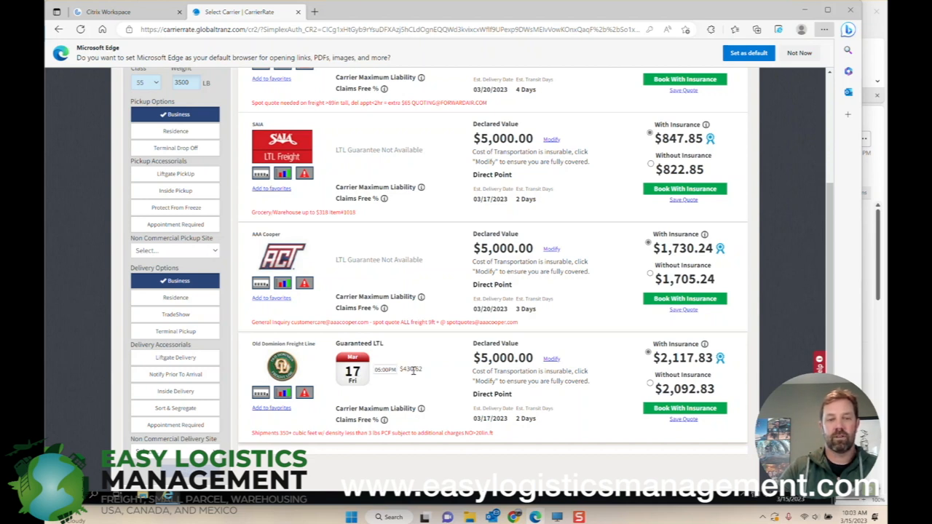
pyautogui.scroll(3)
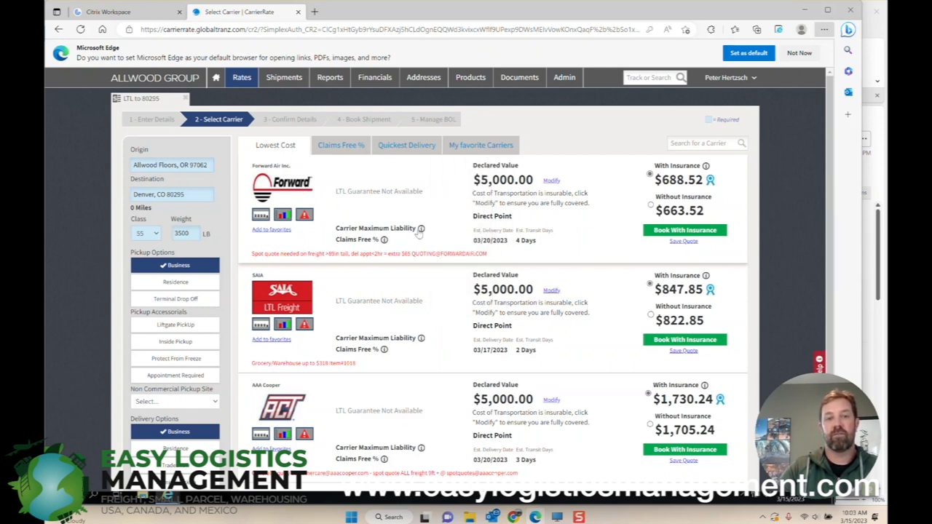
pyautogui.moveTo(421, 229)
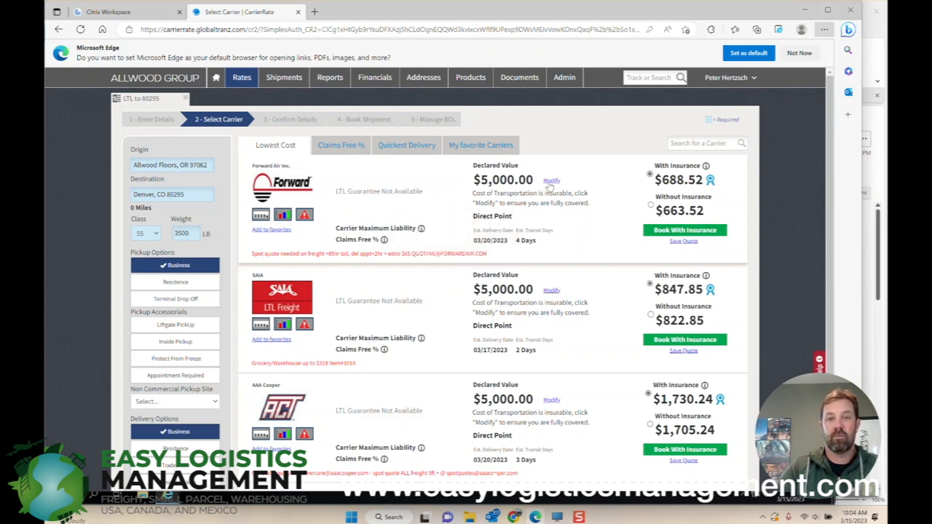
pyautogui.click(551, 180)
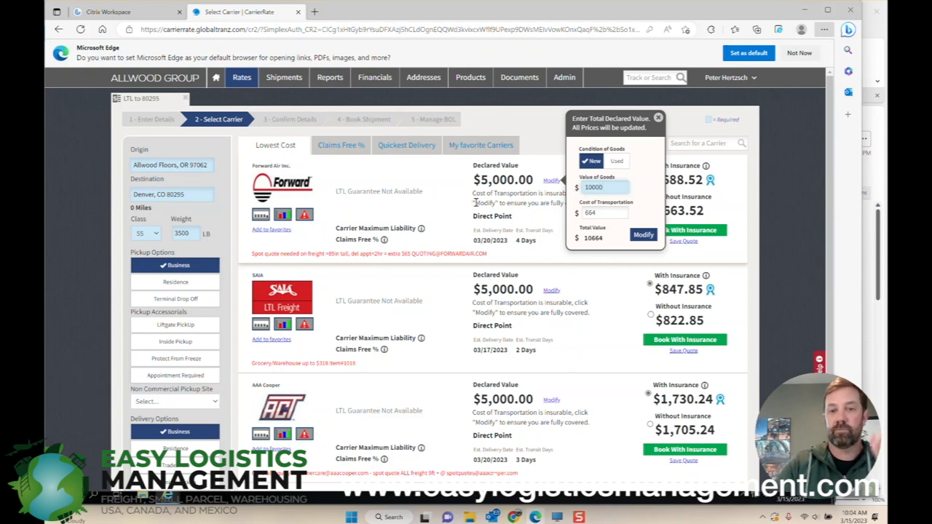
# Step: Apply the $10,664 declared value to all carrier quotes and scroll through the updated prices
pyautogui.click(644, 235)
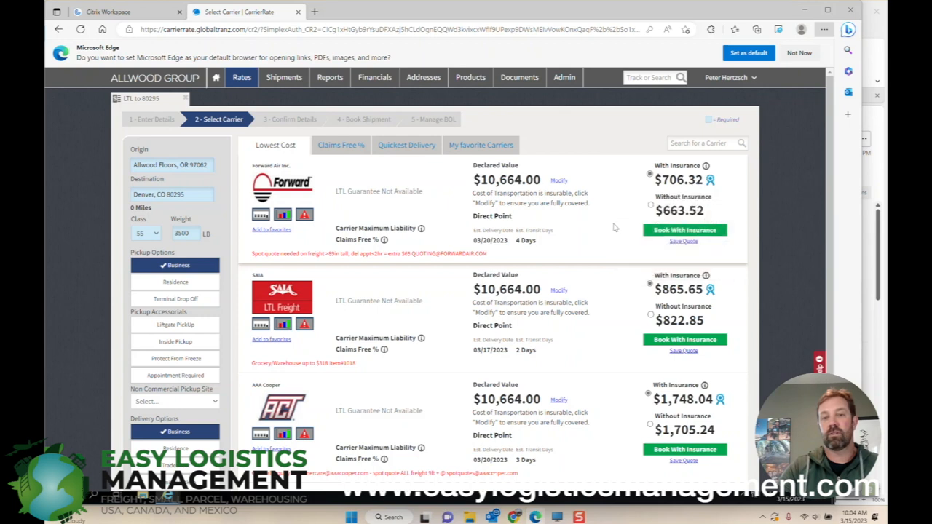
pyautogui.moveTo(680, 210)
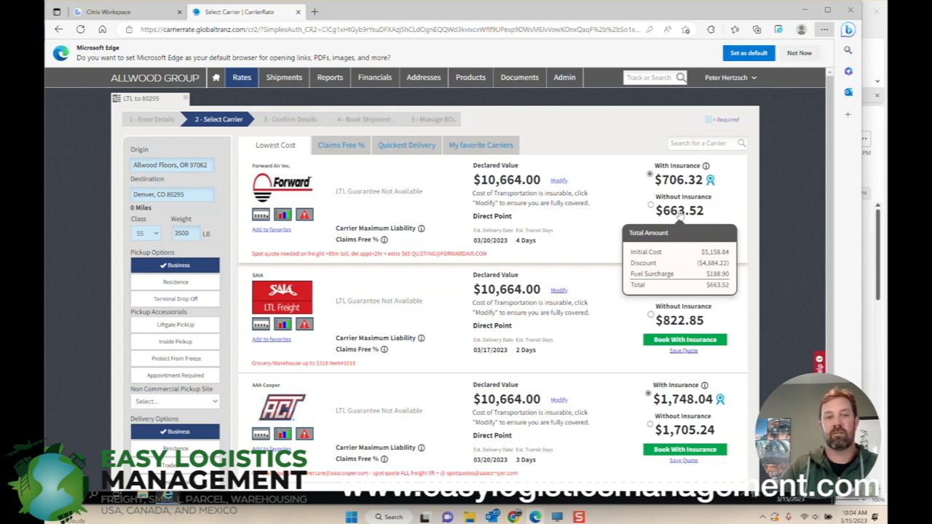
pyautogui.scroll(-3)
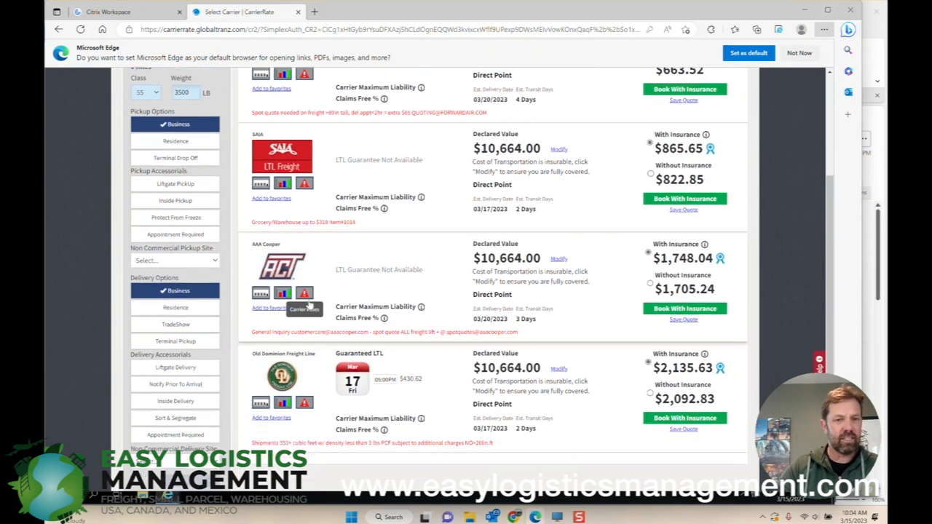
# Step: Add Liftgate Delivery and Notify Prior To Arrival accessorials, then start saving Forward Air's quote
pyautogui.scroll(3)
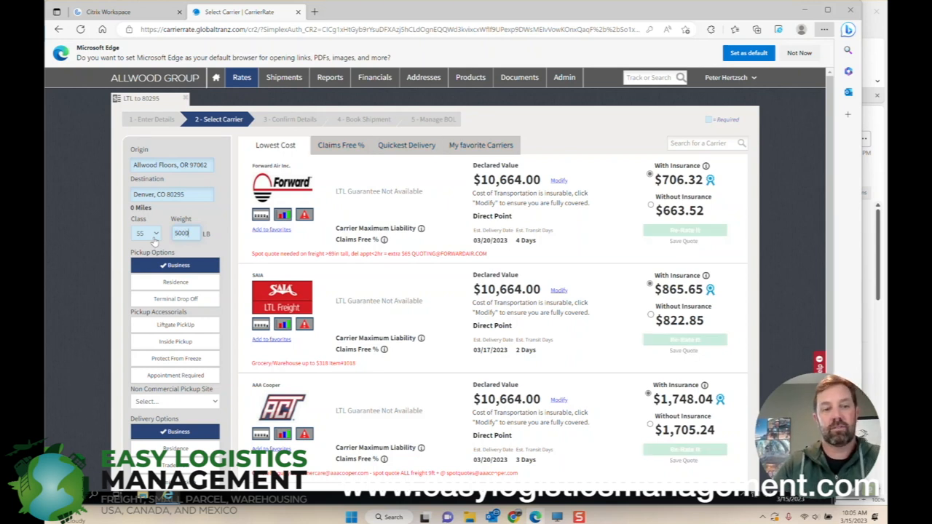
pyautogui.scroll(-3)
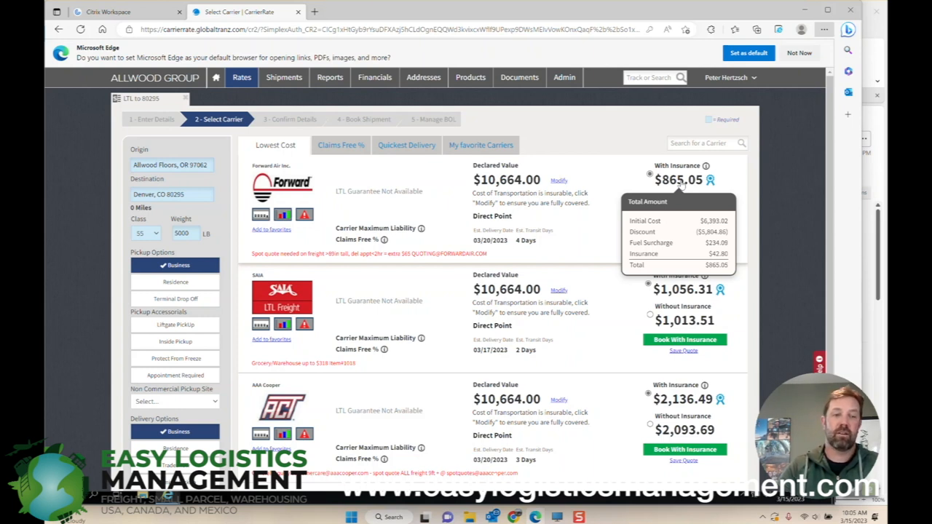
pyautogui.scroll(-3)
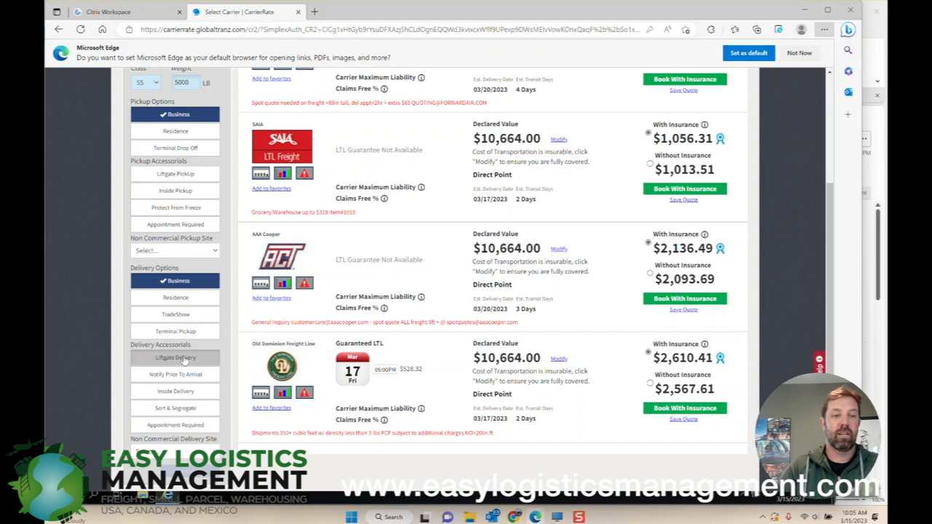
pyautogui.click(175, 357)
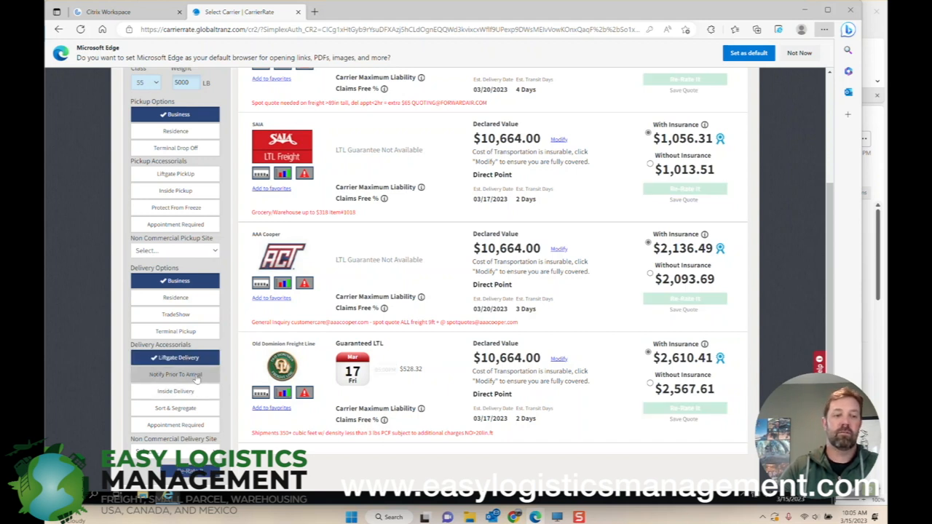
pyautogui.click(176, 375)
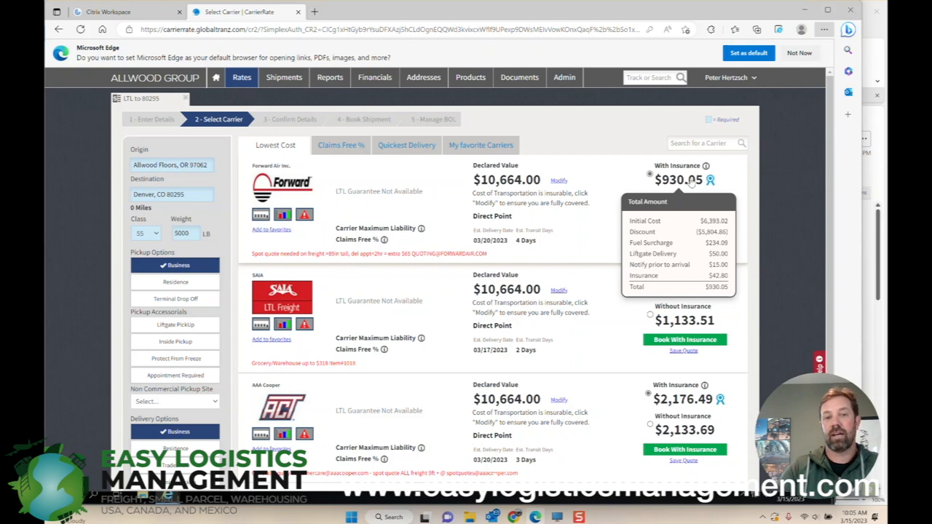
pyautogui.scroll(-3)
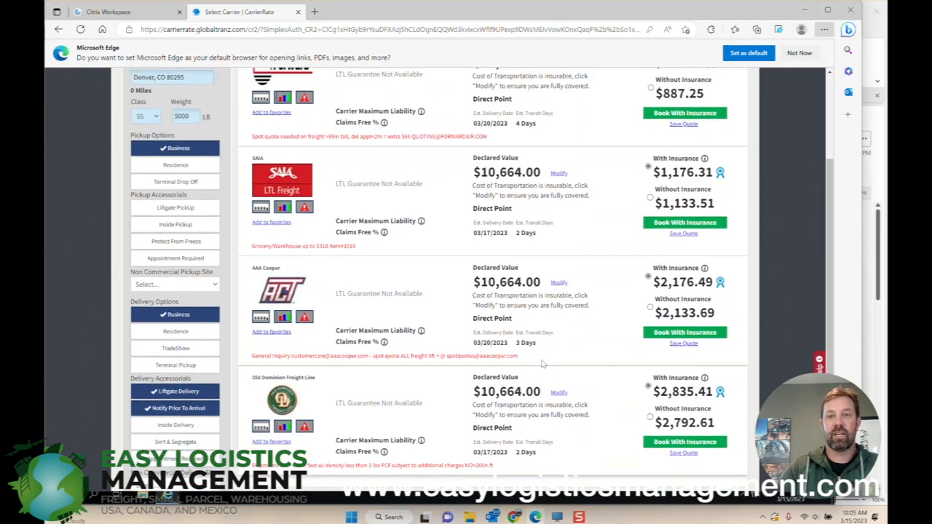
pyautogui.scroll(3)
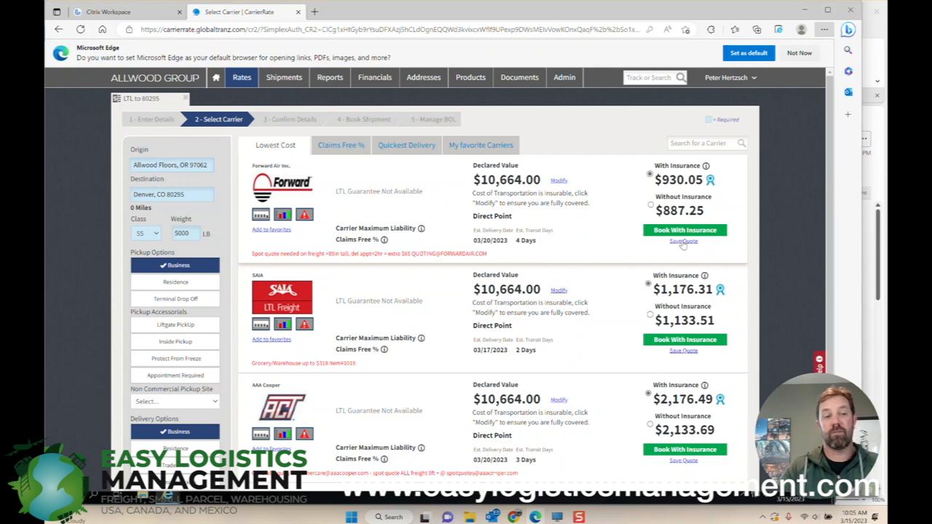
pyautogui.click(683, 241)
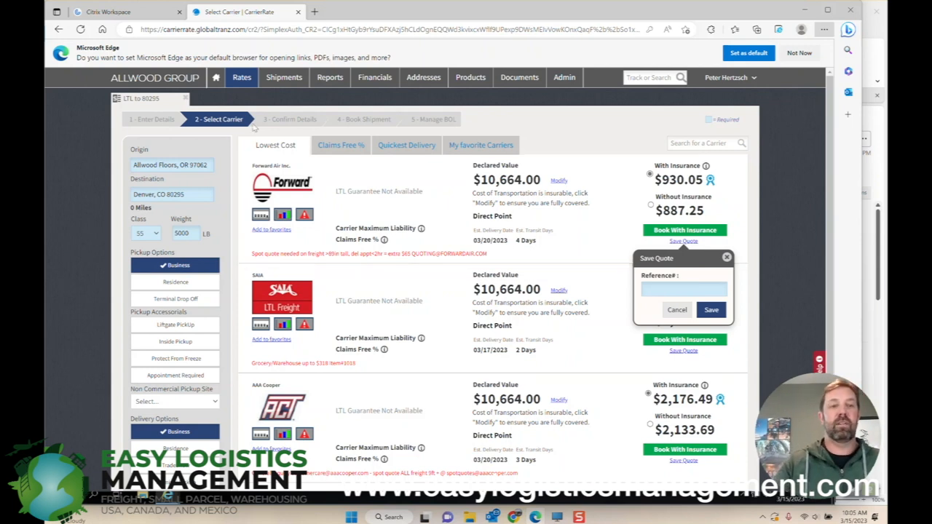
# Step: Get past the Save Quote reference prompt to reach the Confirm Details step
pyautogui.click(242, 77)
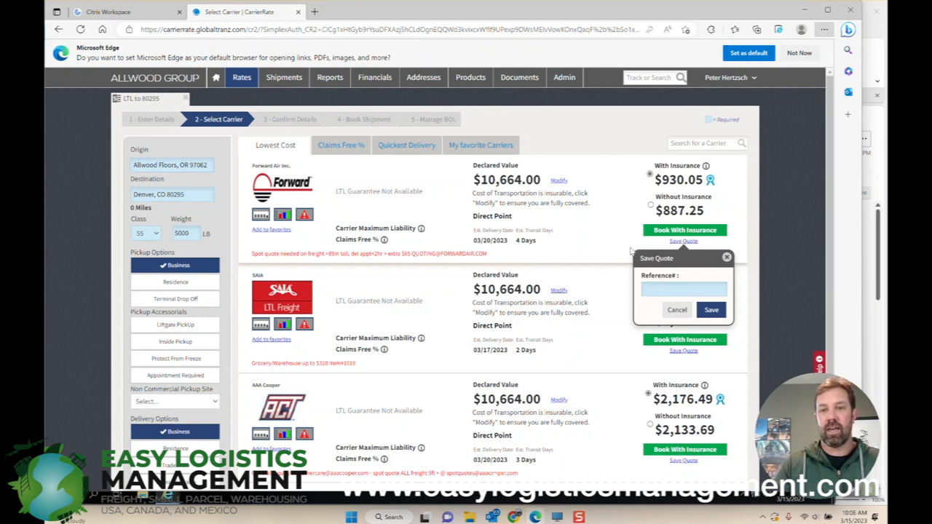
pyautogui.click(676, 310)
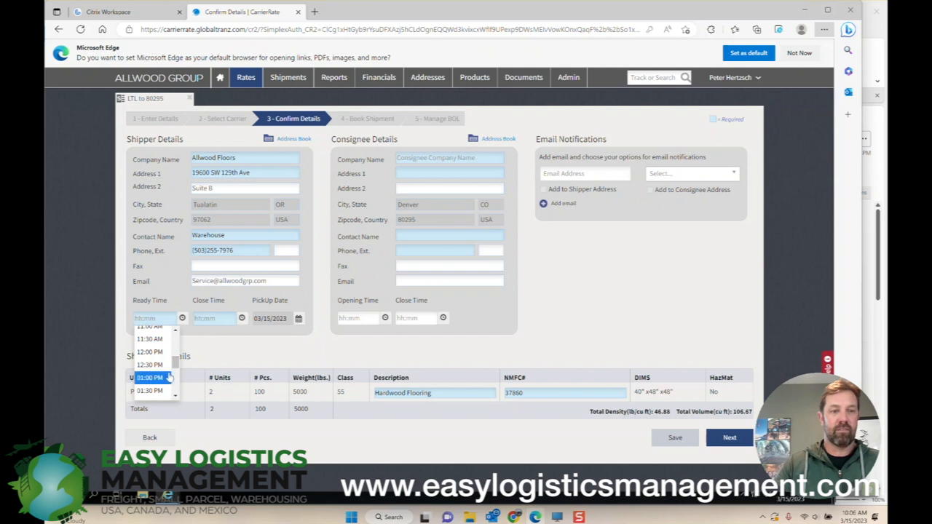
# Step: Set the shipper ready time to 01:00 PM and the close time, then type consignee 'easy'
pyautogui.click(150, 378)
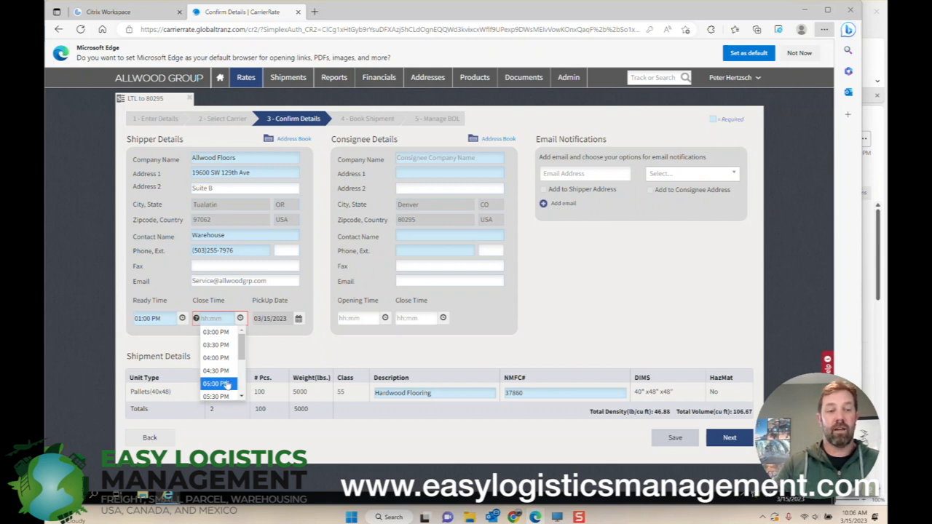
pyautogui.click(215, 370)
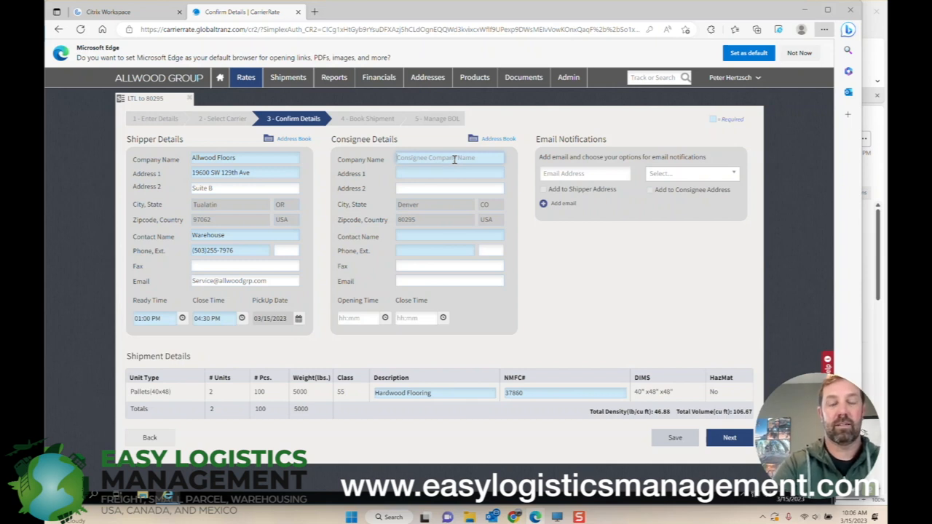
pyautogui.write('easy')
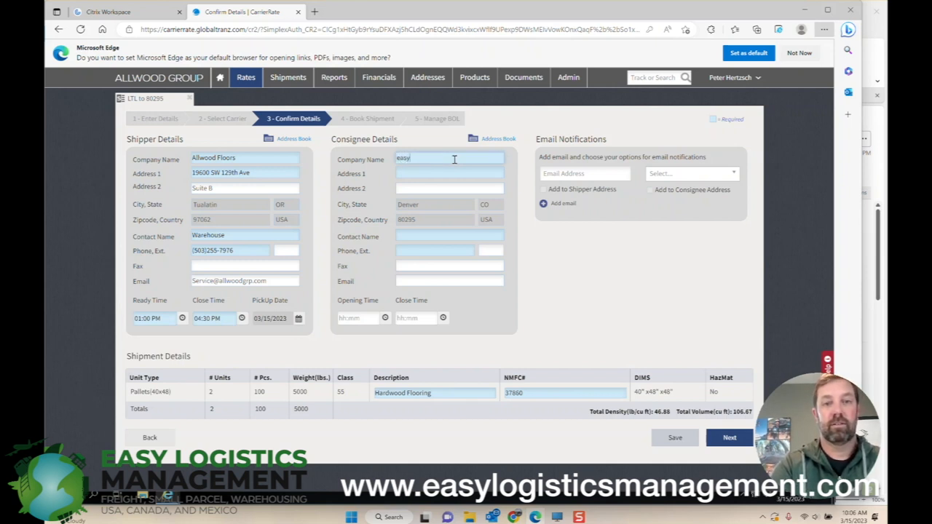
pyautogui.write('logistics')
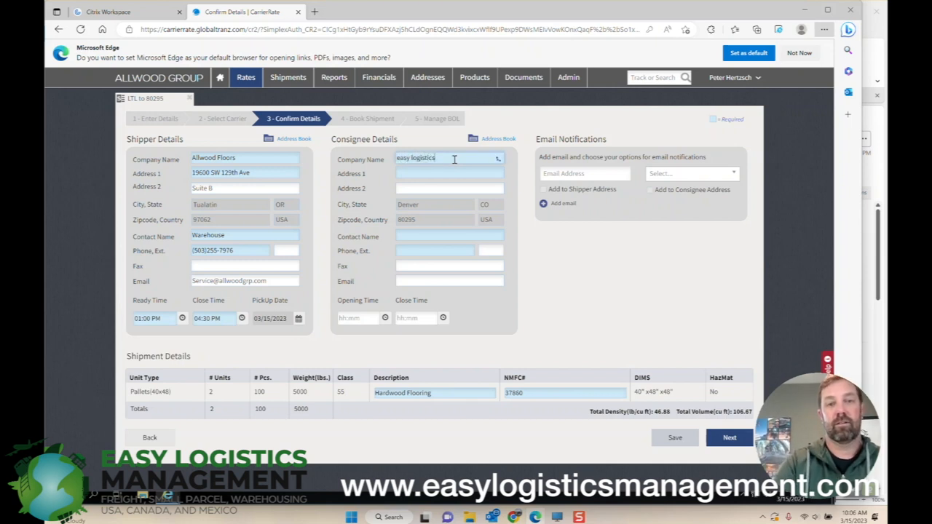
pyautogui.click(449, 173)
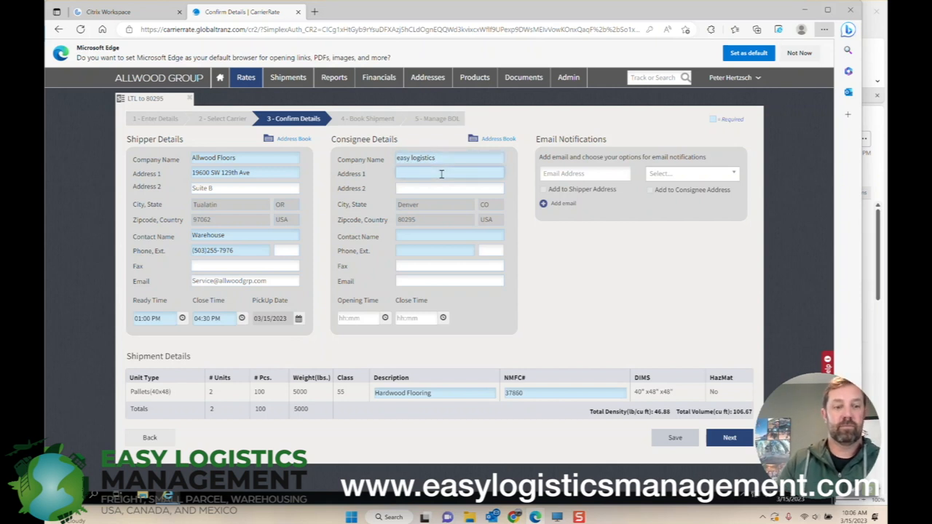
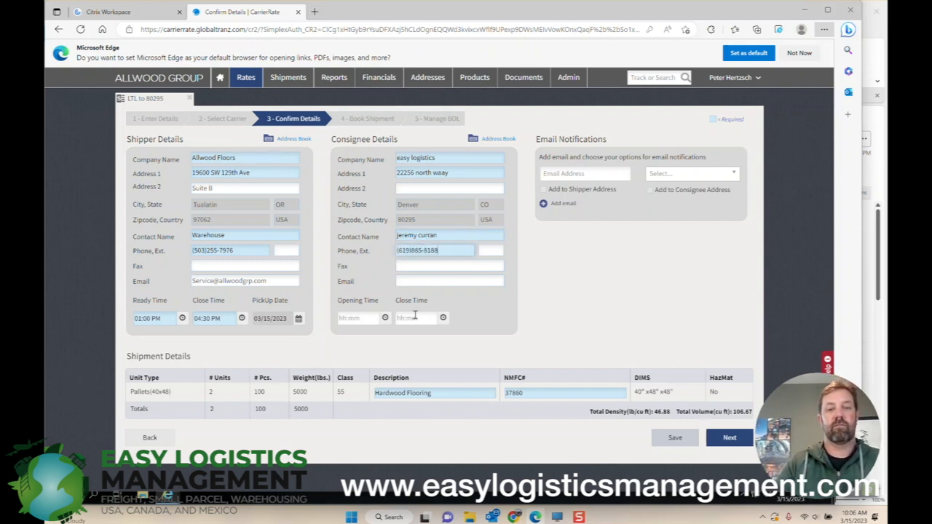
# Step: Set the consignee receiving hours from 10:00 AM to 04:30 PM
pyautogui.click(357, 318)
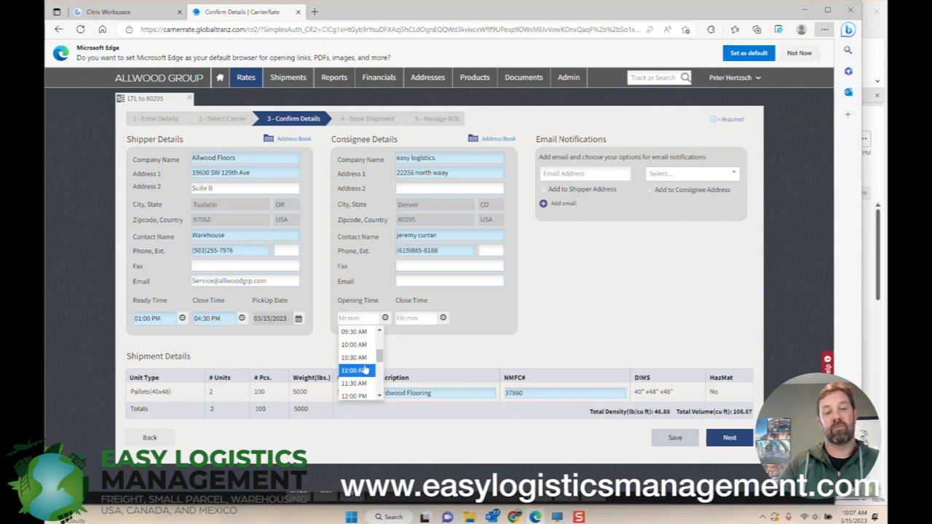
pyautogui.click(354, 344)
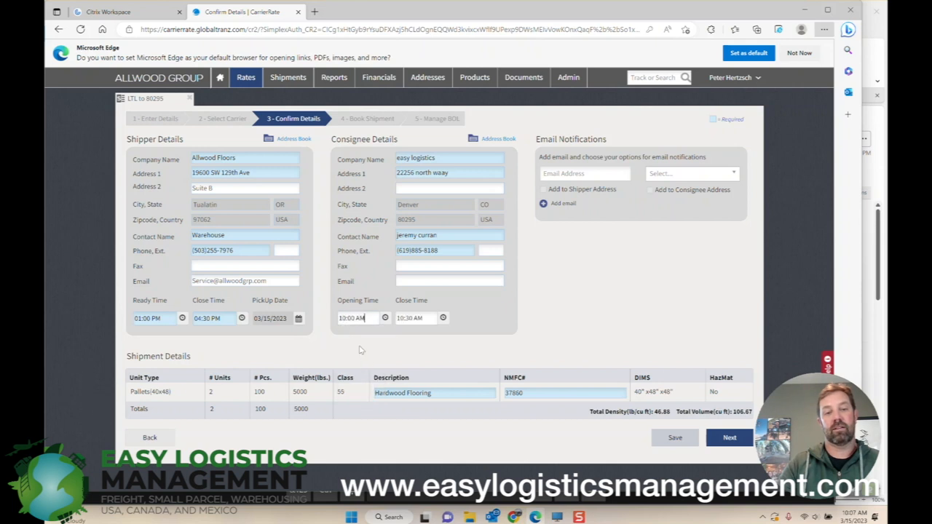
pyautogui.click(442, 318)
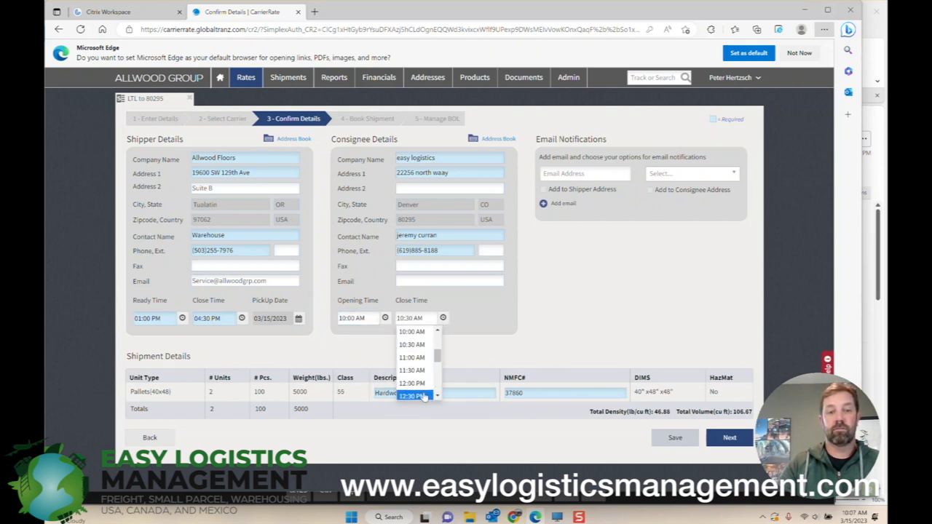
pyautogui.scroll(-3)
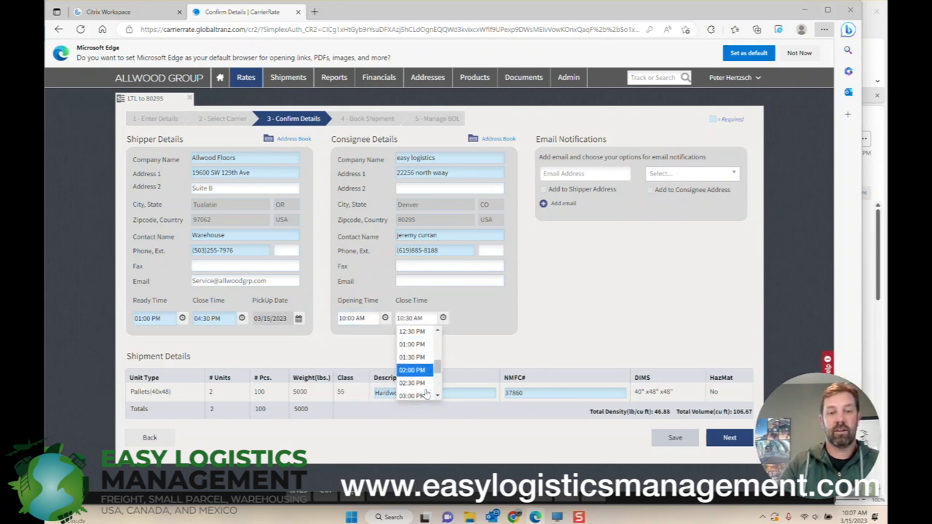
pyautogui.scroll(-3)
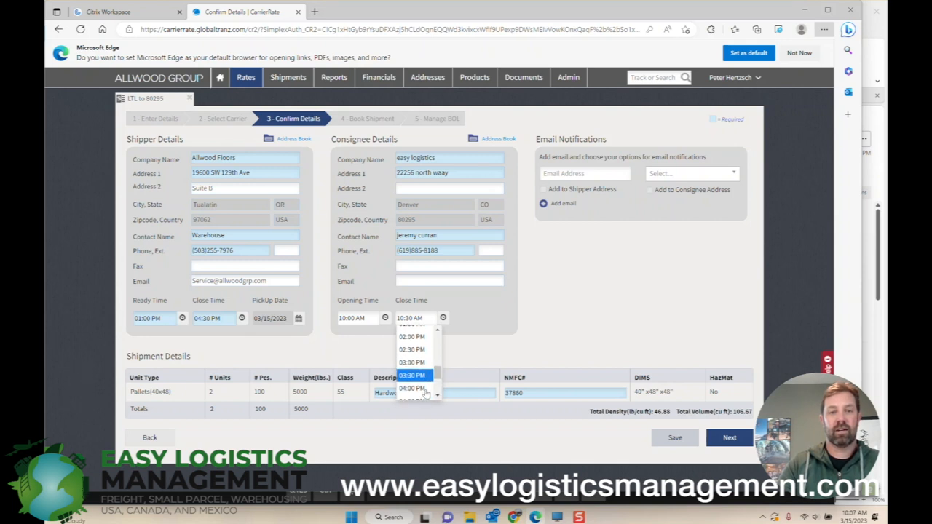
pyautogui.click(412, 388)
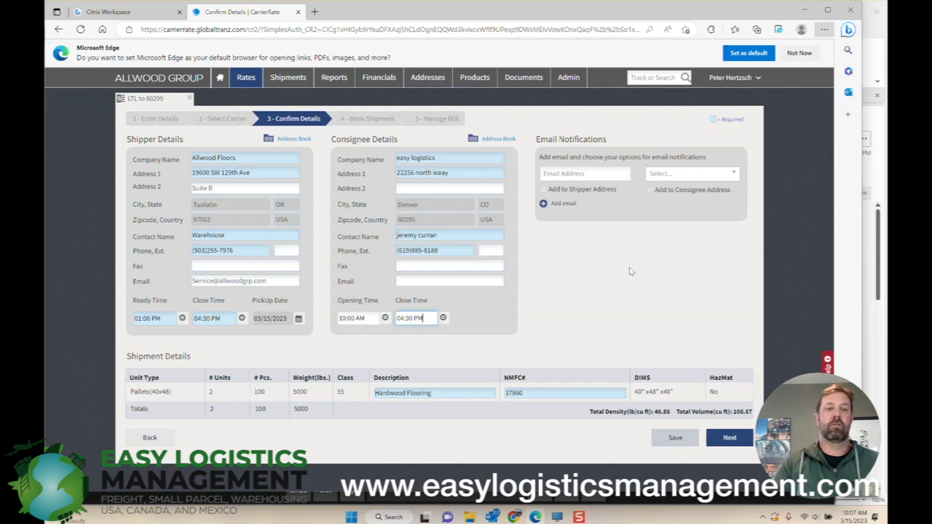
pyautogui.moveTo(603, 204)
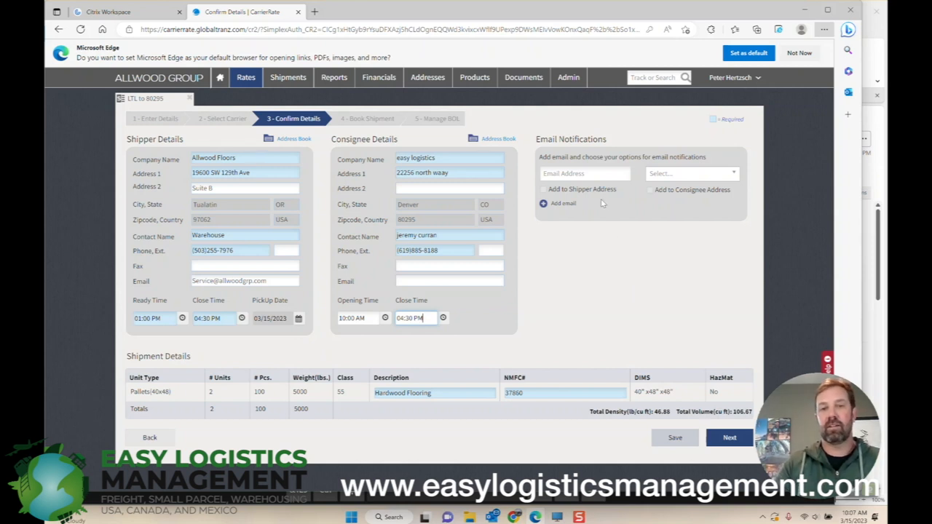
pyautogui.moveTo(613, 241)
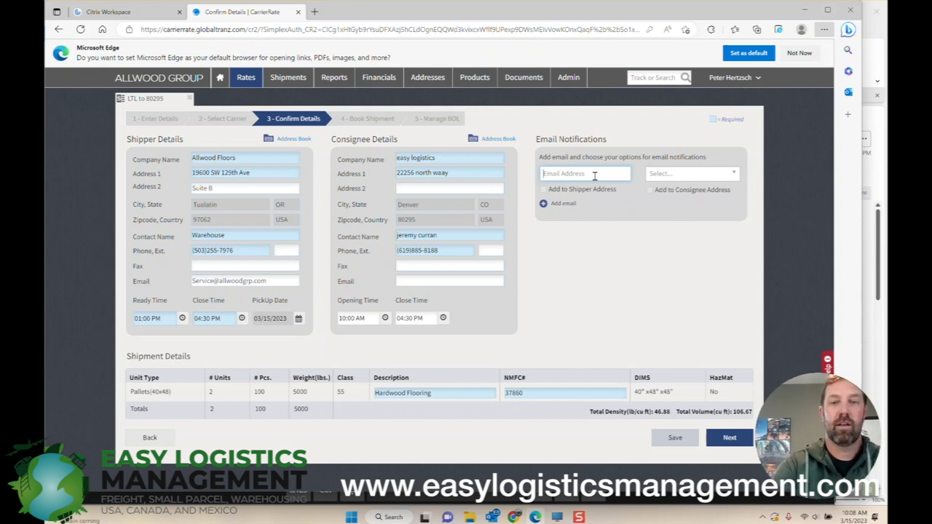
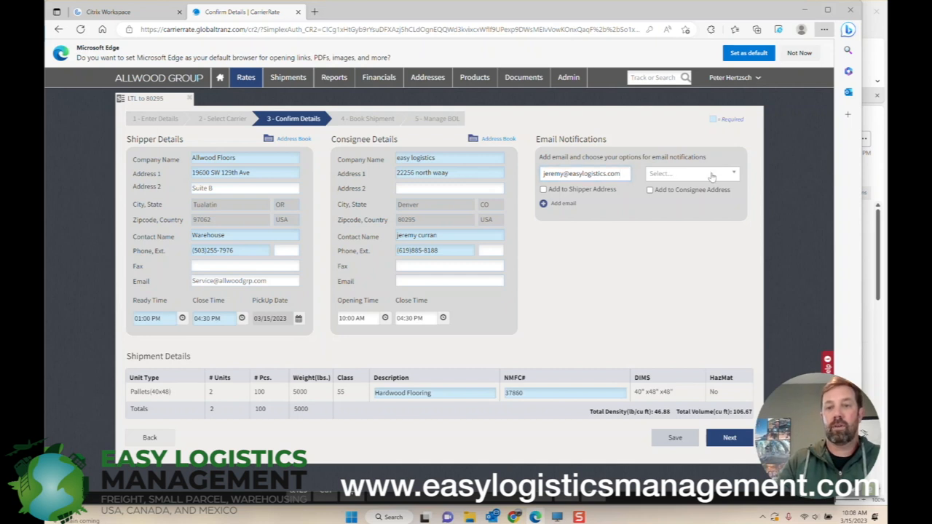
pyautogui.click(690, 173)
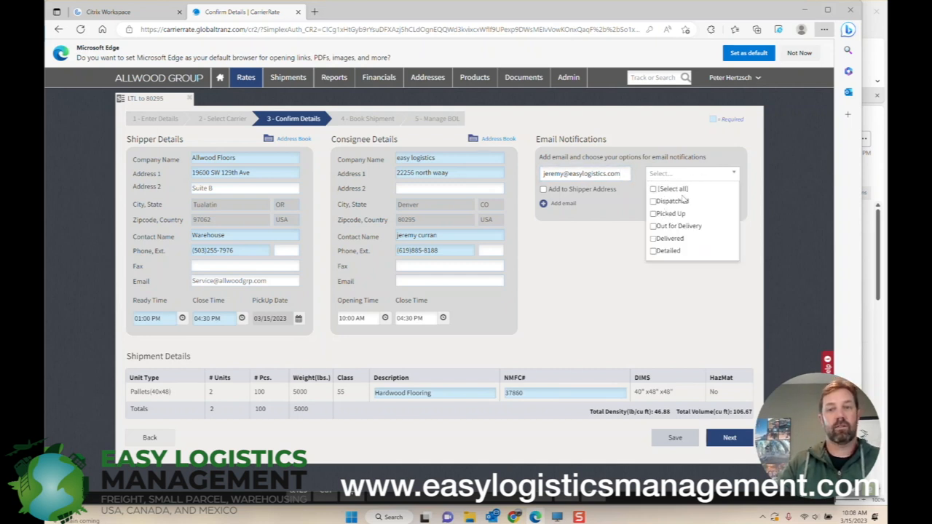
pyautogui.click(654, 188)
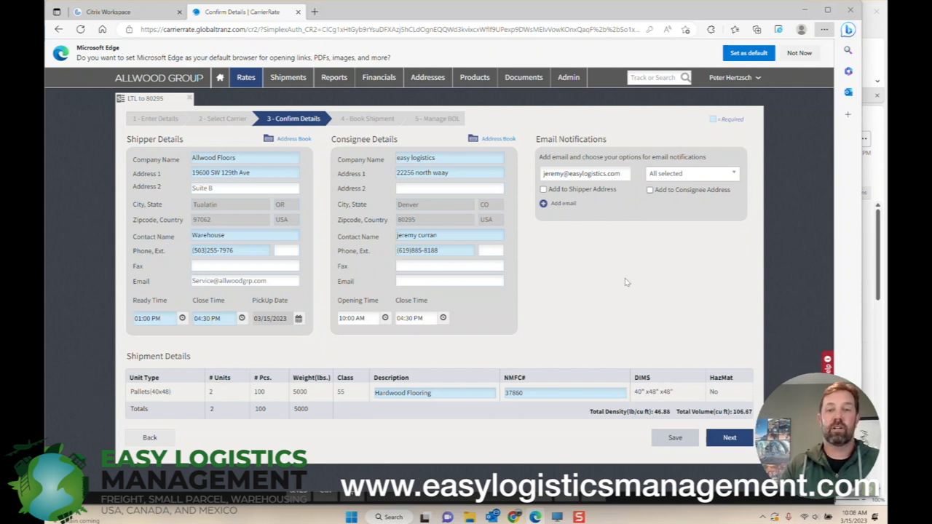
pyautogui.click(544, 219)
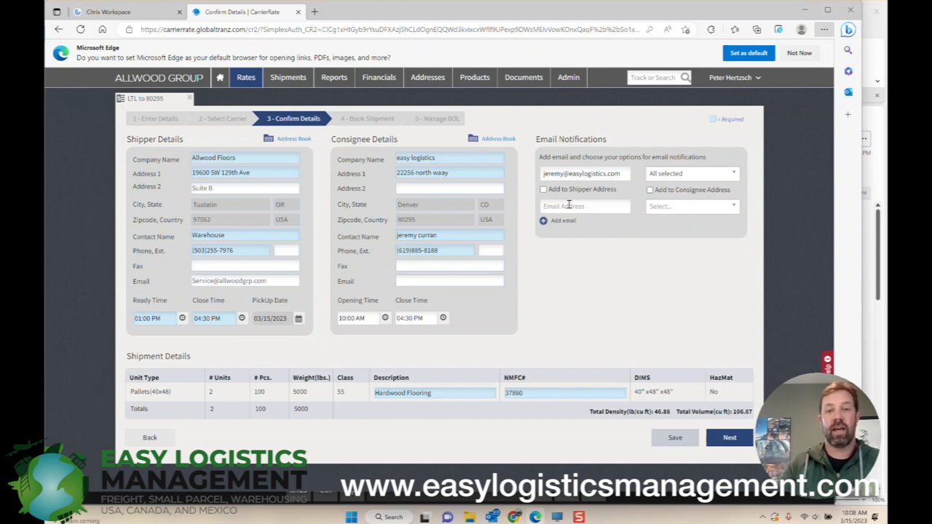
pyautogui.click(563, 221)
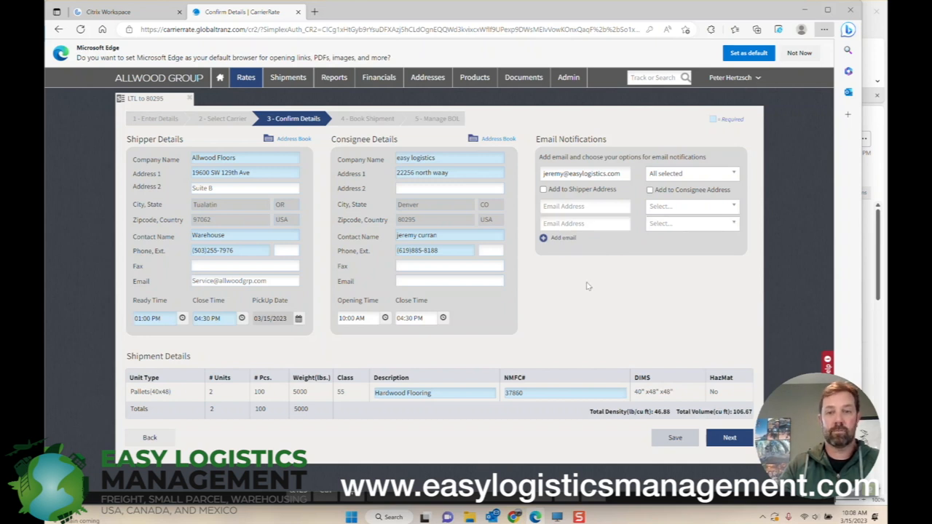
pyautogui.moveTo(202, 408)
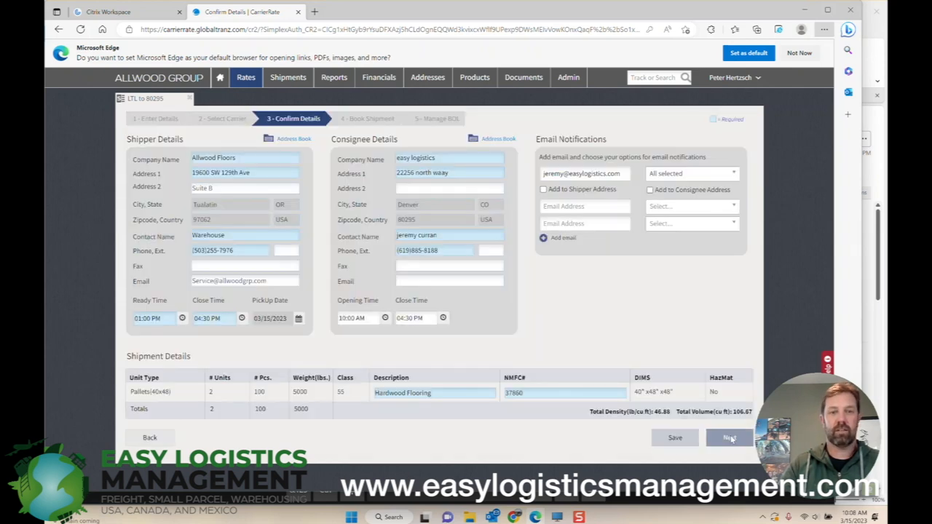
# Step: Continue to the booking step and begin adding a customer BOL reference
pyautogui.click(729, 437)
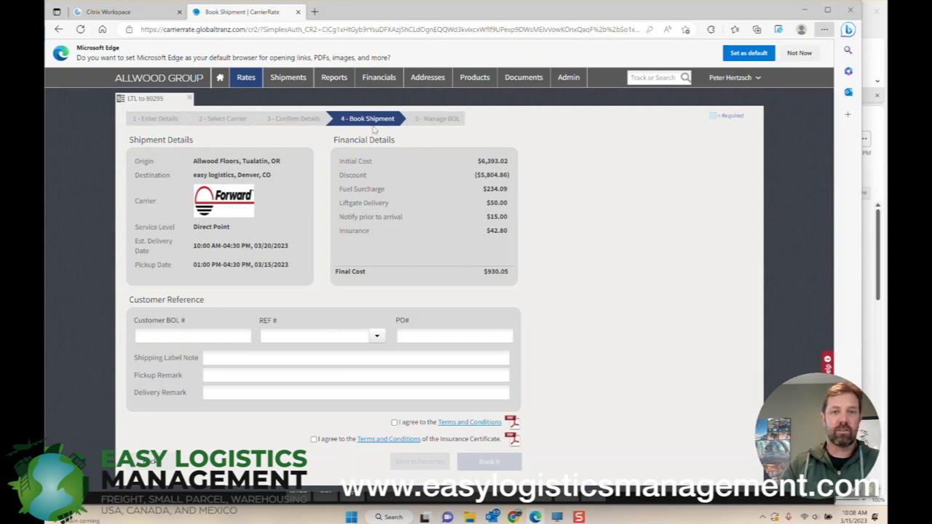
pyautogui.moveTo(174, 221)
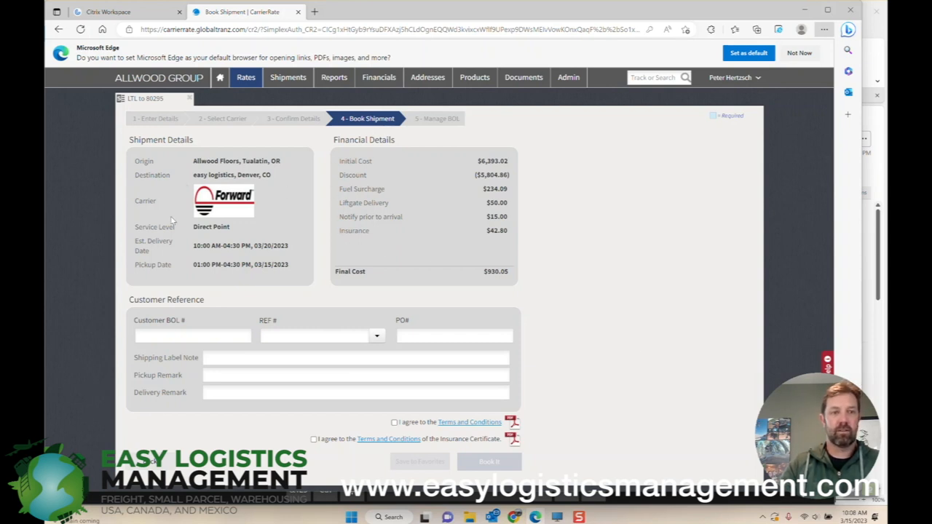
pyautogui.moveTo(287, 229)
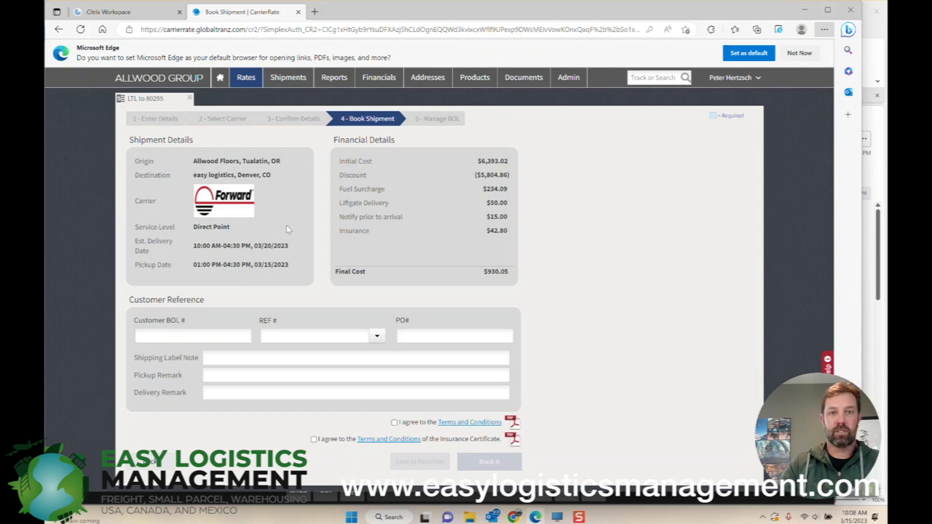
pyautogui.moveTo(495, 305)
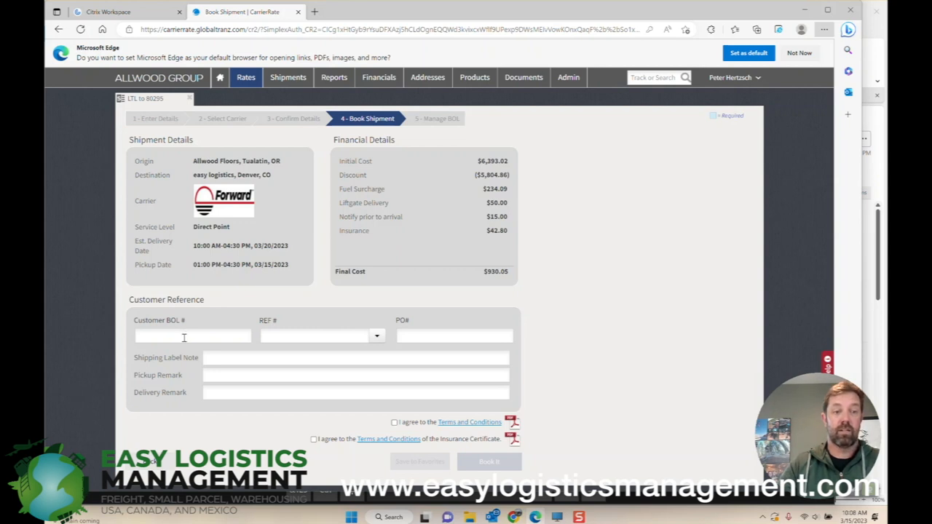
pyautogui.click(193, 336)
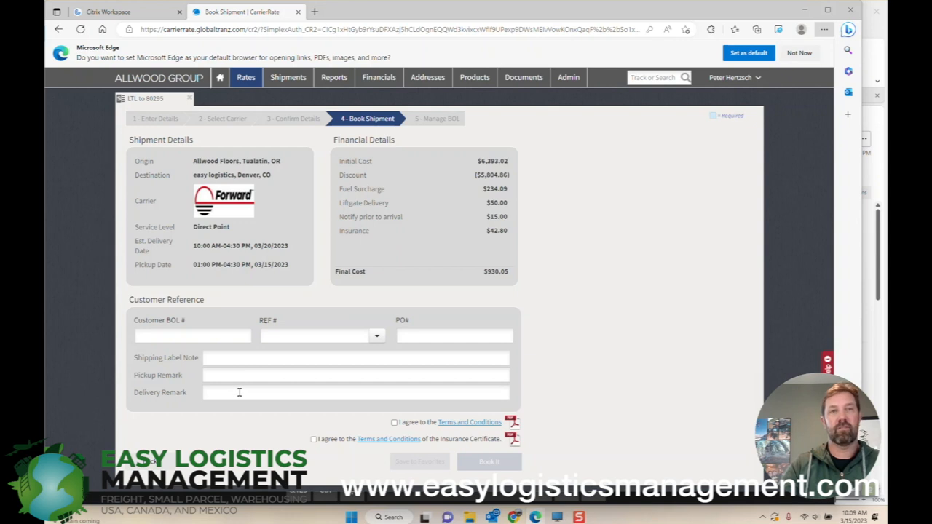
pyautogui.moveTo(230, 406)
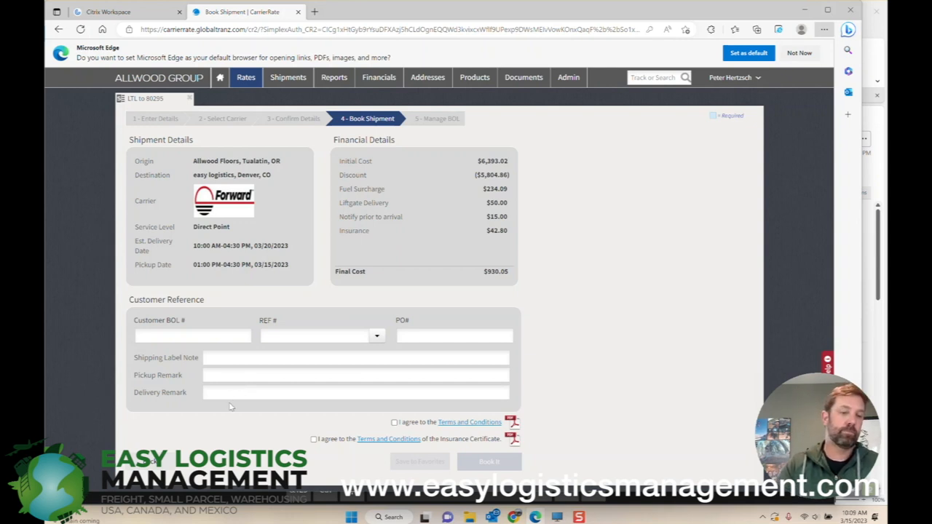
pyautogui.click(356, 393)
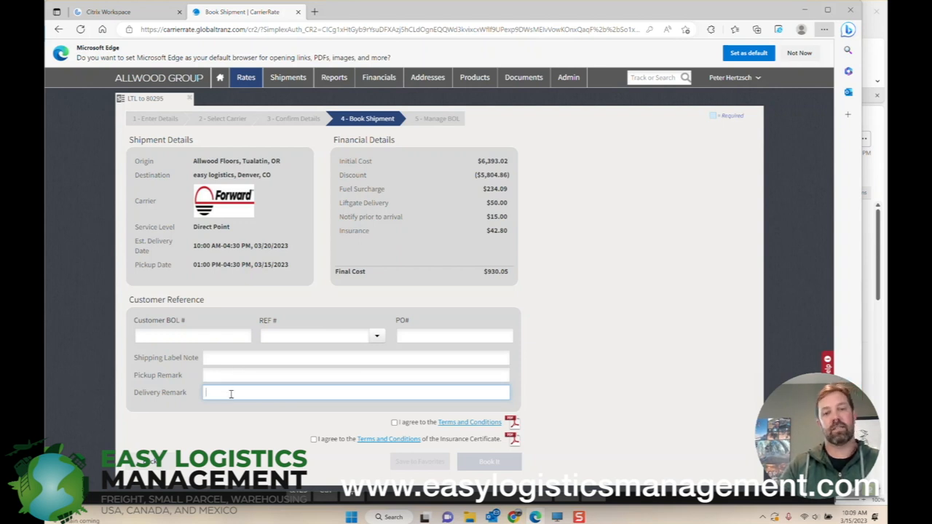
pyautogui.moveTo(441, 352)
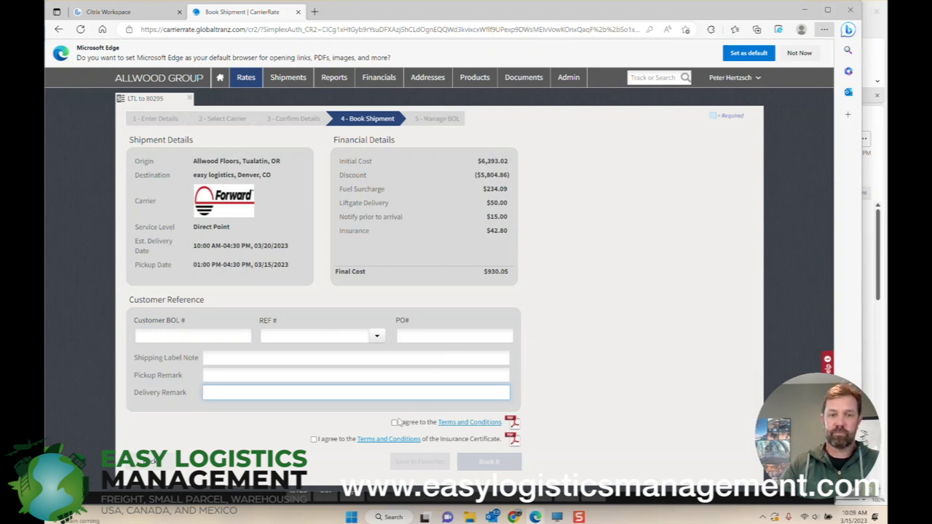
# Step: Accept the terms and insurance certificate terms, and book the shipment
pyautogui.click(394, 423)
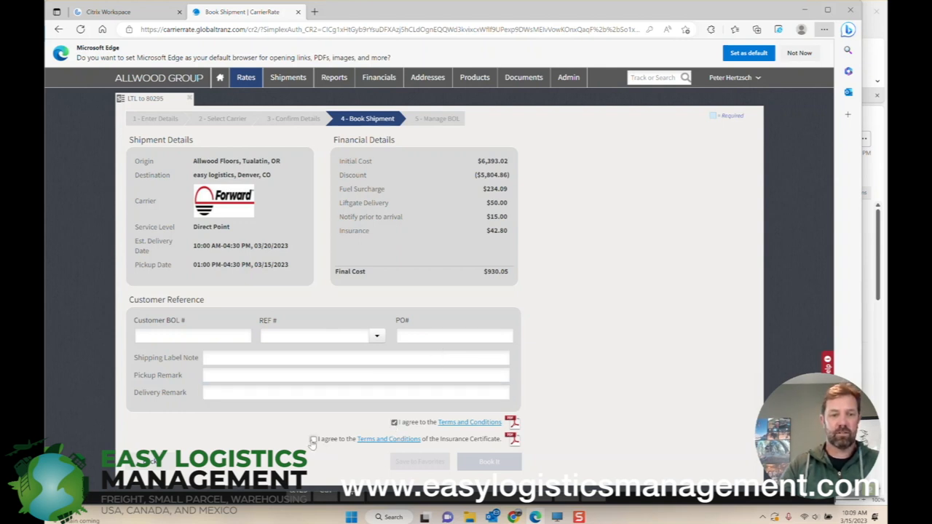
pyautogui.click(313, 438)
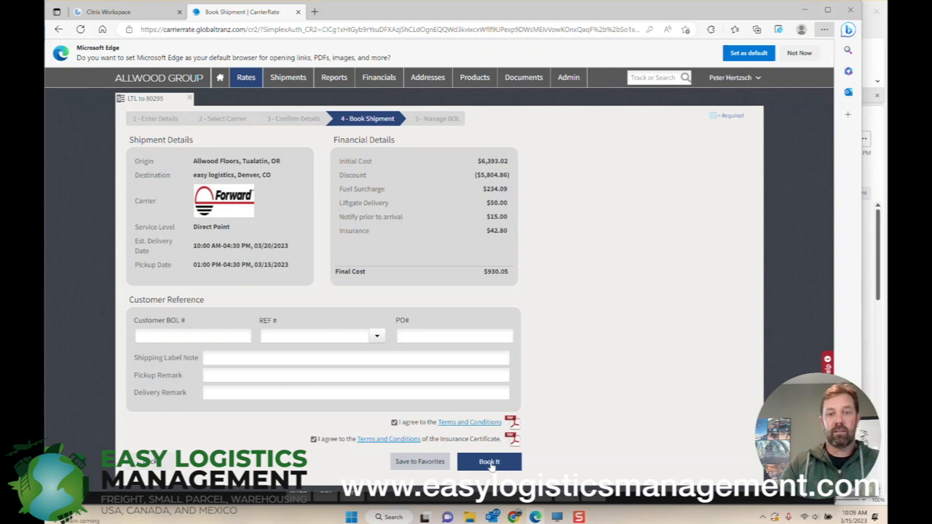
pyautogui.click(489, 461)
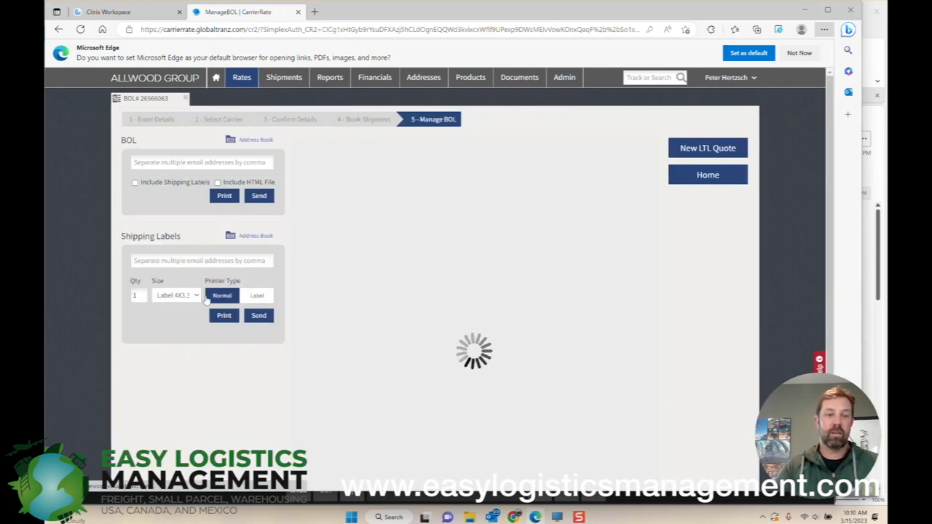
# Step: View the label size options and scroll through the BOL 26565063 bill of lading
pyautogui.click(176, 295)
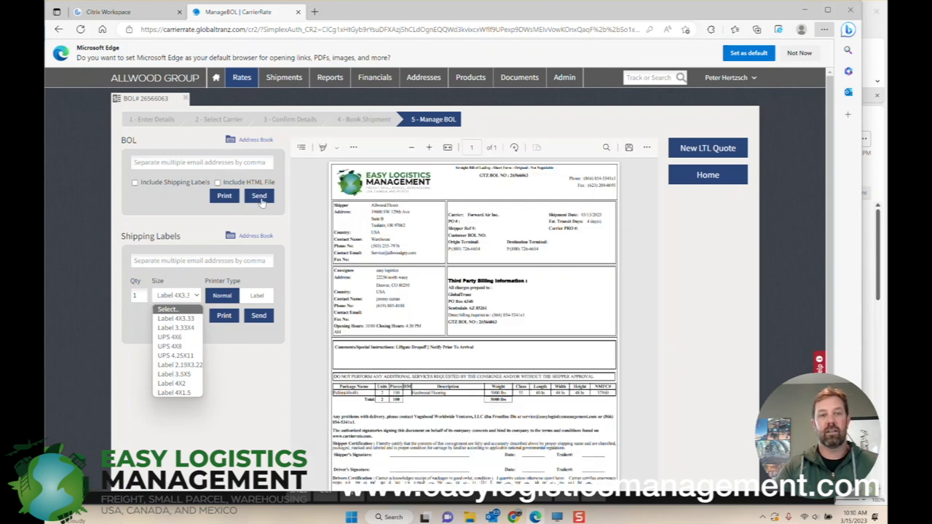
pyautogui.moveTo(203, 227)
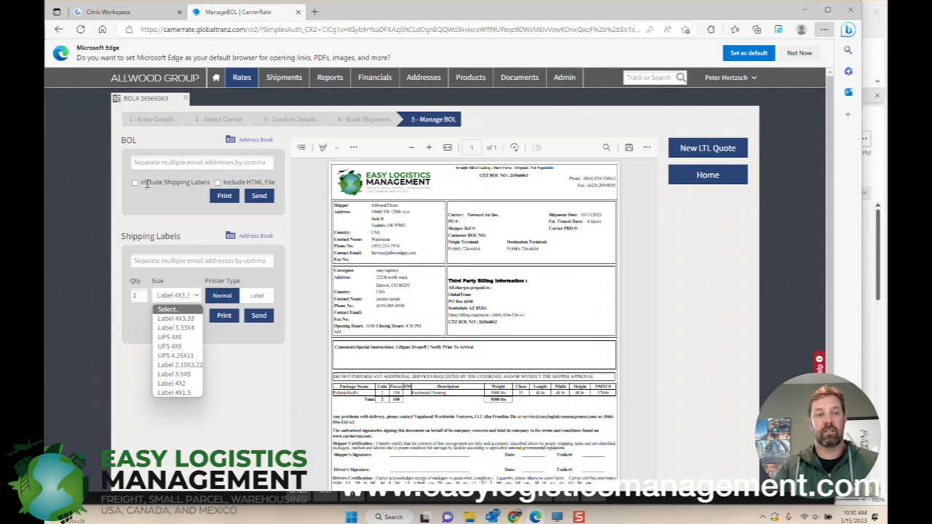
pyautogui.moveTo(216, 191)
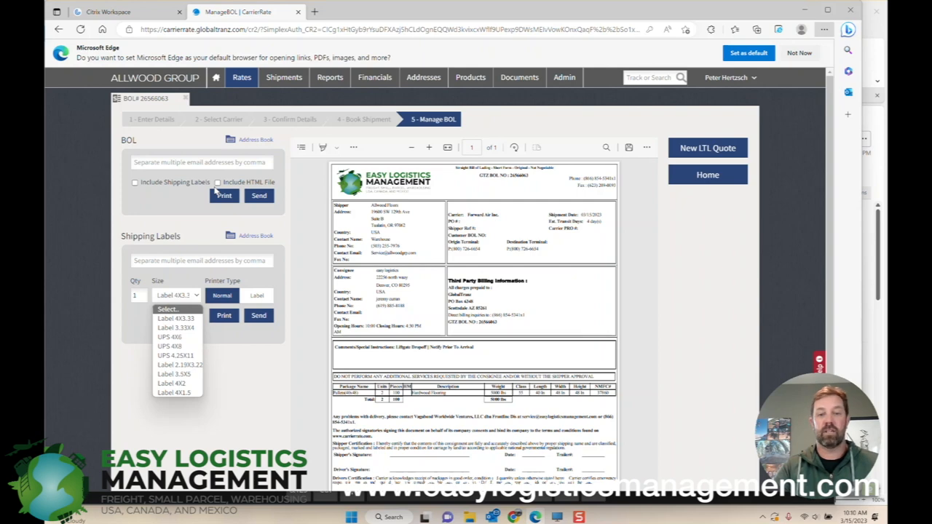
pyautogui.moveTo(379, 214)
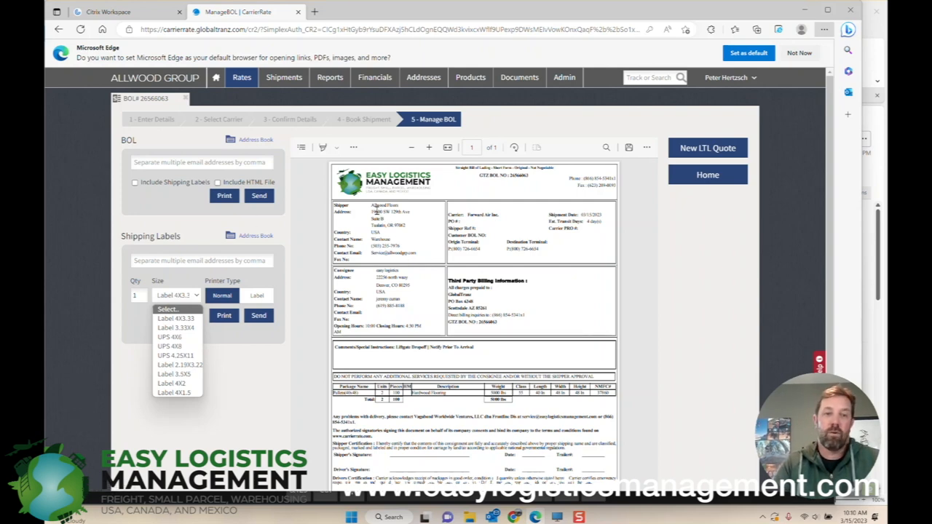
pyautogui.scroll(-3)
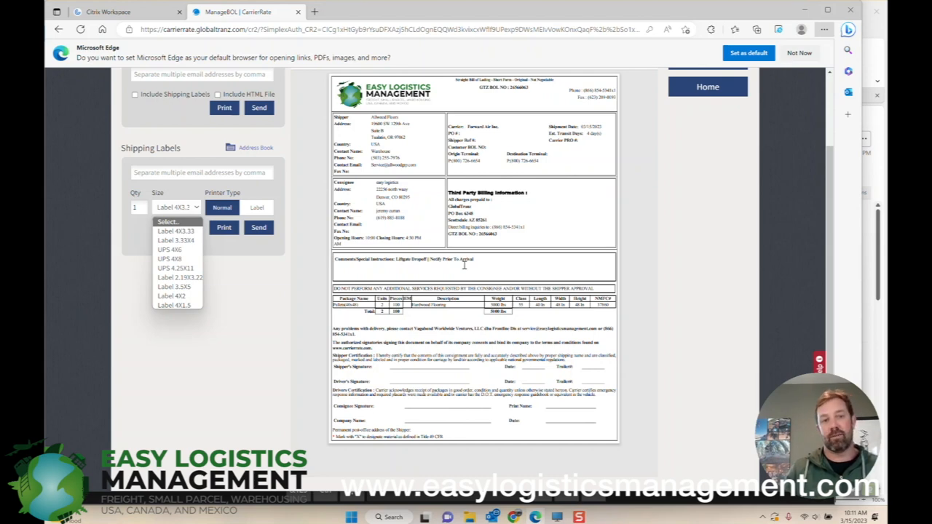
pyautogui.moveTo(559, 270)
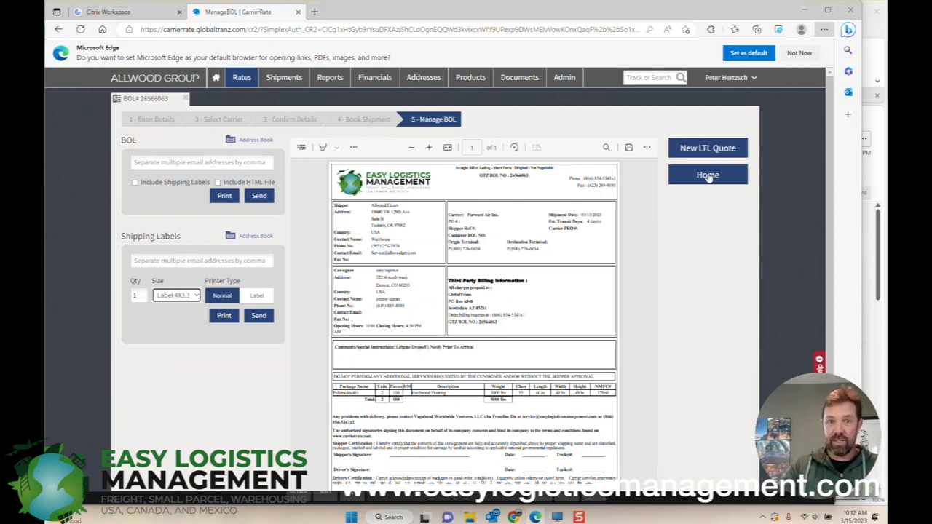
# Step: Return to the home dashboard and start a New TL quote from the Rates menu
pyautogui.click(707, 174)
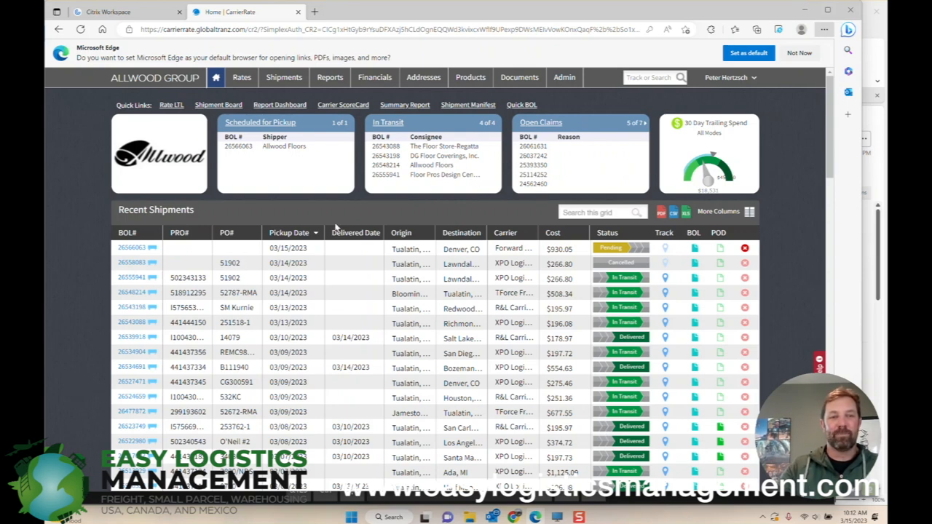
pyautogui.click(241, 78)
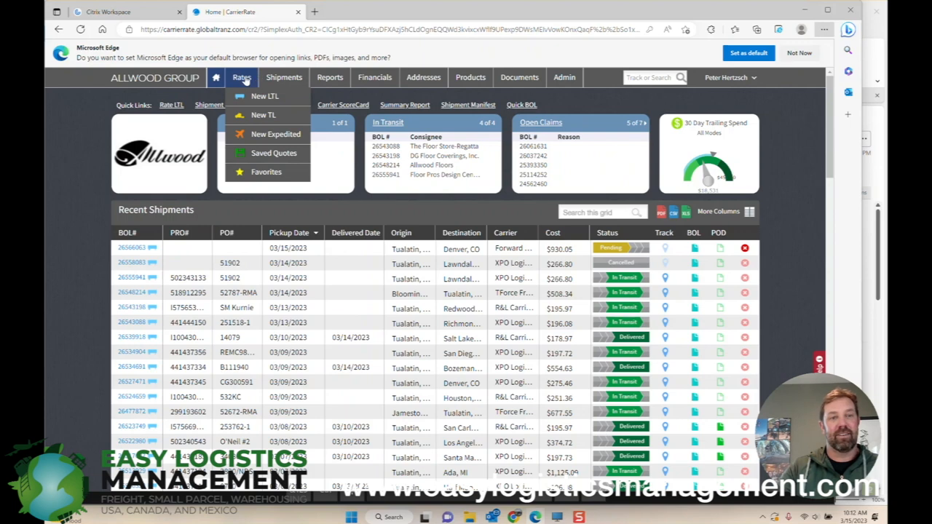
pyautogui.click(263, 115)
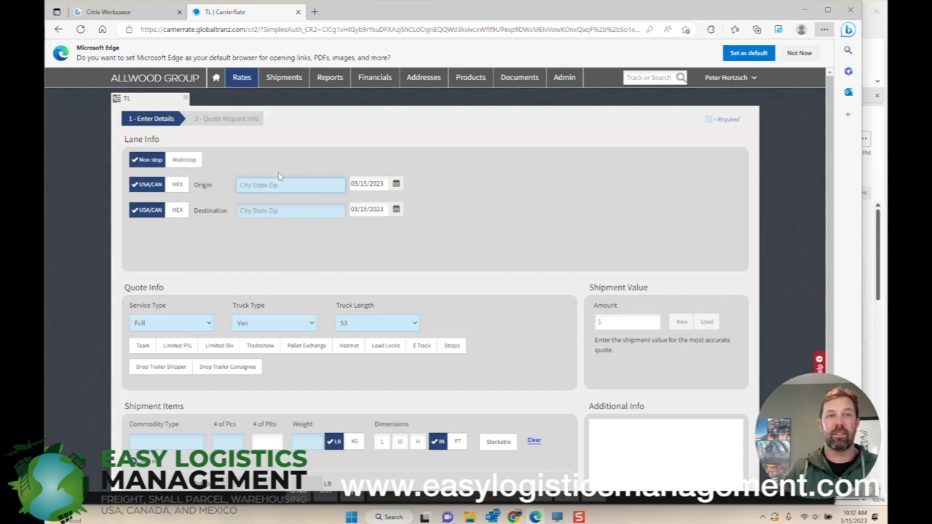
# Step: Try an origin search for 'oregon', first picking Oregon, IL 61061
pyautogui.click(291, 183)
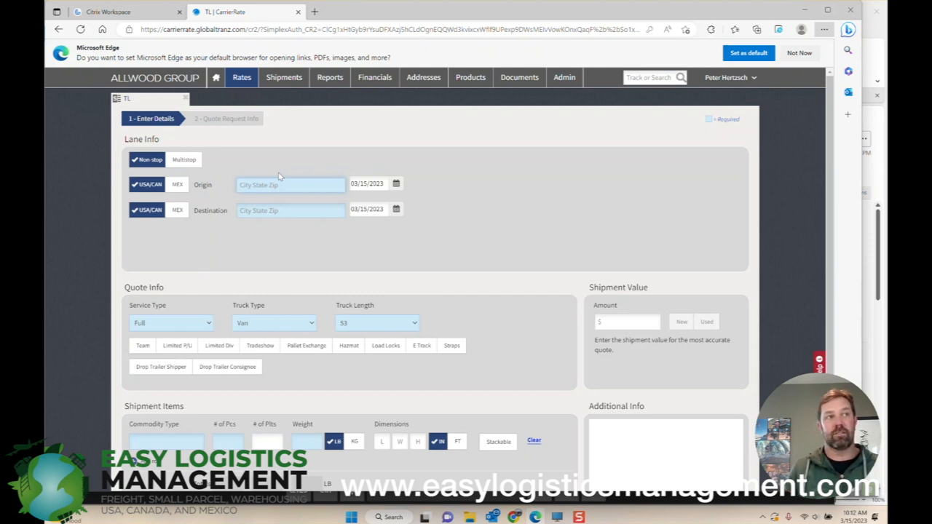
pyautogui.click(290, 184)
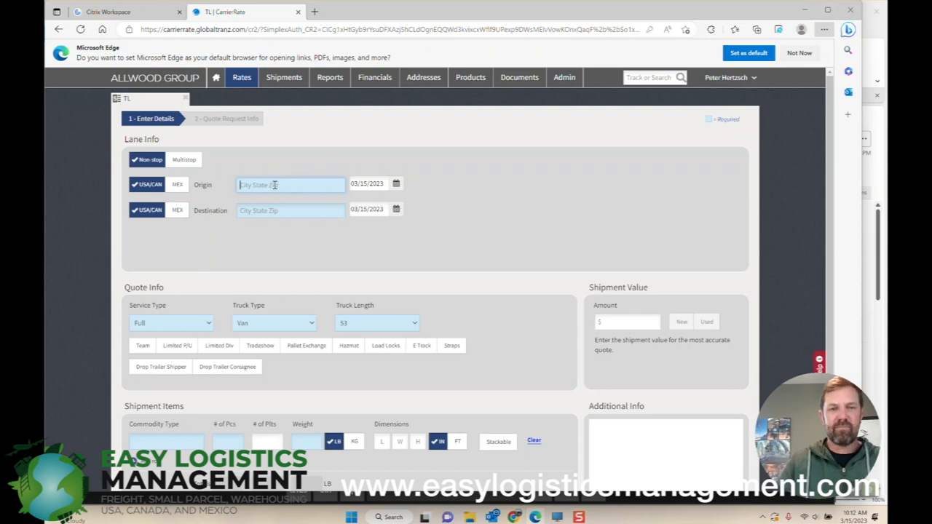
pyautogui.scroll(-3)
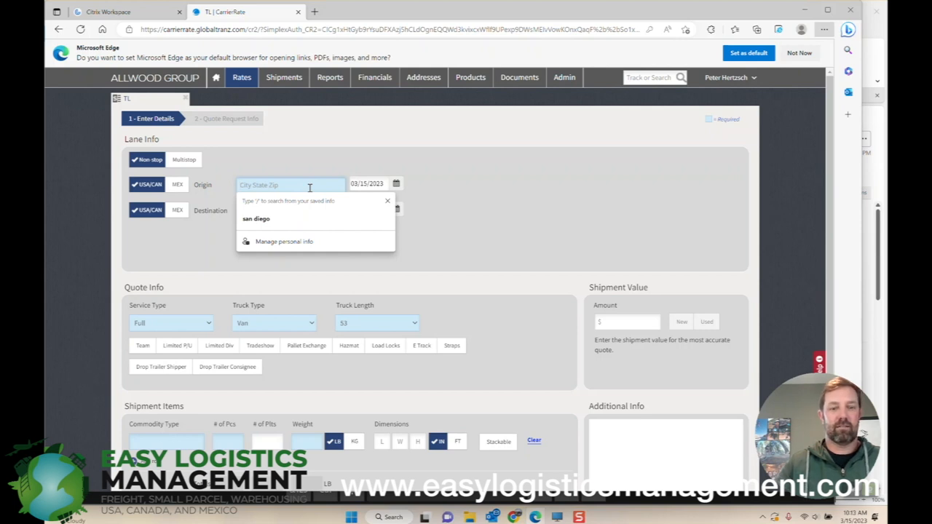
pyautogui.write('ore')
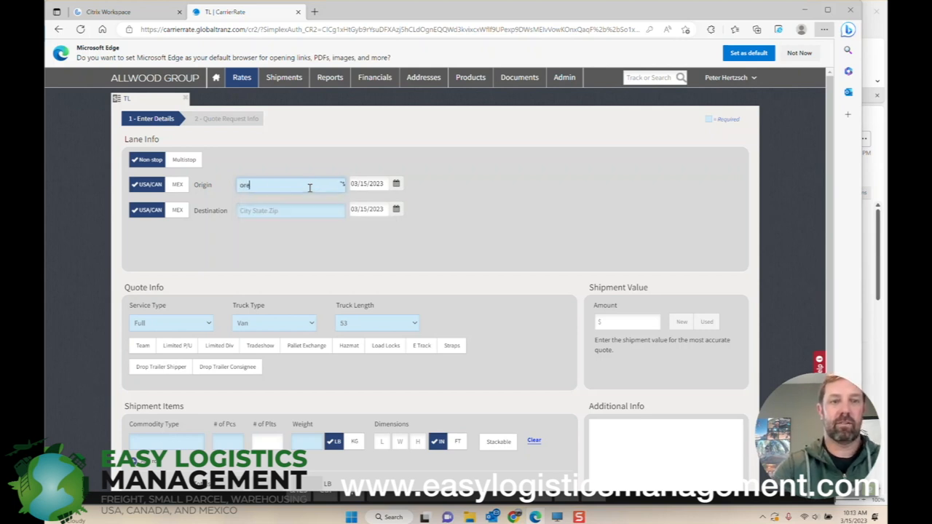
pyautogui.write('ore')
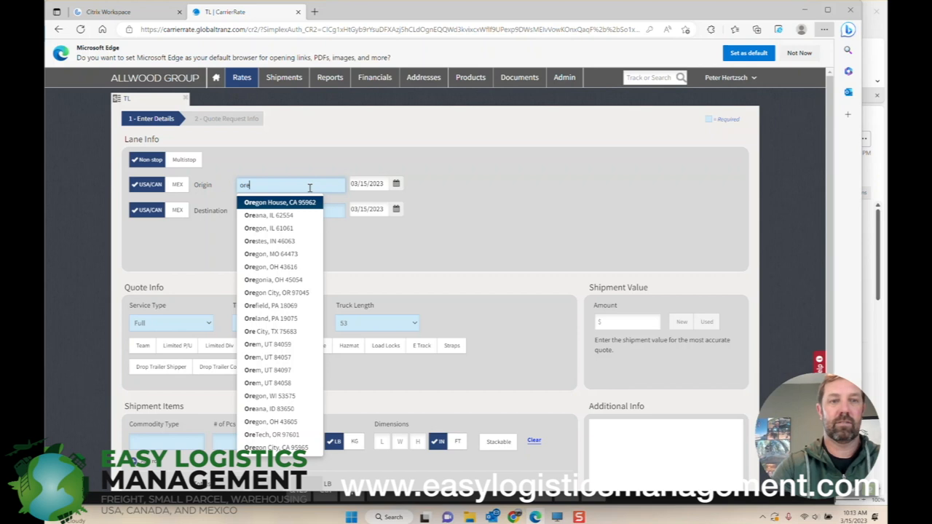
pyautogui.write('gon')
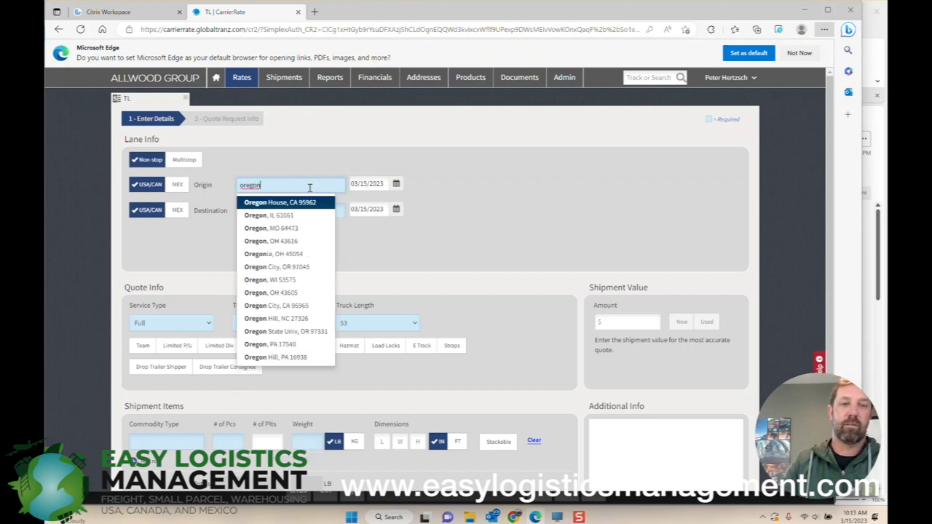
pyautogui.moveTo(286, 215)
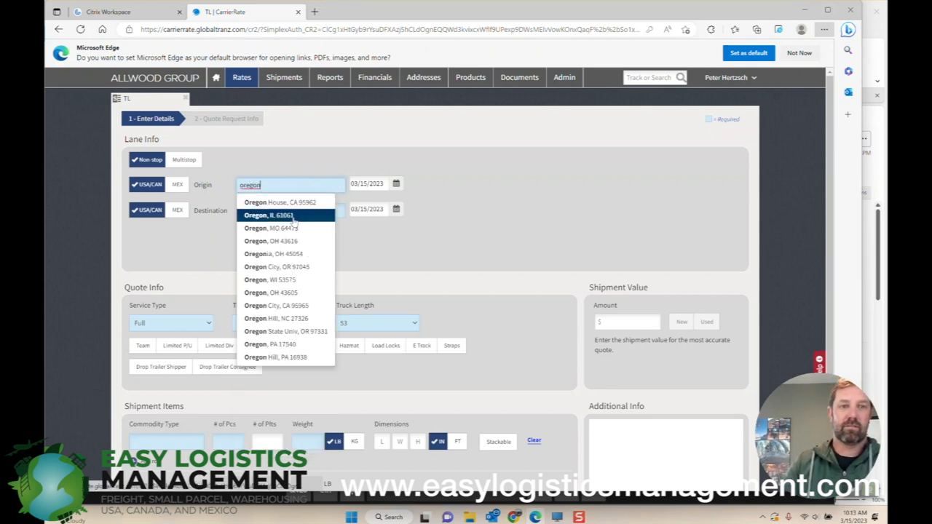
pyautogui.click(268, 215)
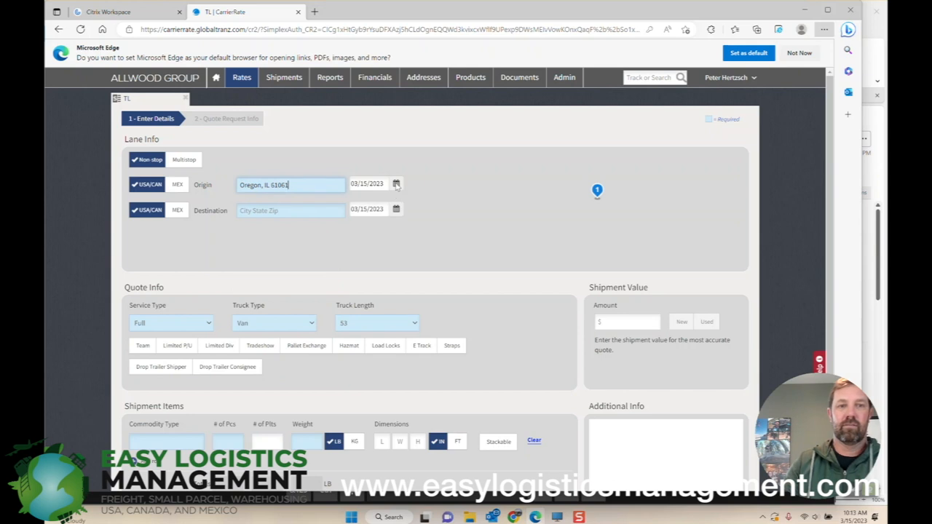
# Step: Pick Denver, CO 80251 as destination, briefly toggling Mexico and back
pyautogui.write('dev')
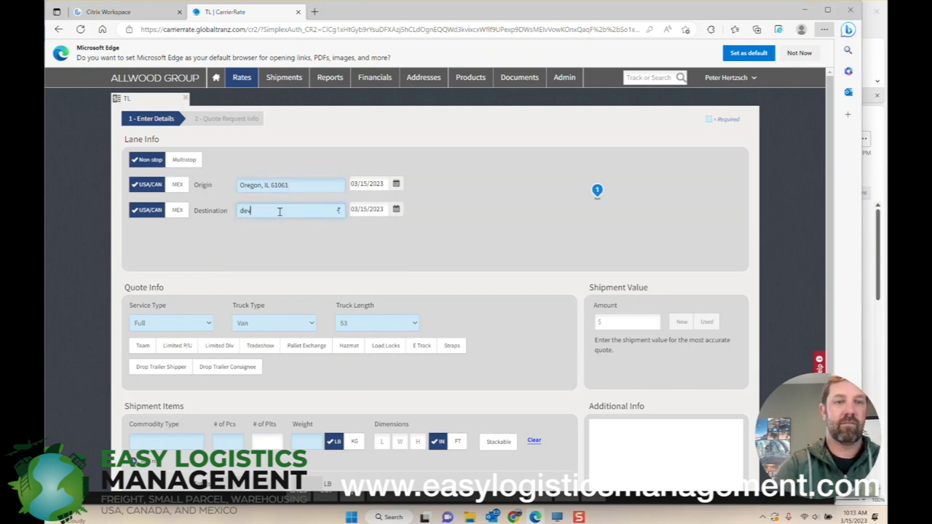
pyautogui.write('m')
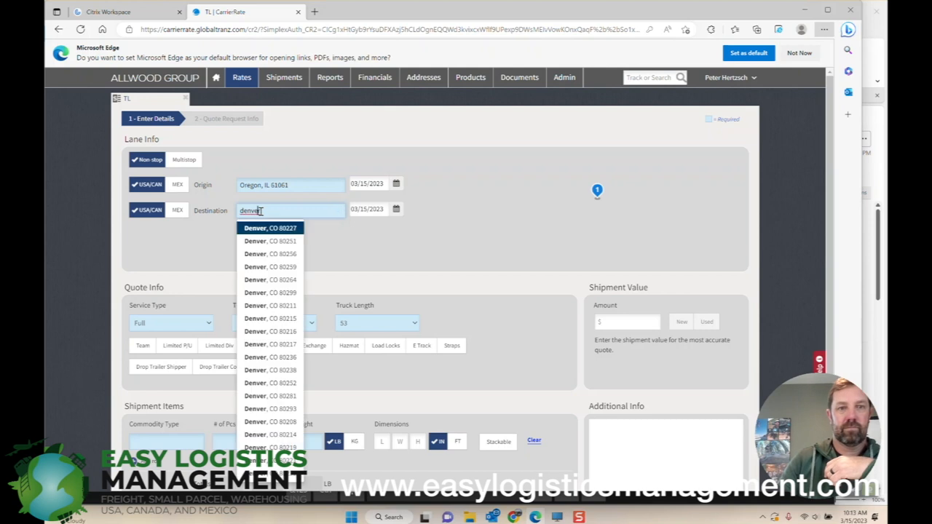
pyautogui.click(270, 241)
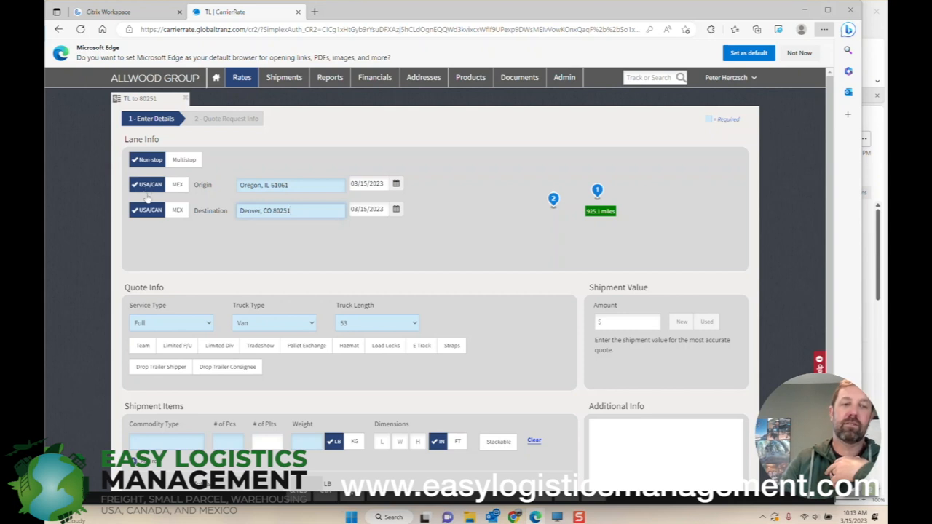
pyautogui.click(290, 211)
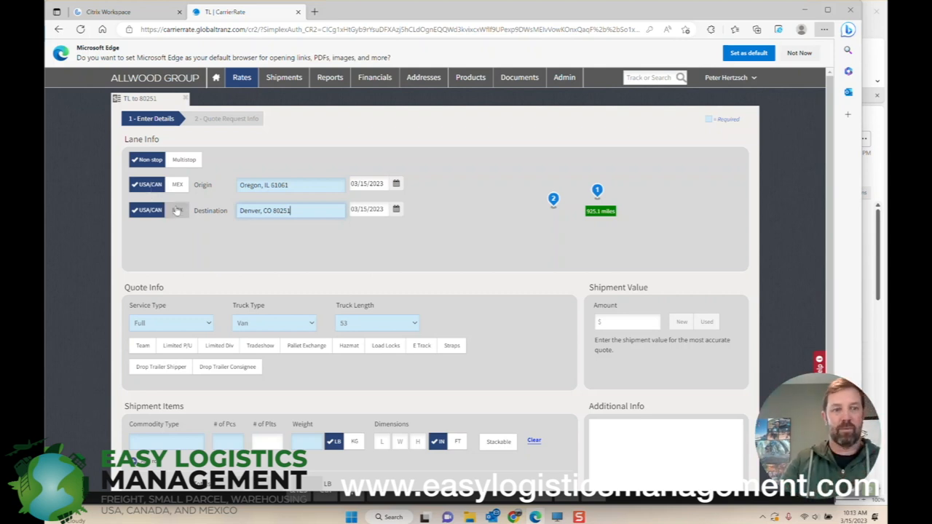
pyautogui.click(177, 210)
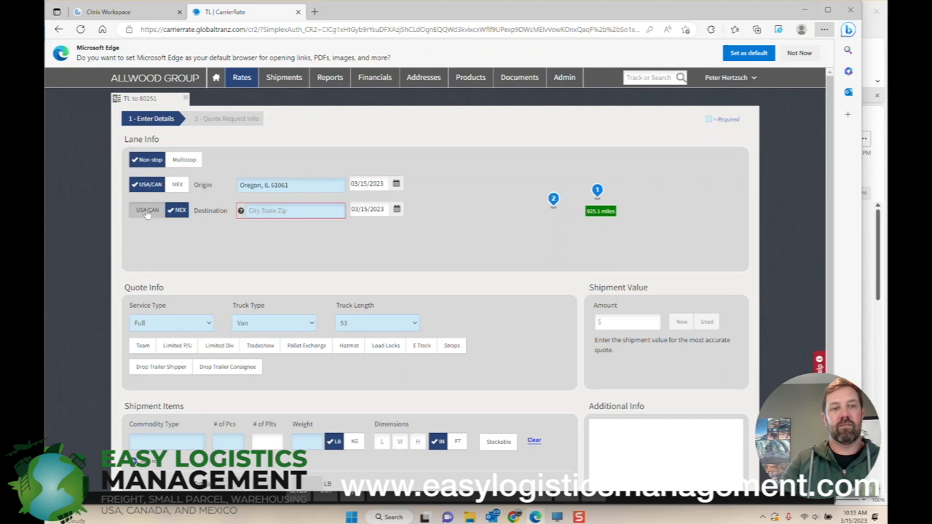
pyautogui.click(290, 210)
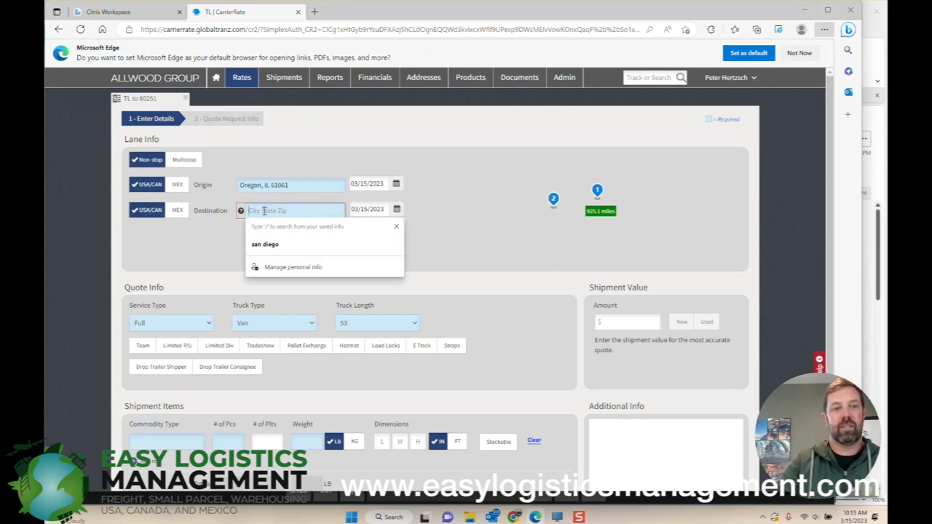
pyautogui.write('denver')
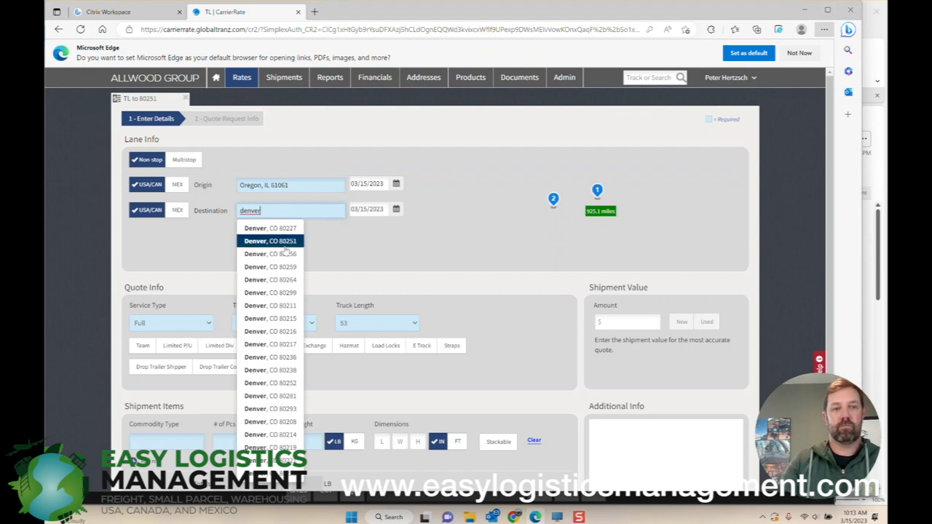
pyautogui.click(271, 241)
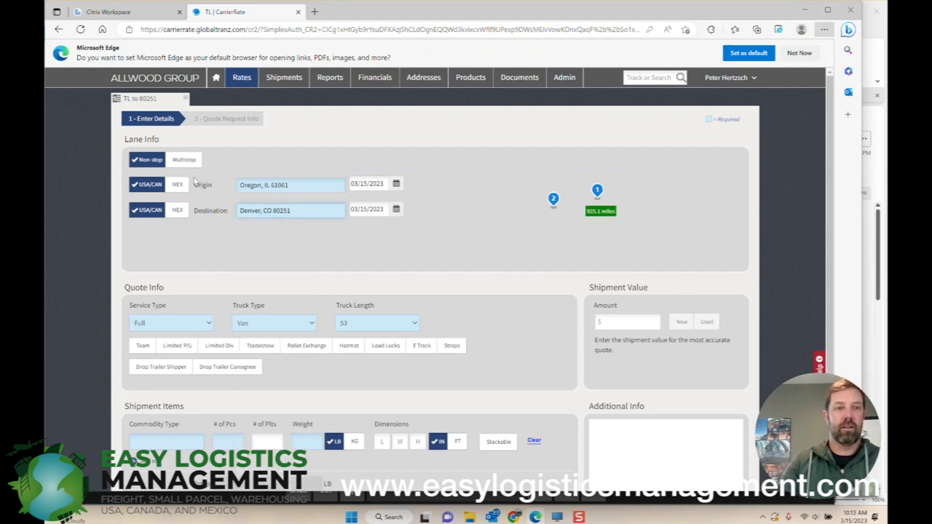
# Step: Reset to non-stop with origin Oregon, OH 43605 and destination Denver, CO 80227
pyautogui.click(184, 160)
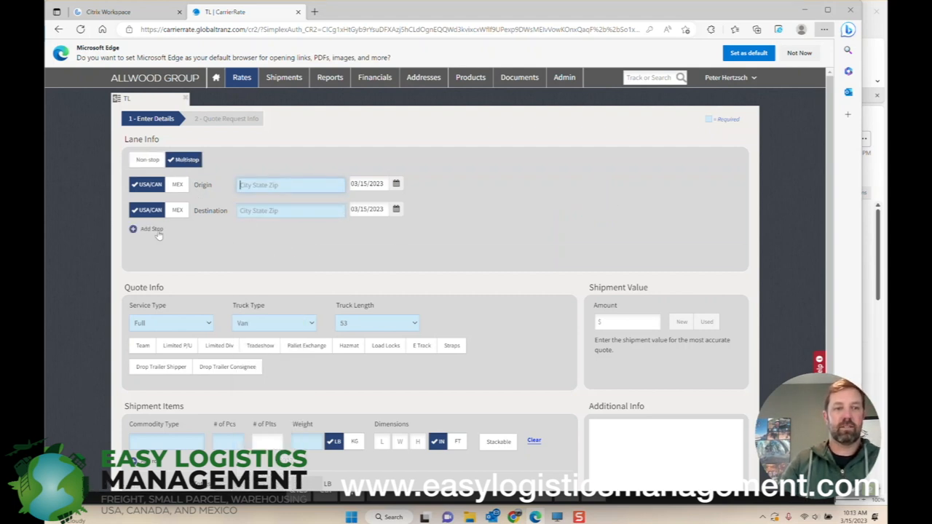
pyautogui.click(147, 160)
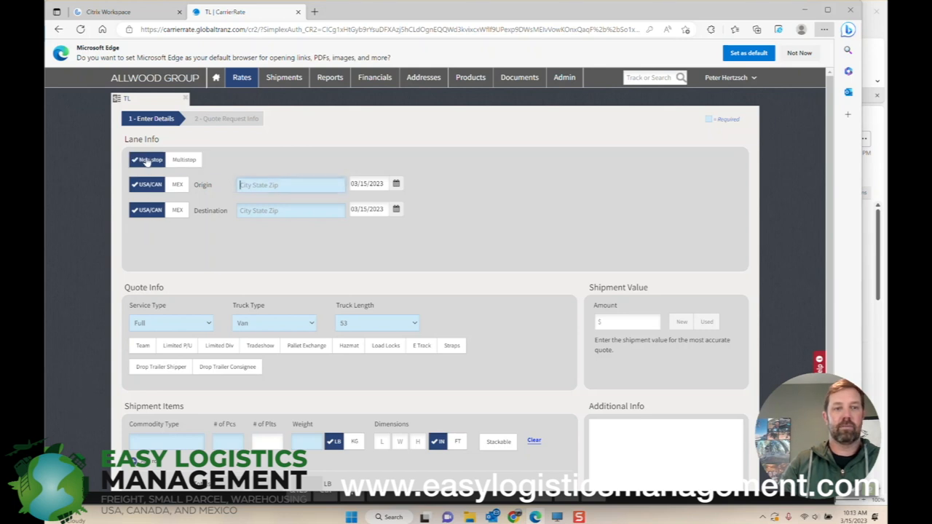
pyautogui.click(290, 183)
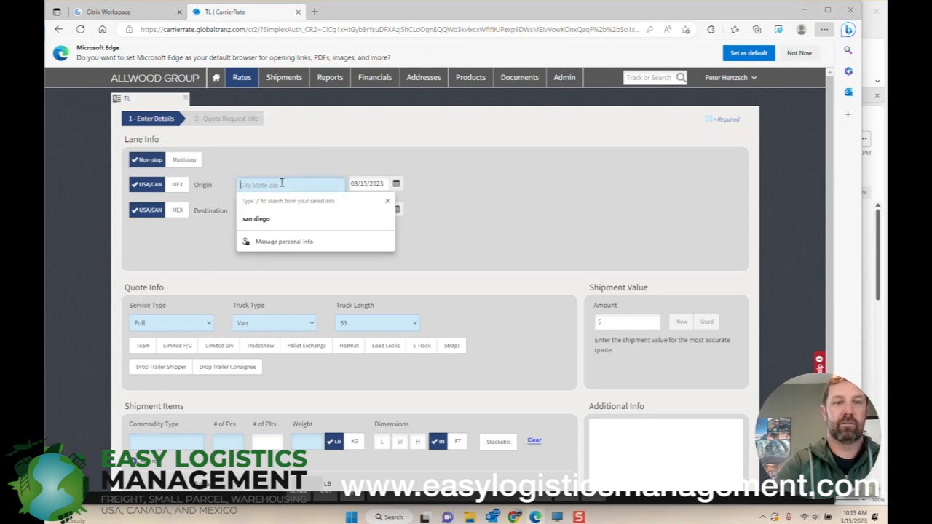
pyautogui.write('oregon')
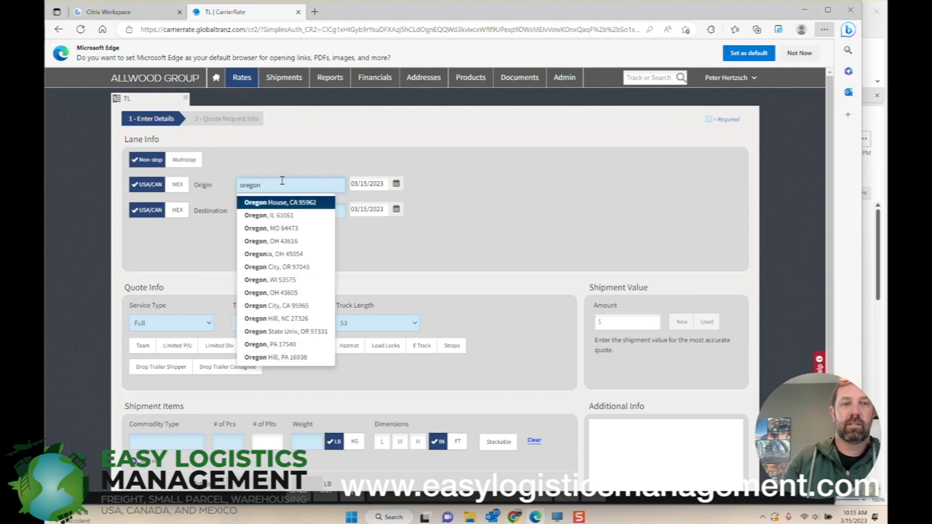
pyautogui.moveTo(284, 228)
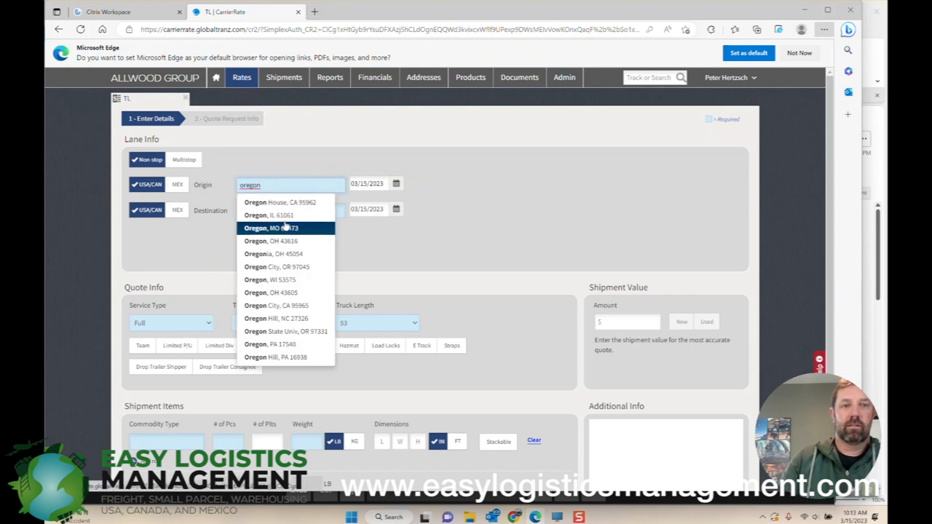
pyautogui.click(270, 292)
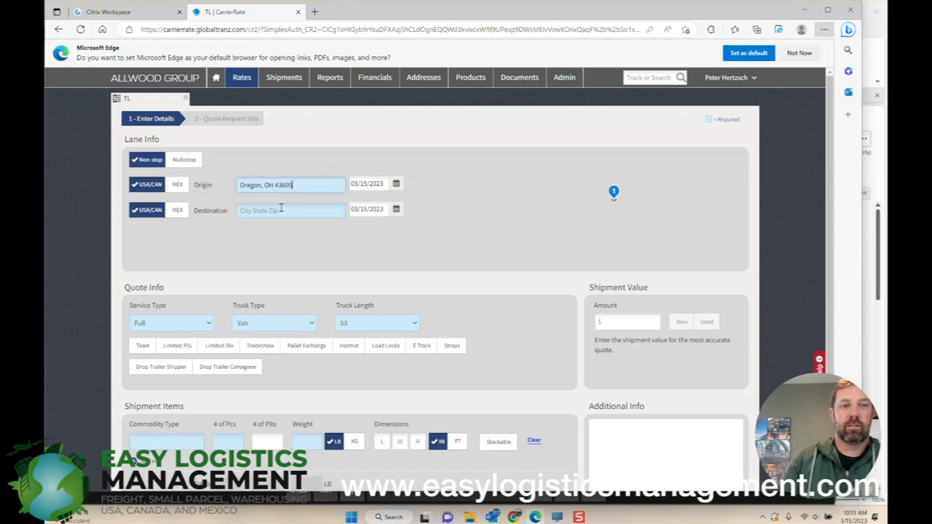
pyautogui.write('den')
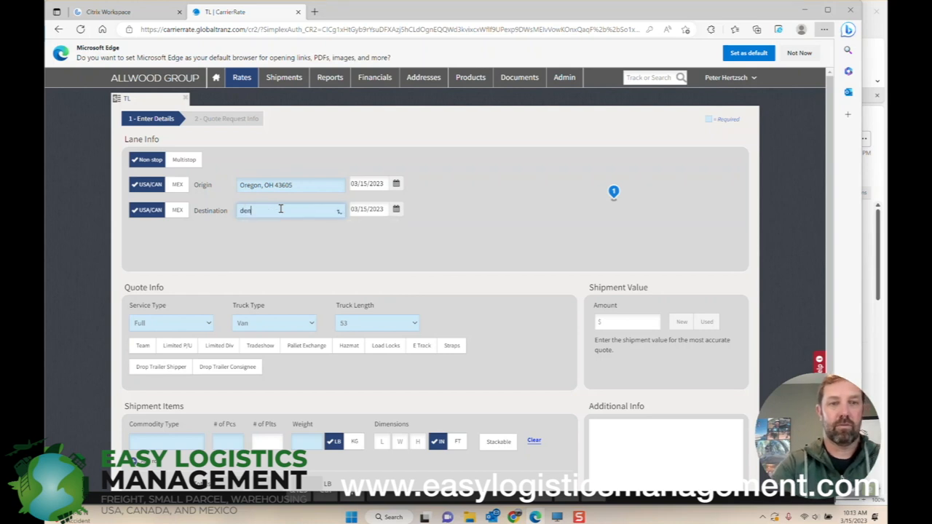
pyautogui.write('vr')
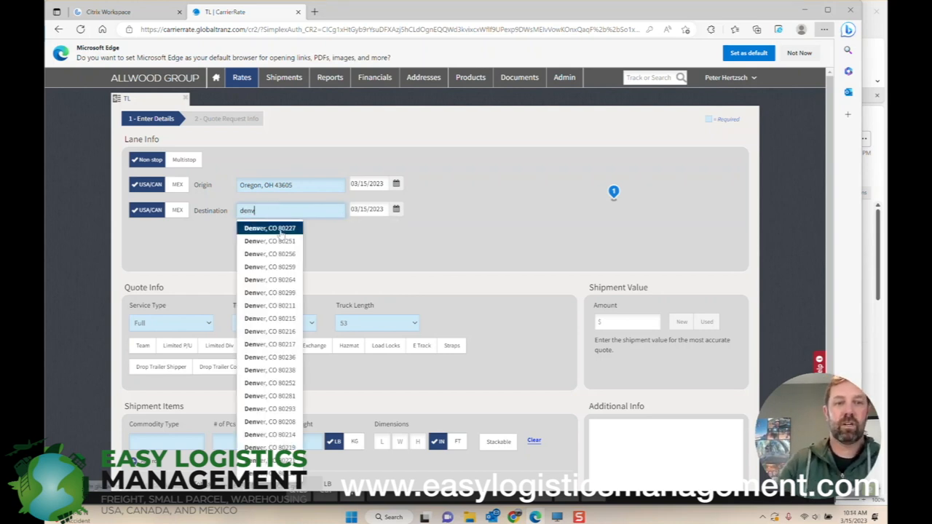
pyautogui.click(270, 228)
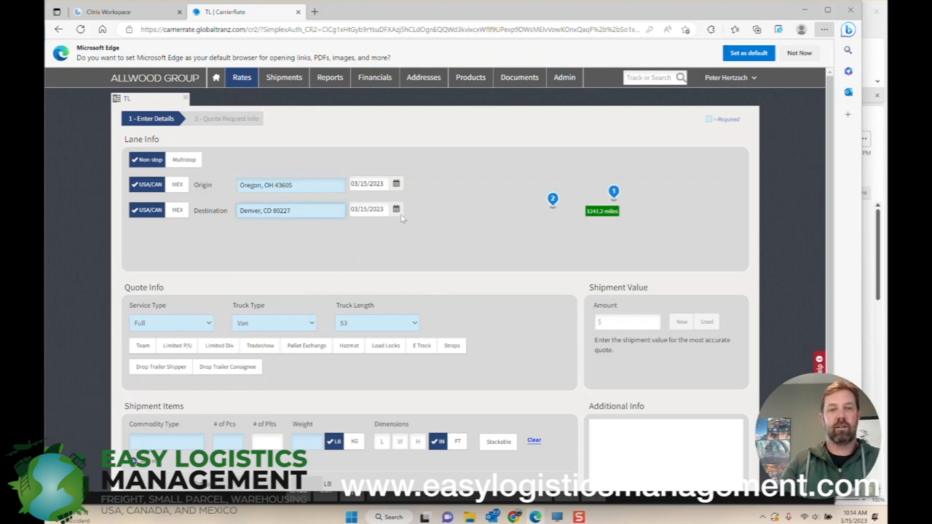
# Step: Choose Partial service type, enter 25 linear feet and a 50000 shipment value
pyautogui.click(171, 261)
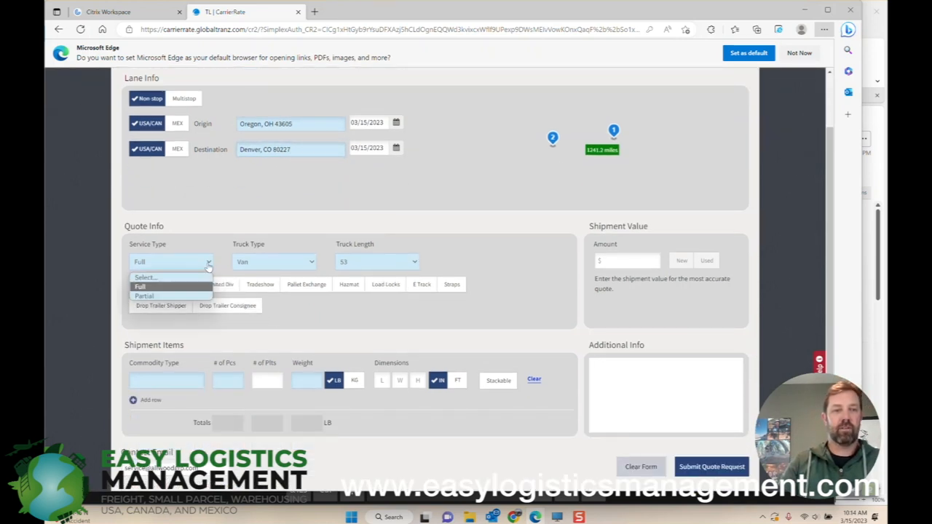
pyautogui.click(144, 295)
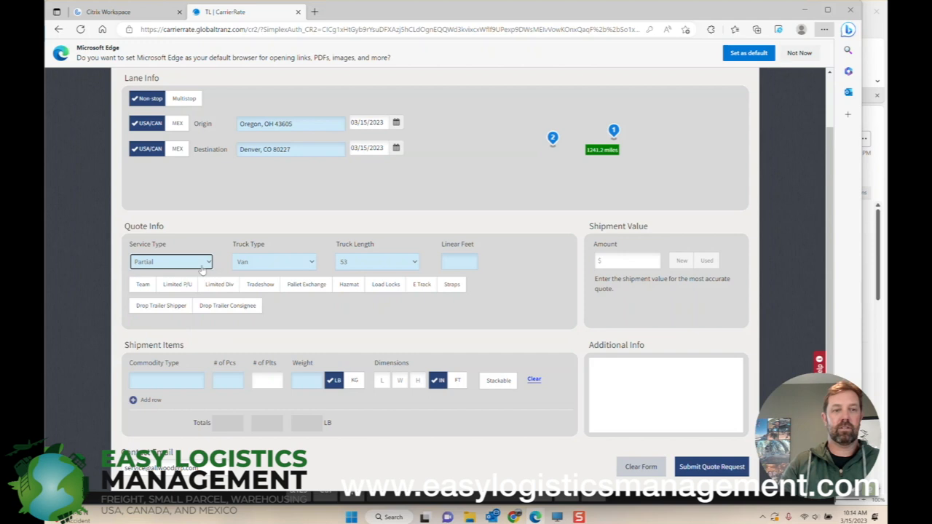
pyautogui.click(458, 262)
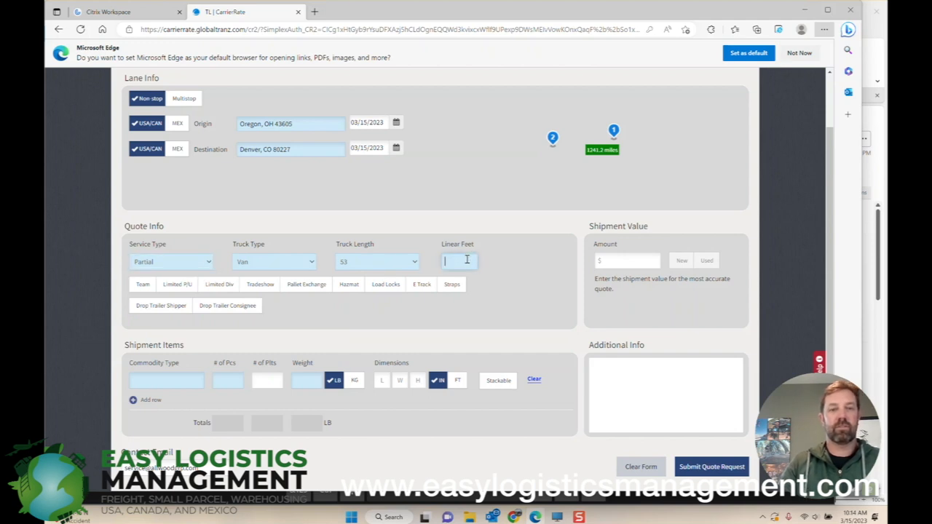
pyautogui.write('2')
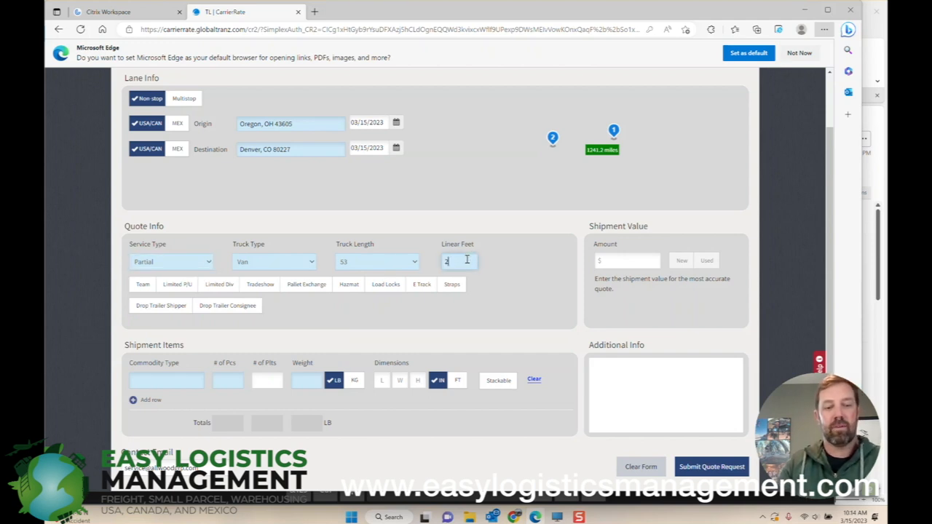
pyautogui.write('5')
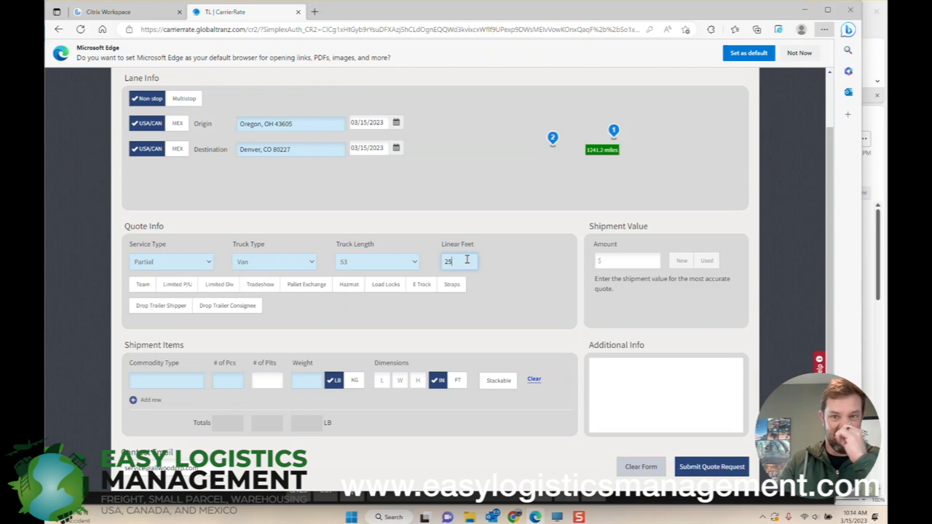
pyautogui.click(626, 261)
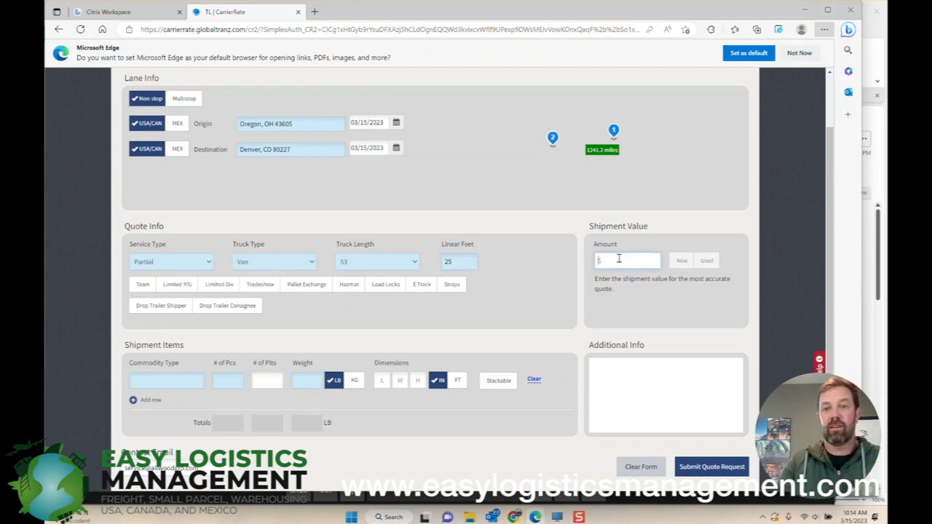
pyautogui.write('50000')
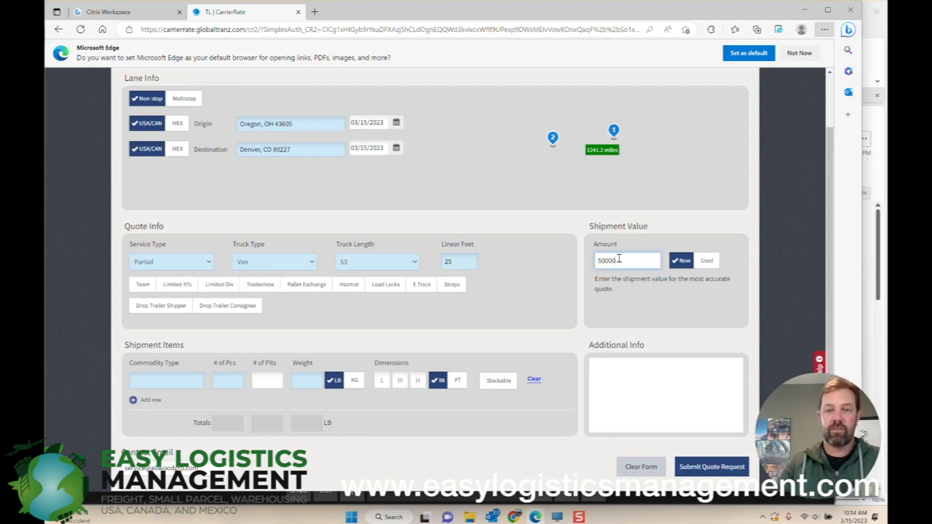
pyautogui.moveTo(513, 338)
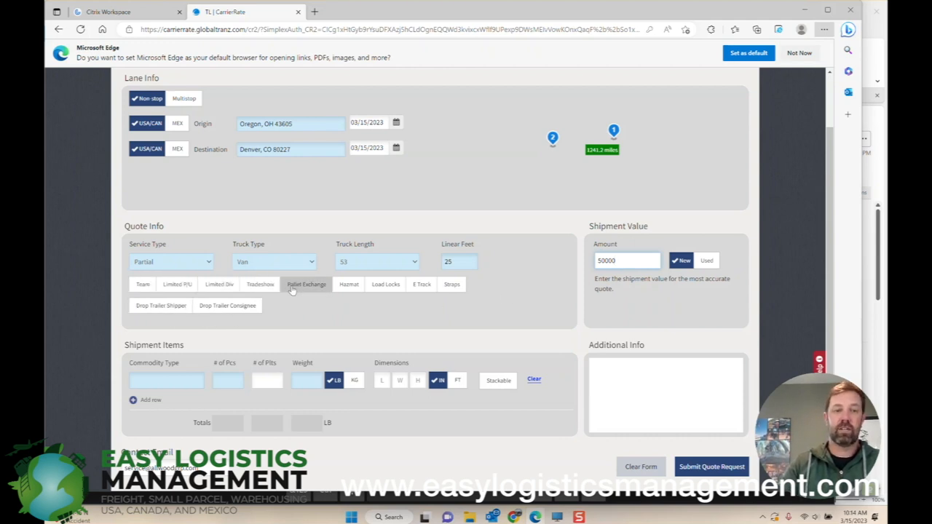
pyautogui.moveTo(385, 284)
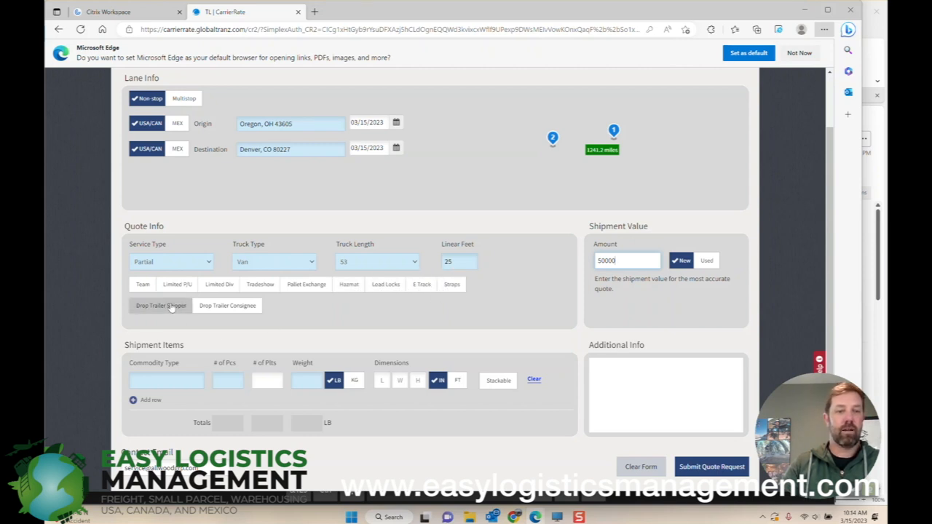
pyautogui.moveTo(335, 321)
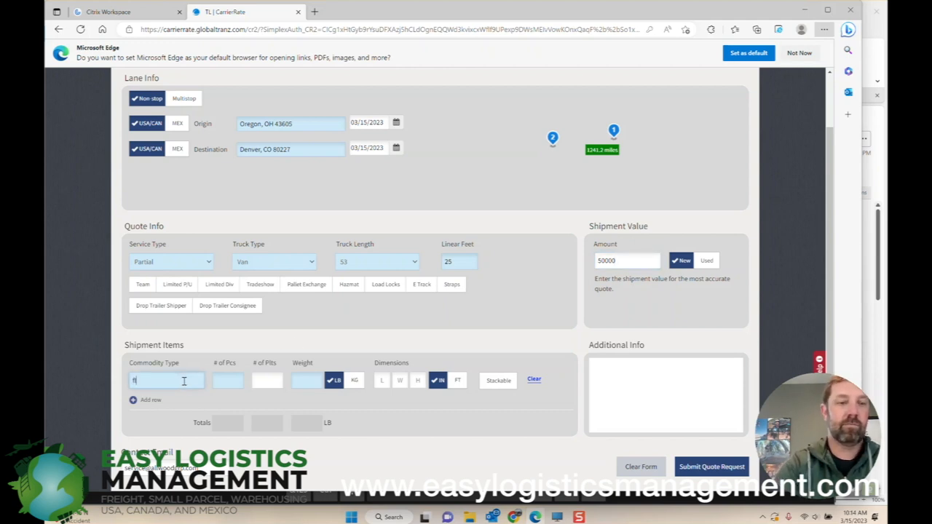
# Step: Enter the flooring item: 1200 pieces, 12 pallets, 15000 lb
pyautogui.write('flooring')
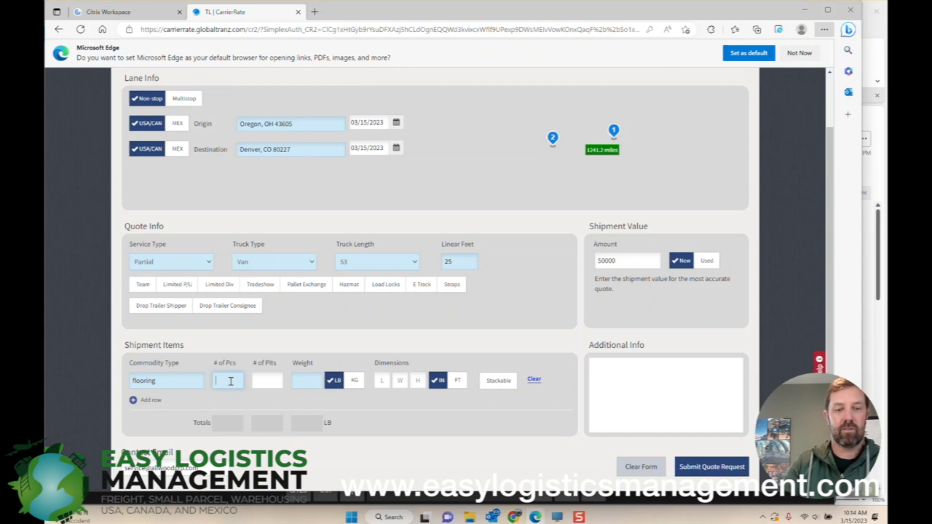
pyautogui.write('1200')
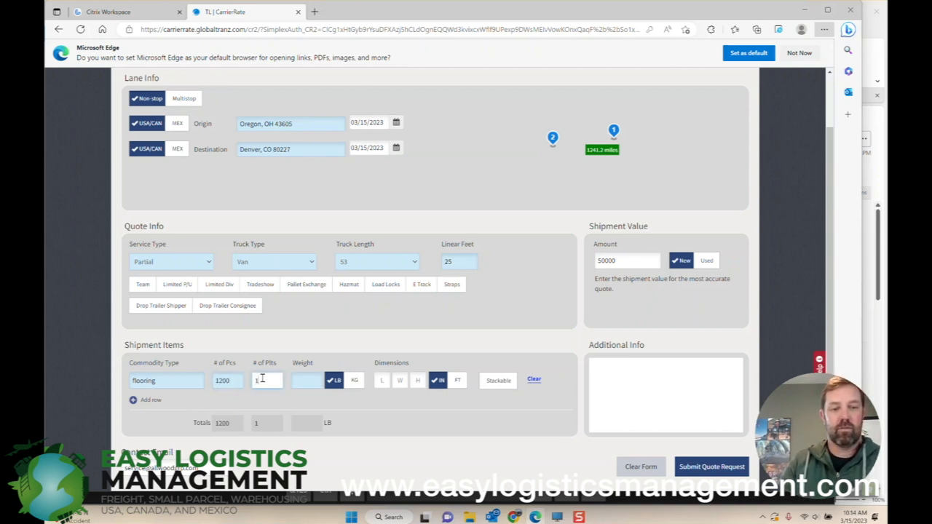
pyautogui.write('12')
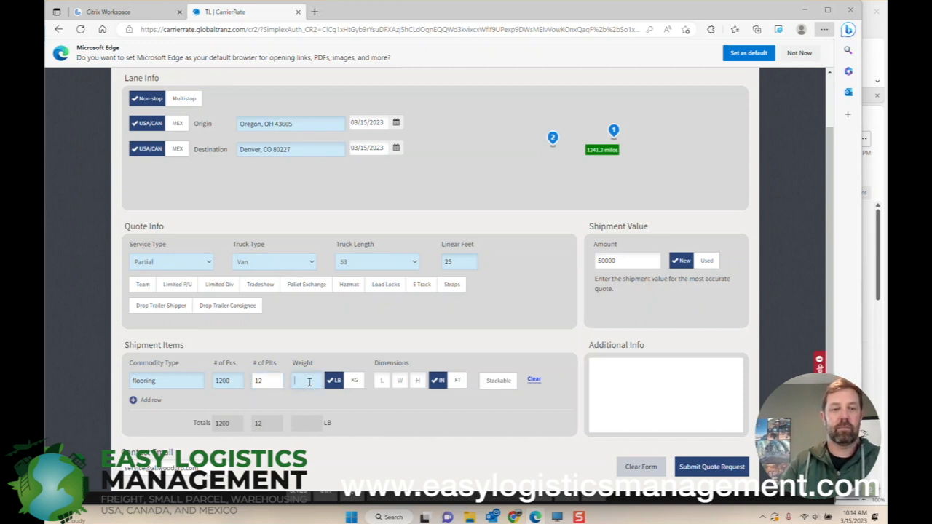
pyautogui.write('15000')
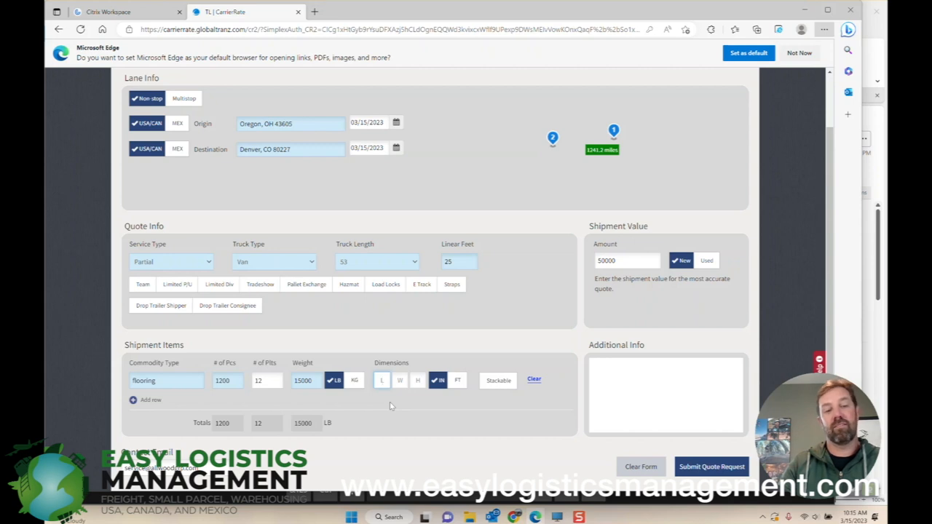
pyautogui.moveTo(146, 406)
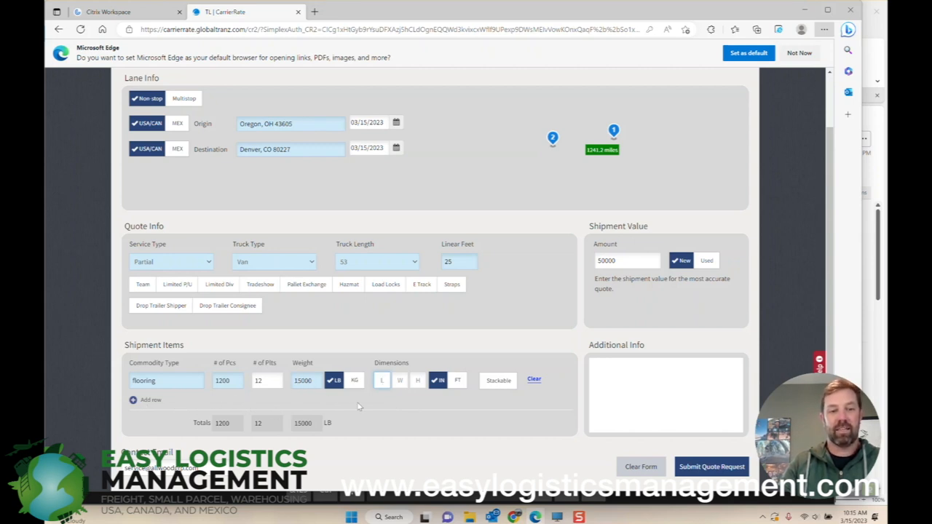
pyautogui.click(665, 393)
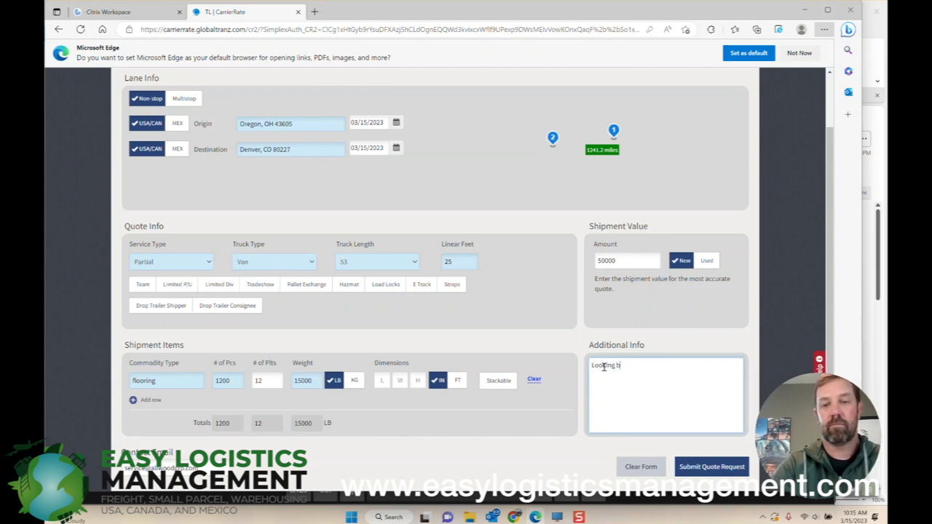
# Step: Write the additional-info note requesting the best rate to ship next week
pyautogui.write('est rate')
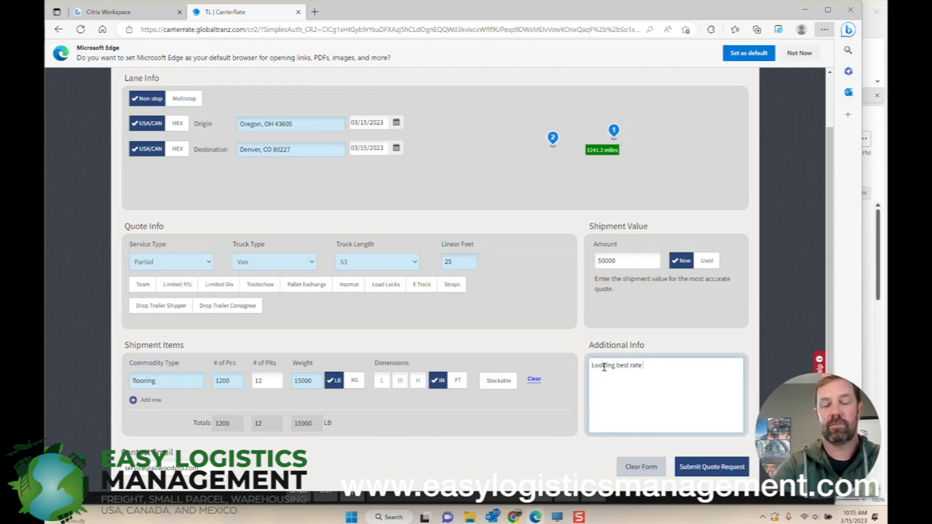
pyautogui.write('need to ship')
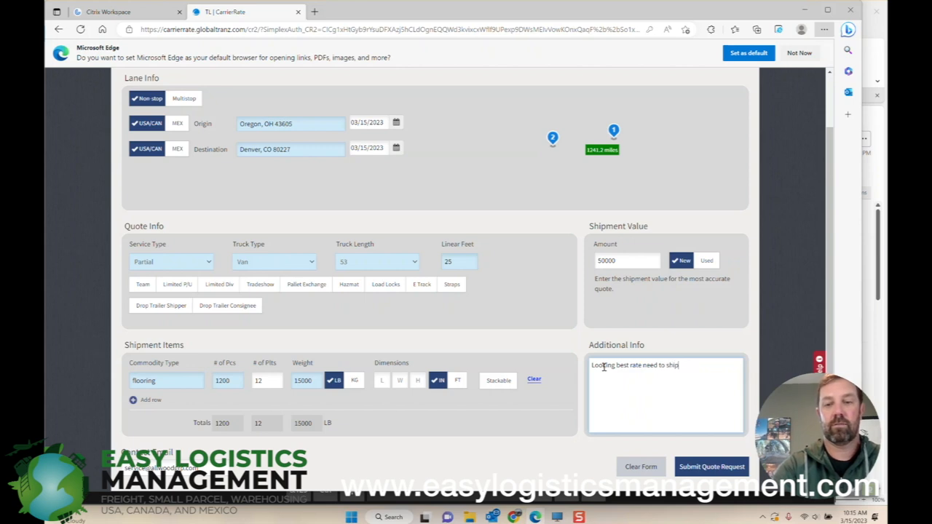
pyautogui.write('this next week')
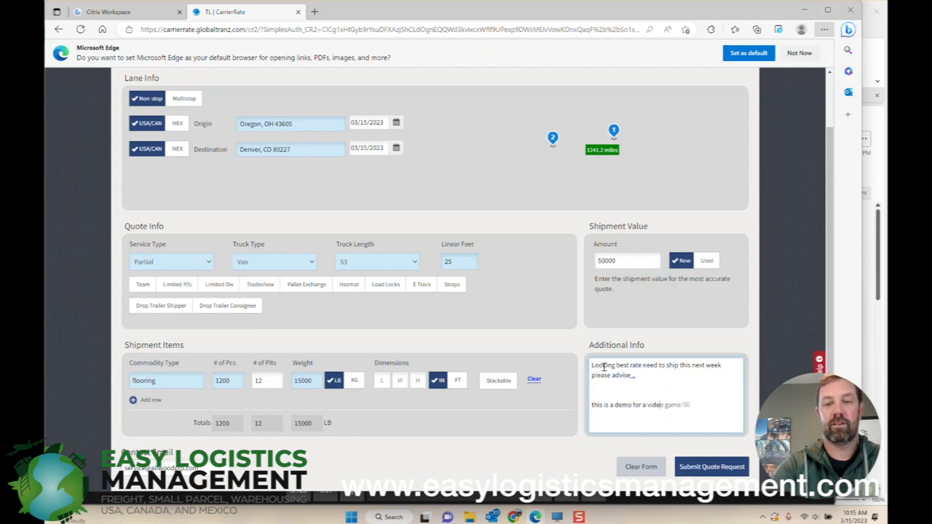
pyautogui.write('Jeere')
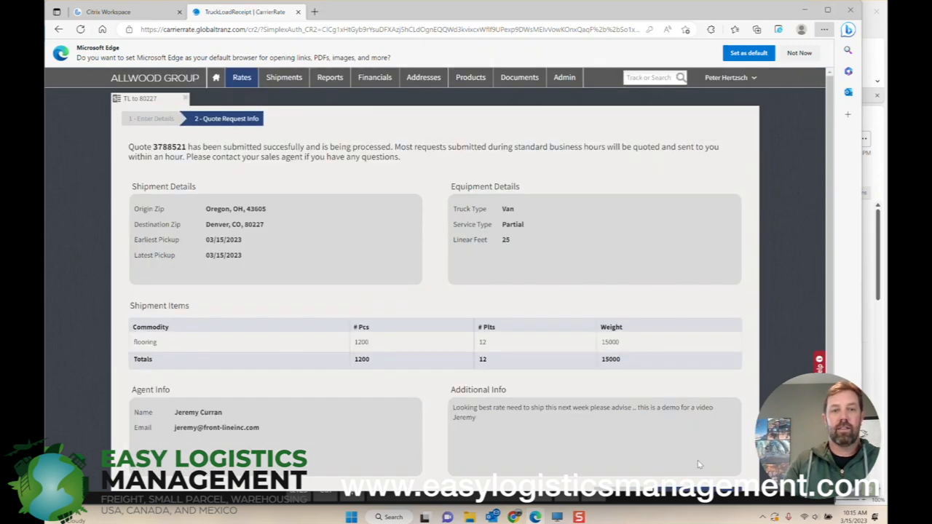
# Step: Open the expedited (EXP) quote form from Rates, then return Home
pyautogui.click(241, 78)
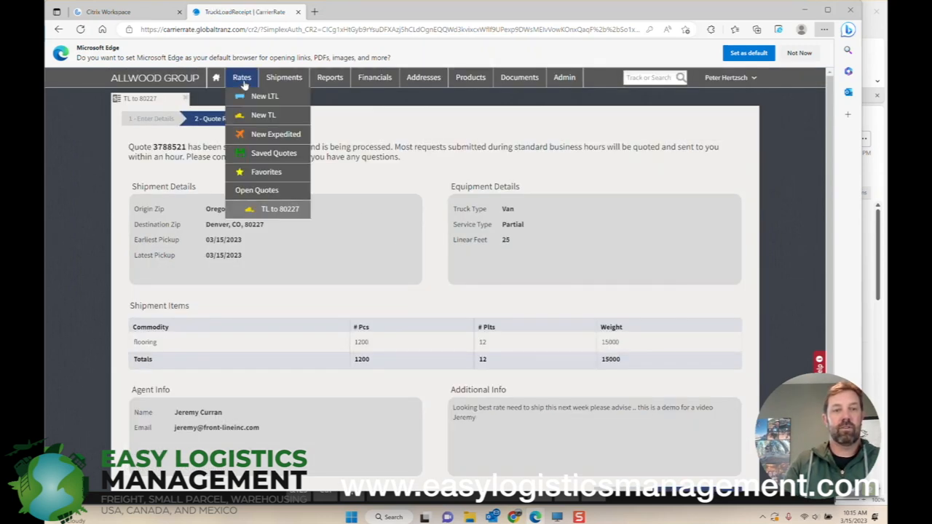
pyautogui.click(275, 134)
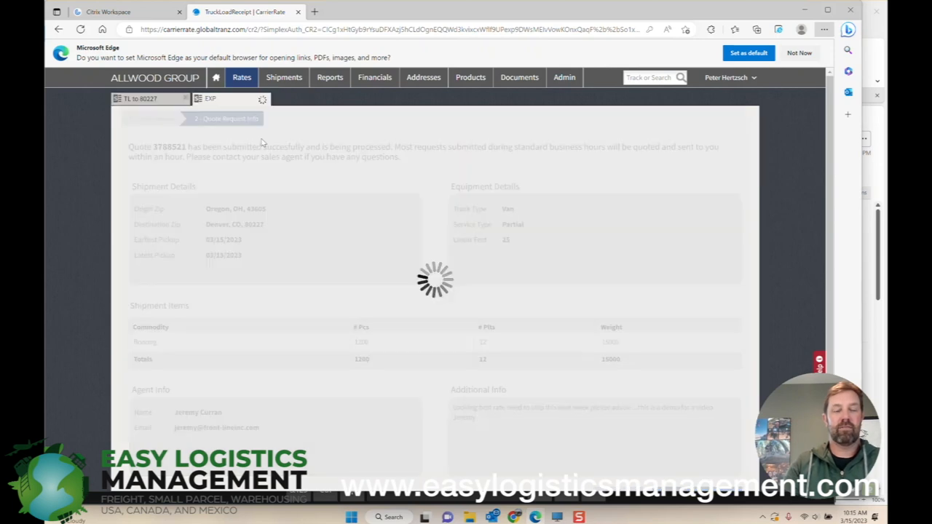
pyautogui.click(211, 99)
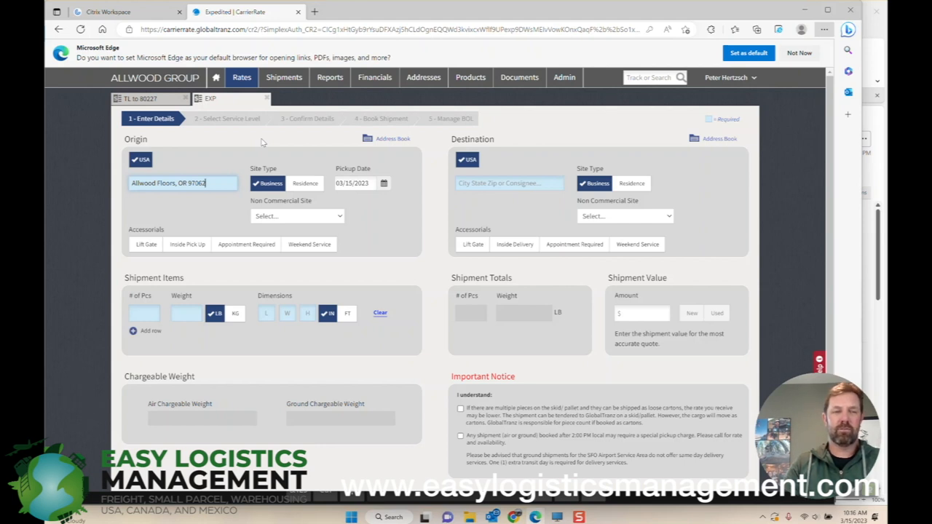
pyautogui.moveTo(278, 111)
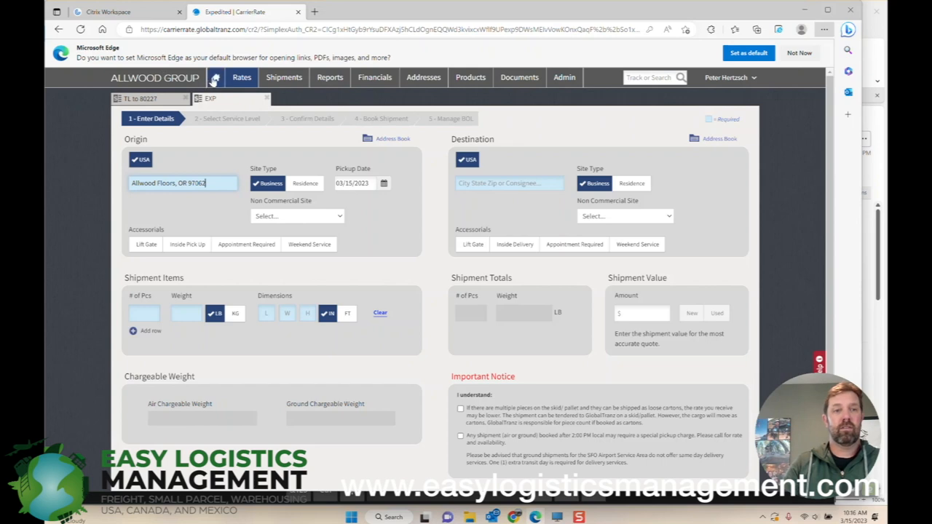
pyautogui.click(216, 78)
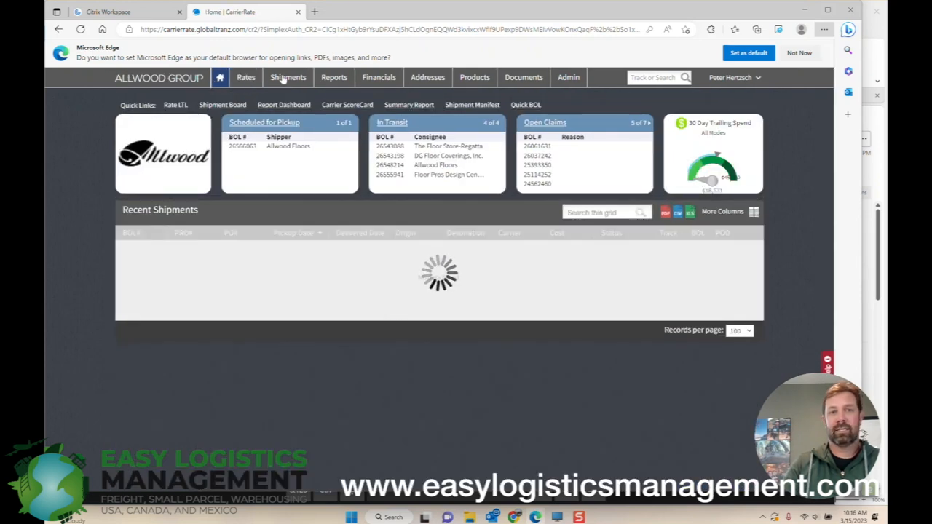
# Step: View the Shipping Analysis report and dashboard, showing then hiding the Customize chart panel
pyautogui.click(330, 77)
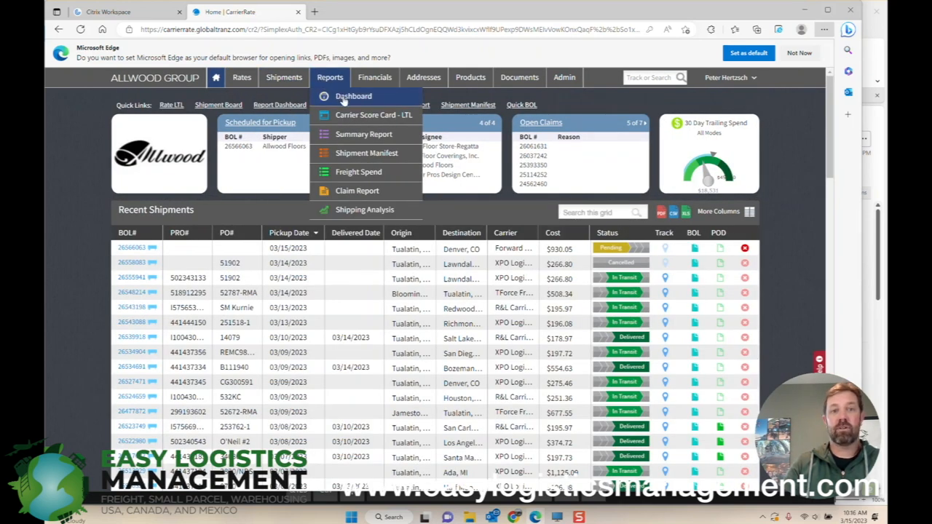
pyautogui.moveTo(367, 153)
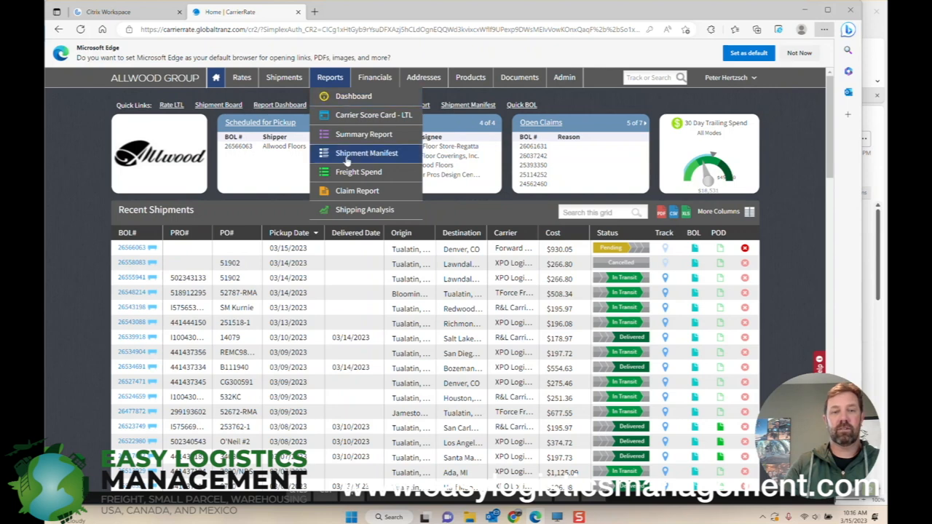
pyautogui.click(364, 210)
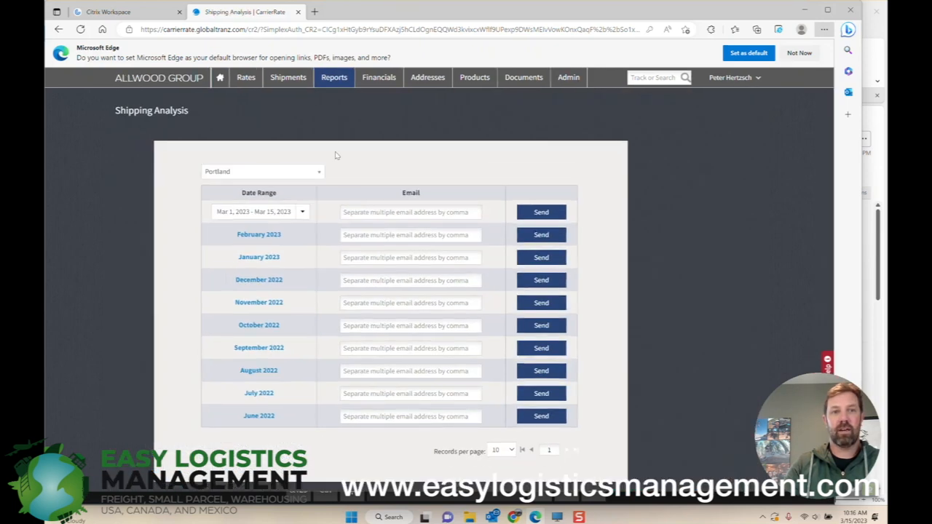
pyautogui.click(216, 77)
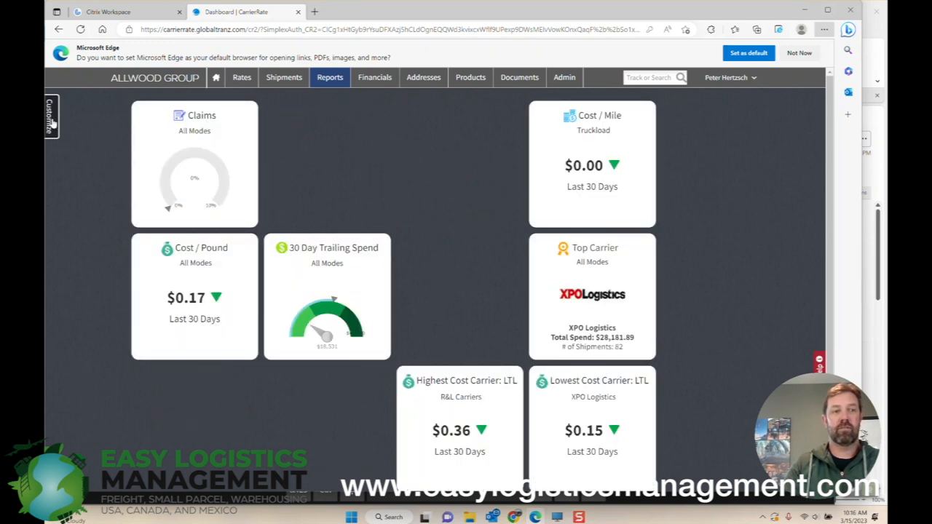
pyautogui.click(51, 115)
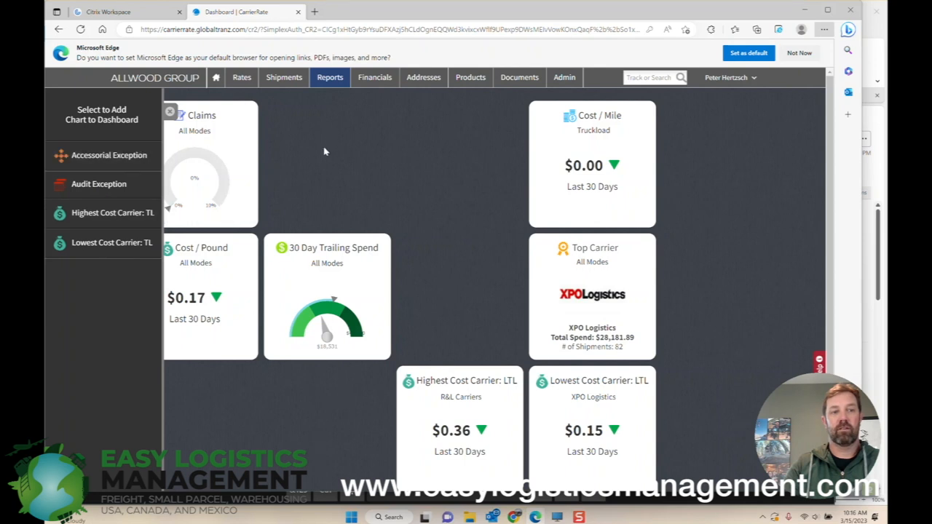
pyautogui.click(170, 112)
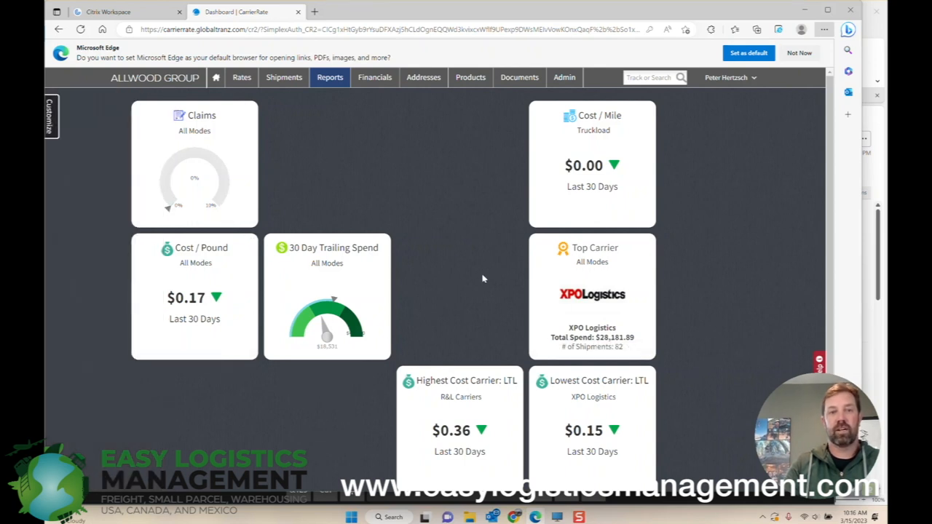
pyautogui.click(374, 77)
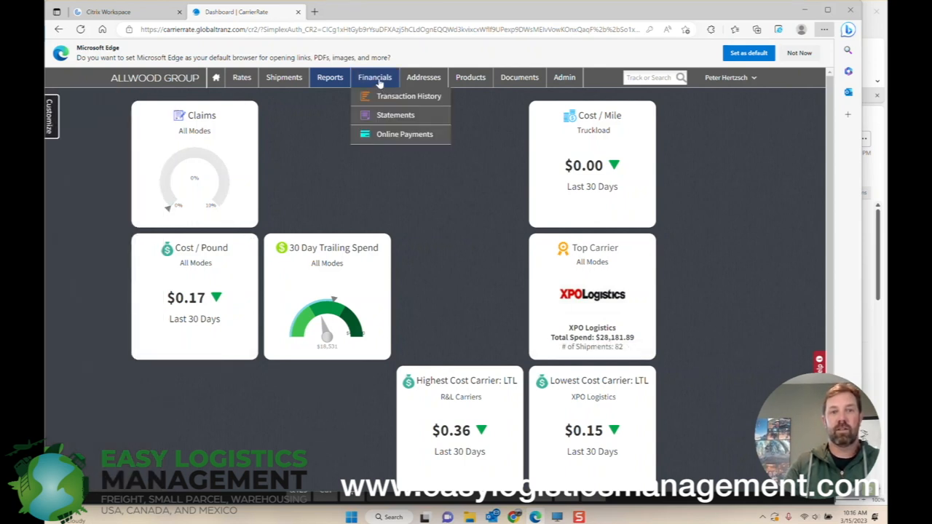
# Step: Check Transaction History summary, Aging and Credit tabs, then open Online Payments
pyautogui.click(409, 96)
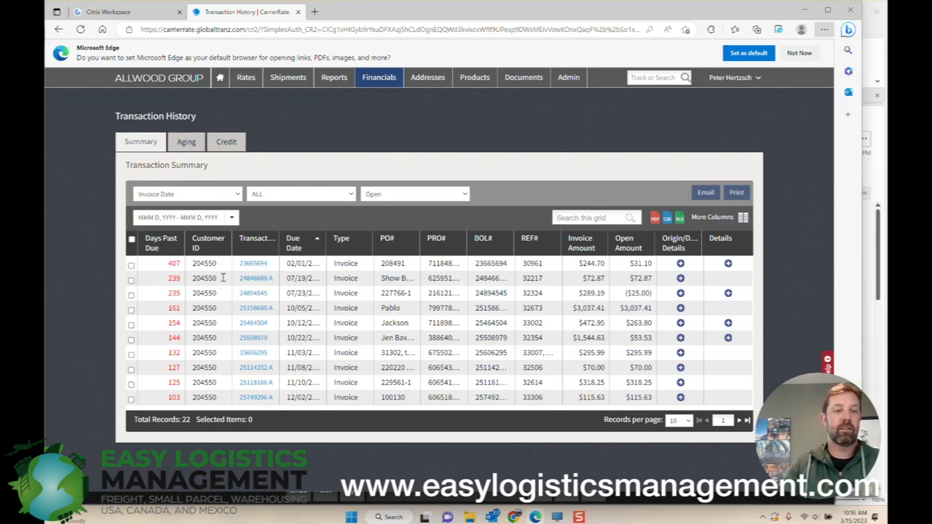
pyautogui.moveTo(138, 246)
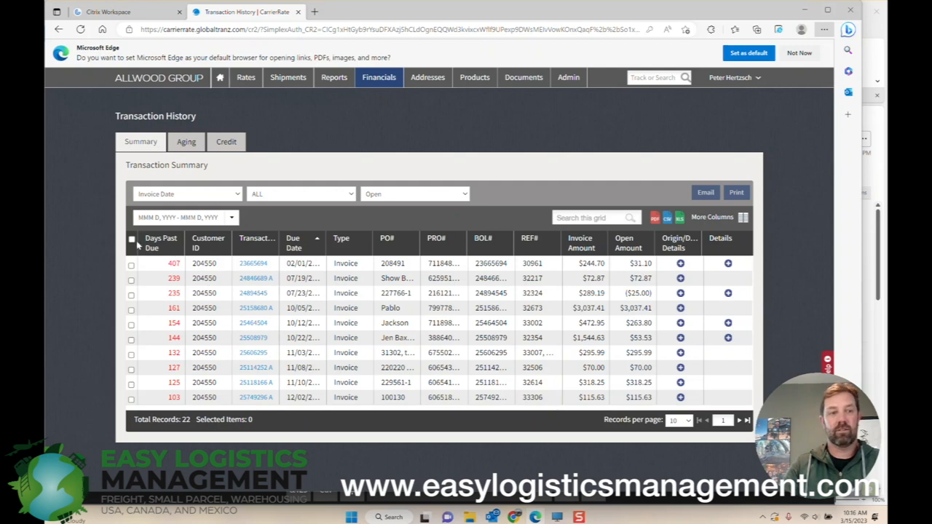
pyautogui.click(131, 238)
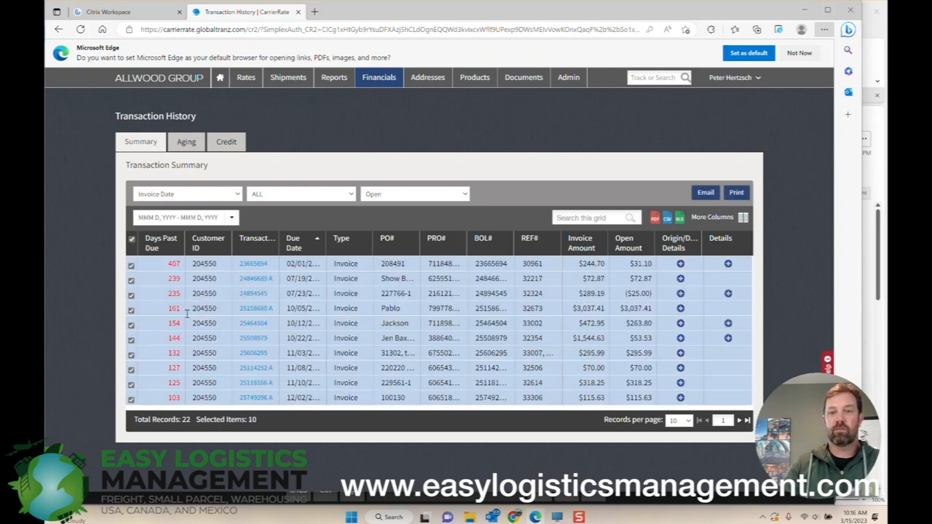
pyautogui.moveTo(767, 196)
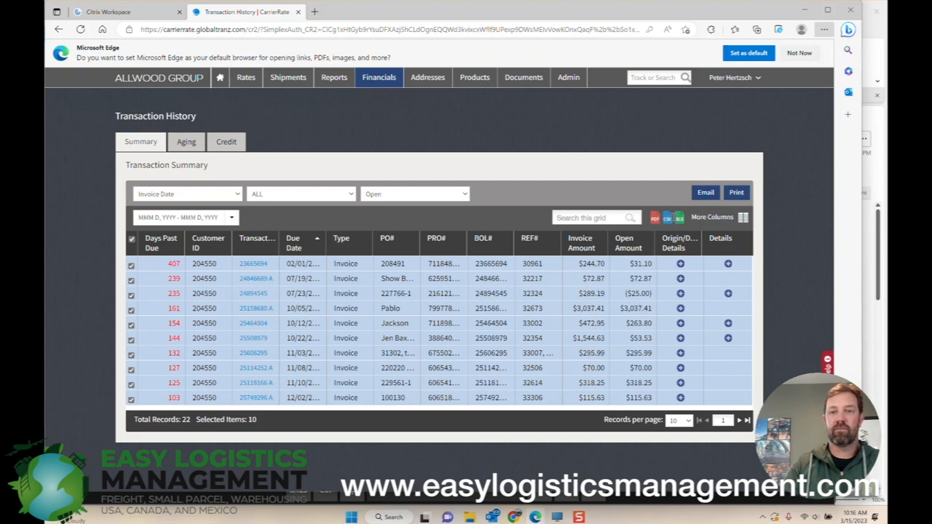
pyautogui.moveTo(217, 167)
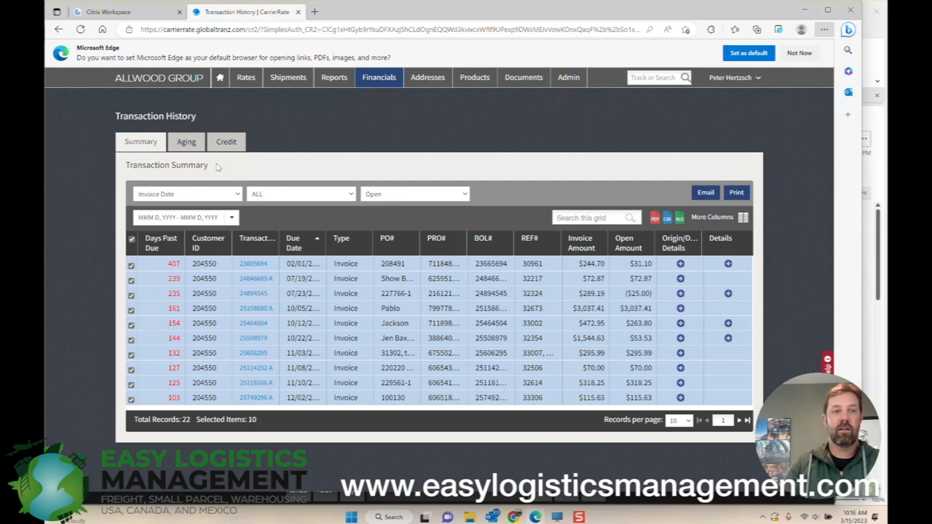
pyautogui.click(185, 142)
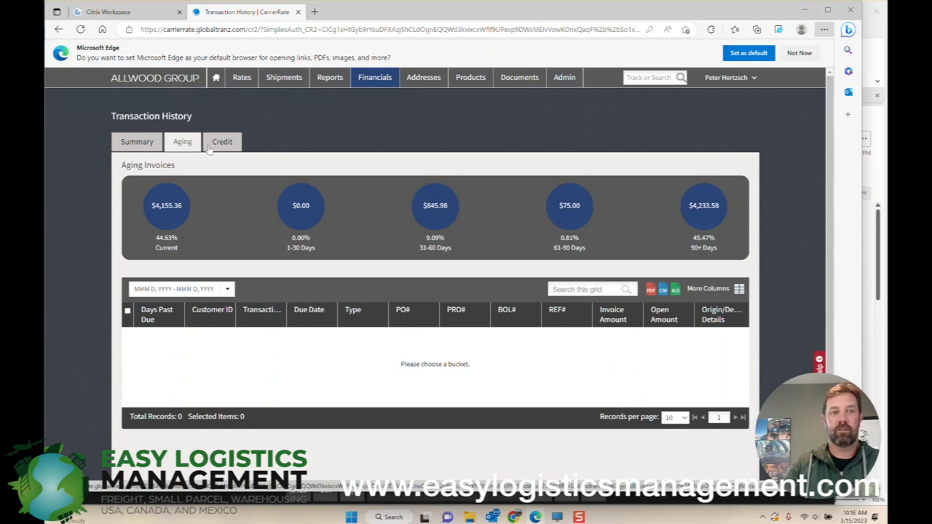
pyautogui.click(222, 142)
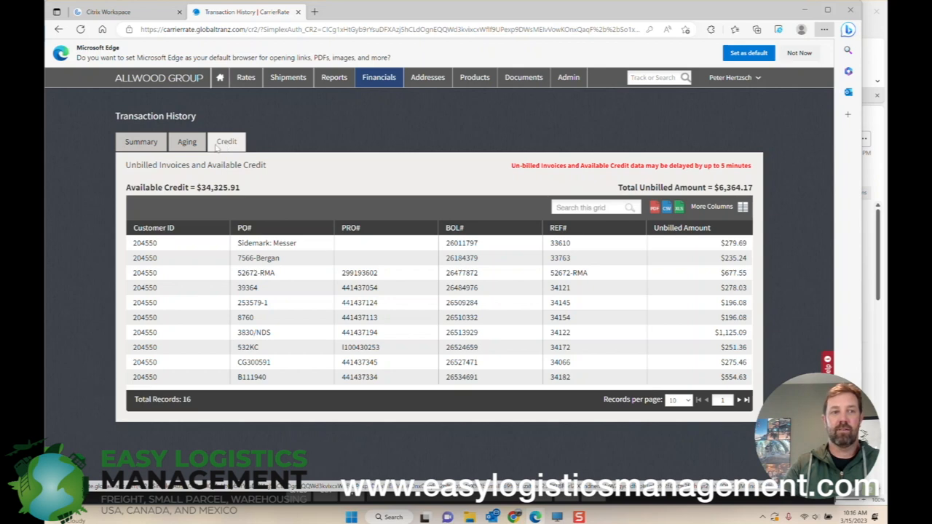
pyautogui.click(334, 77)
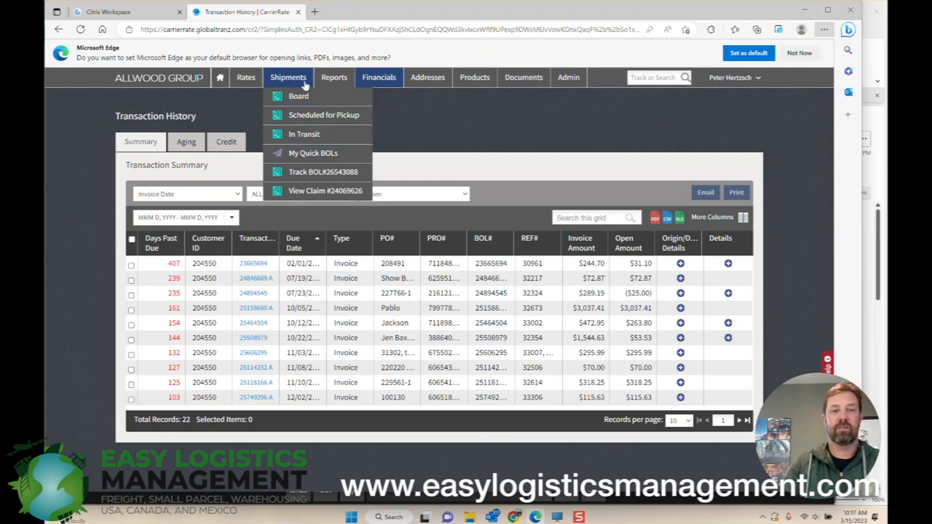
pyautogui.click(334, 77)
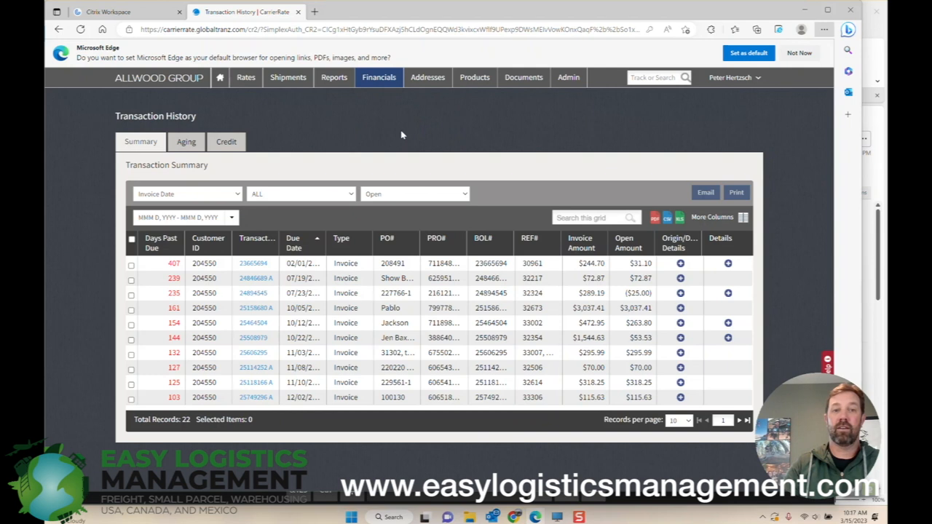
pyautogui.click(379, 77)
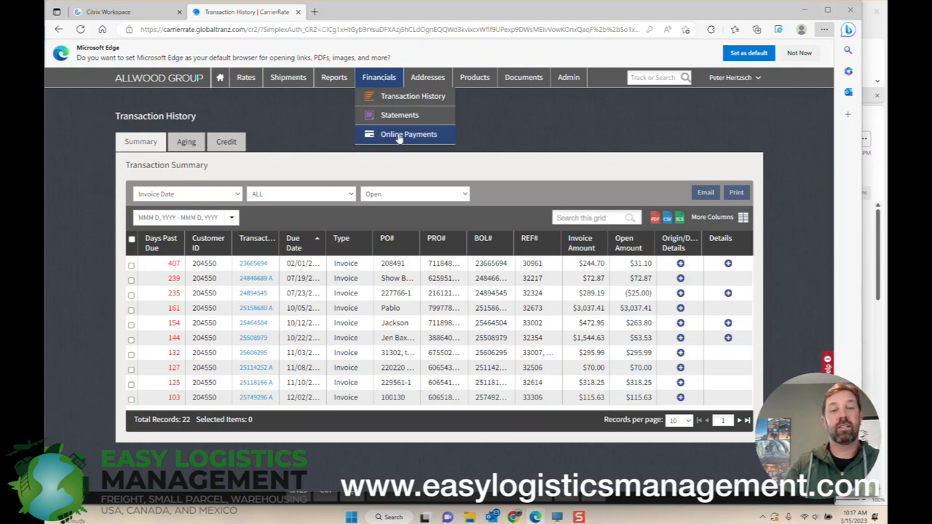
pyautogui.moveTo(399, 114)
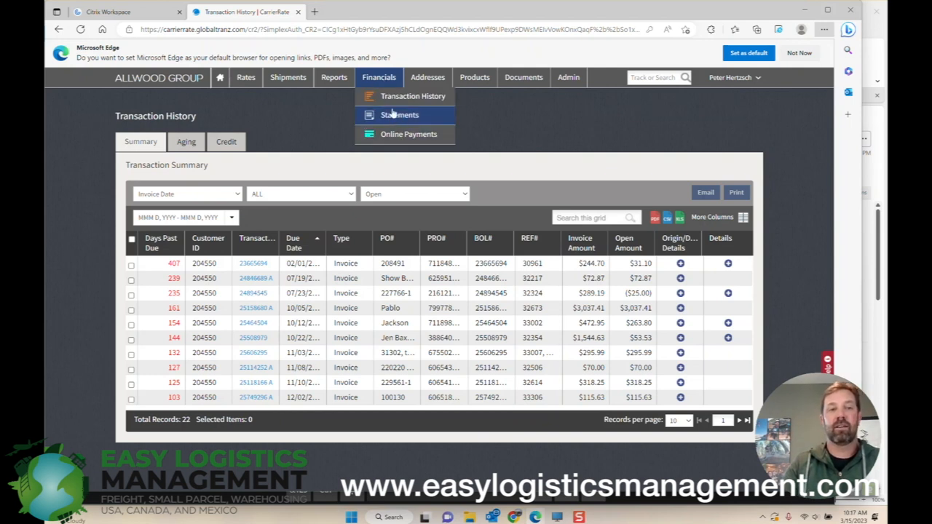
pyautogui.click(409, 134)
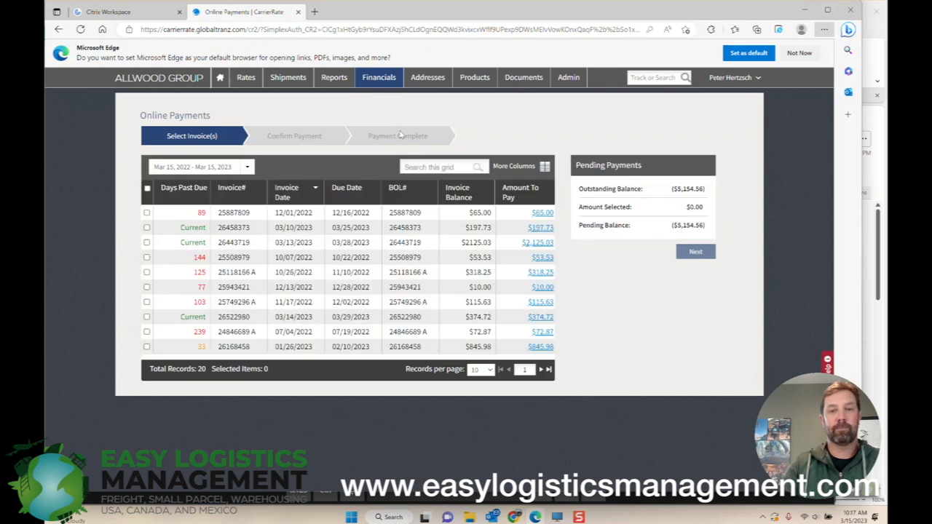
pyautogui.moveTo(656, 253)
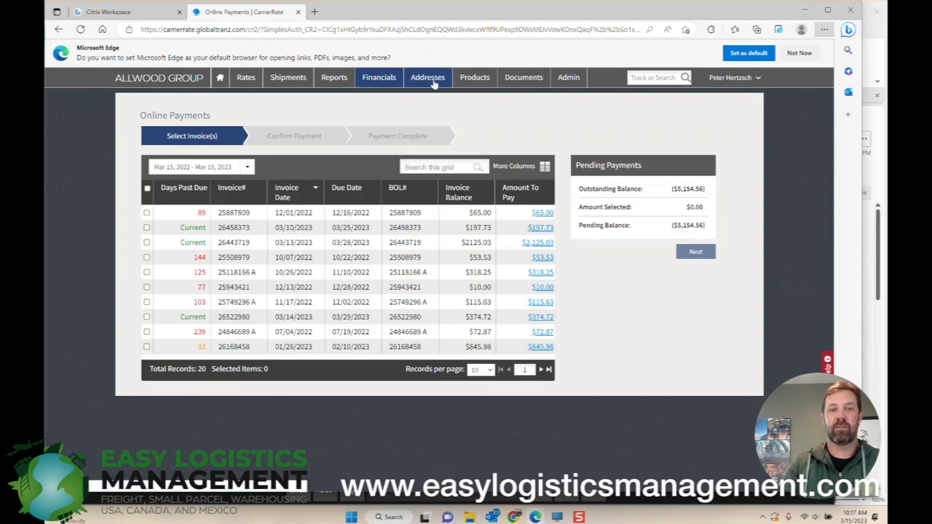
# Step: Open Addresses > Upload Addresses and view then close the format preview
pyautogui.click(423, 77)
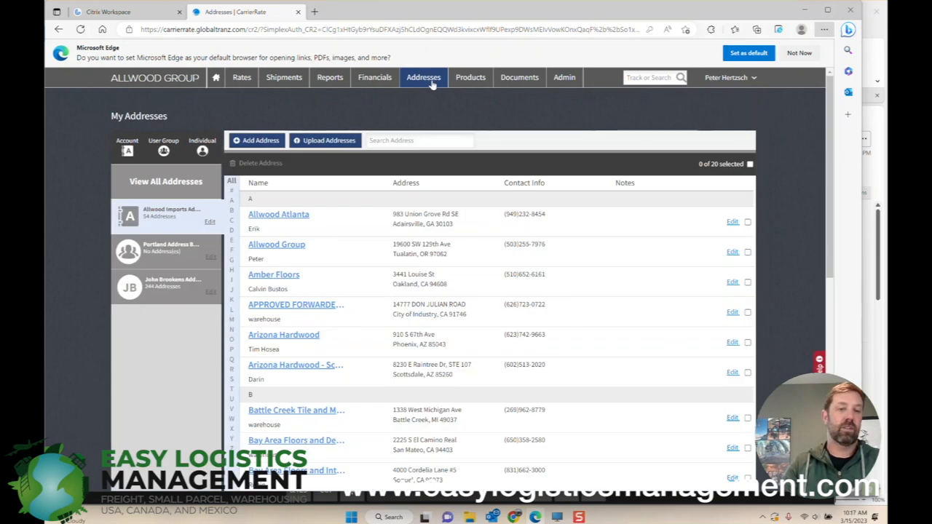
pyautogui.moveTo(345, 116)
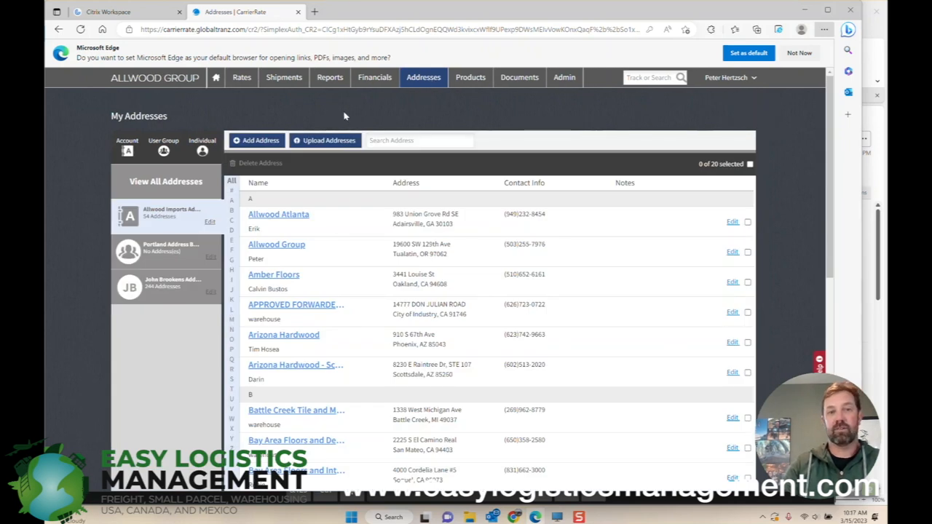
pyautogui.click(329, 140)
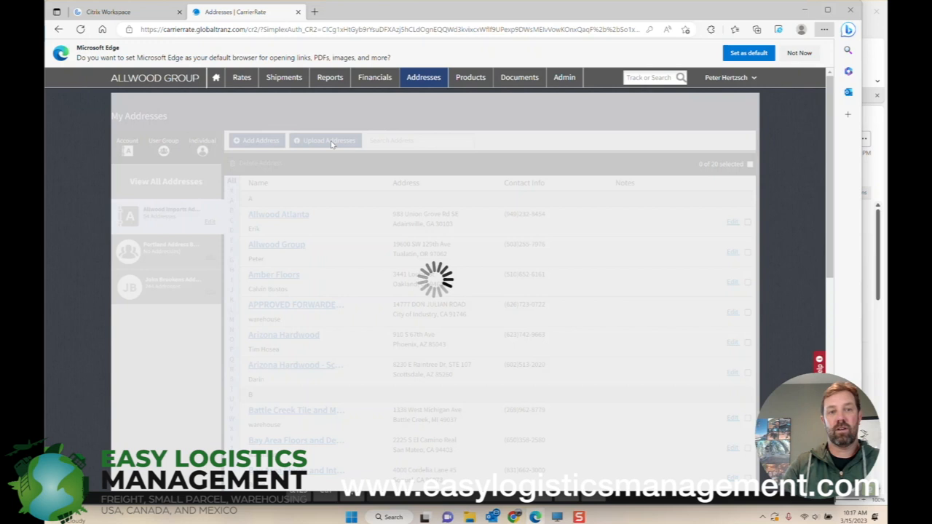
pyautogui.click(325, 141)
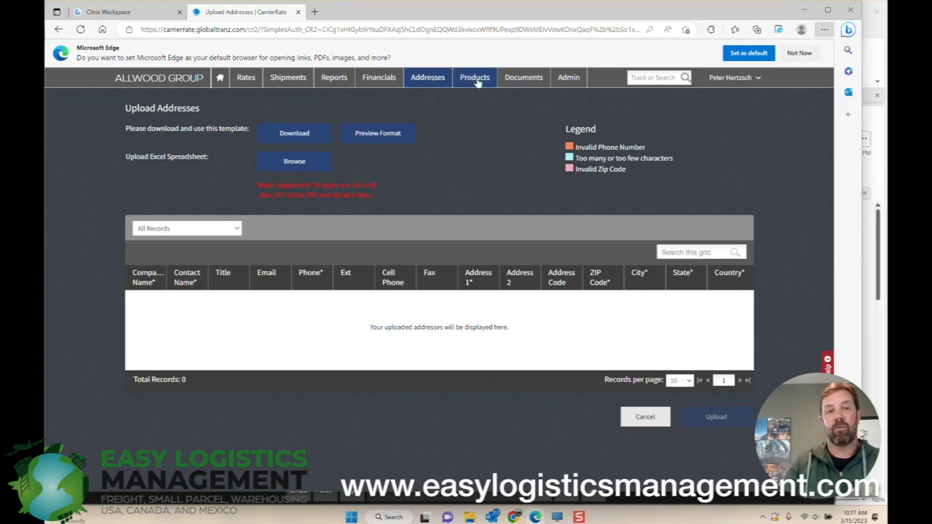
pyautogui.click(377, 133)
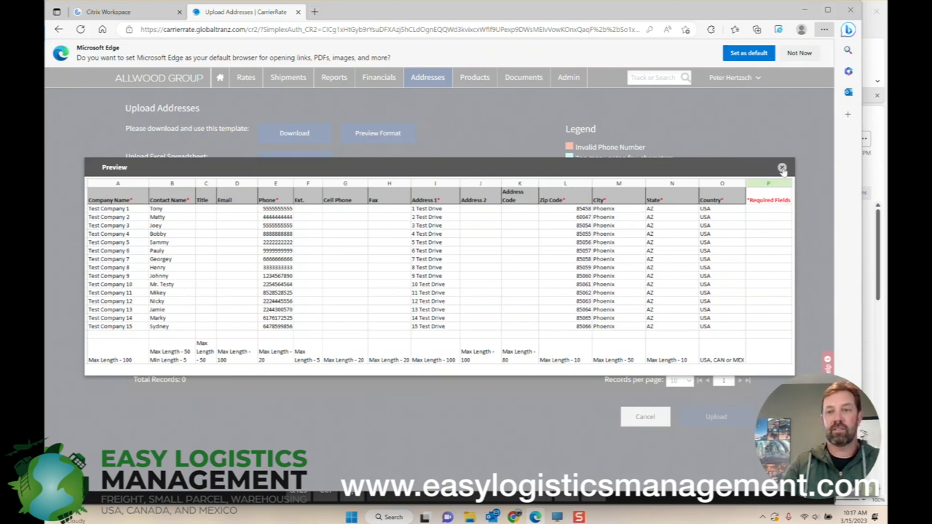
pyautogui.click(783, 169)
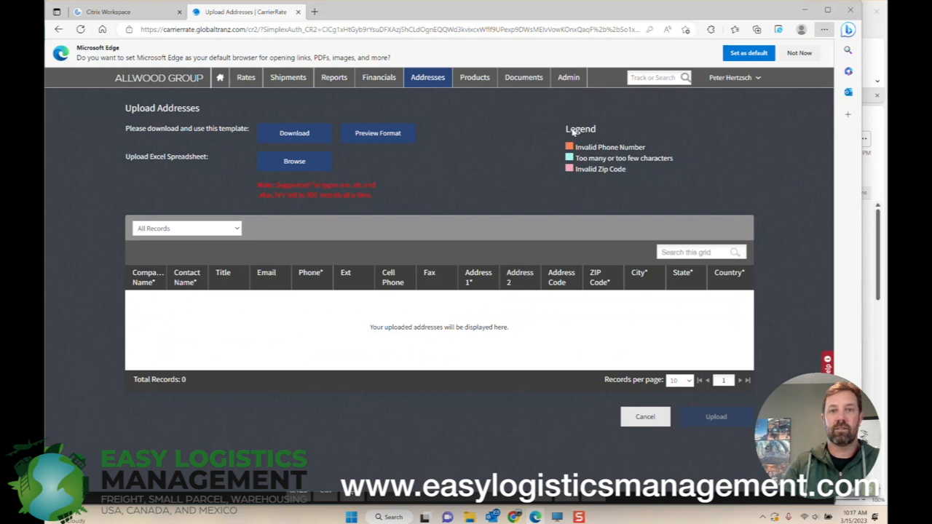
# Step: Open Products > Add Product and scroll through the Add New Product form
pyautogui.click(474, 78)
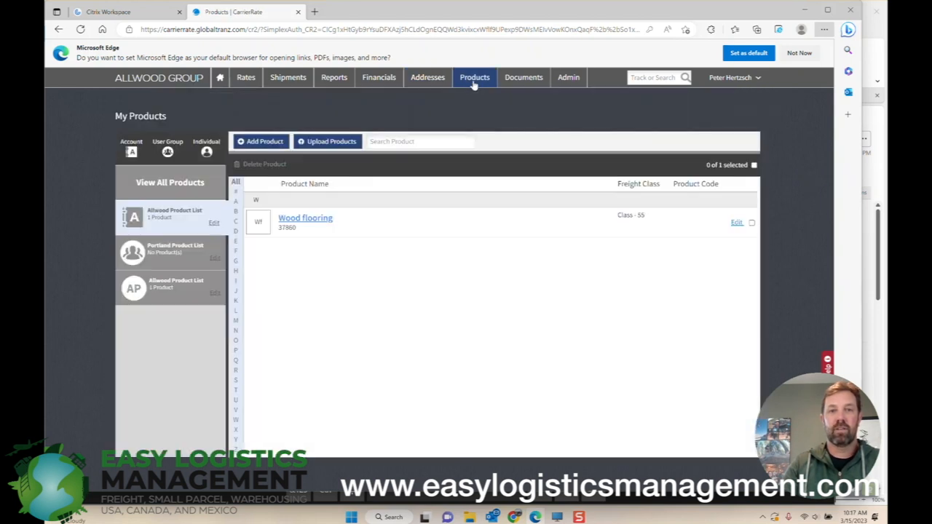
pyautogui.moveTo(281, 196)
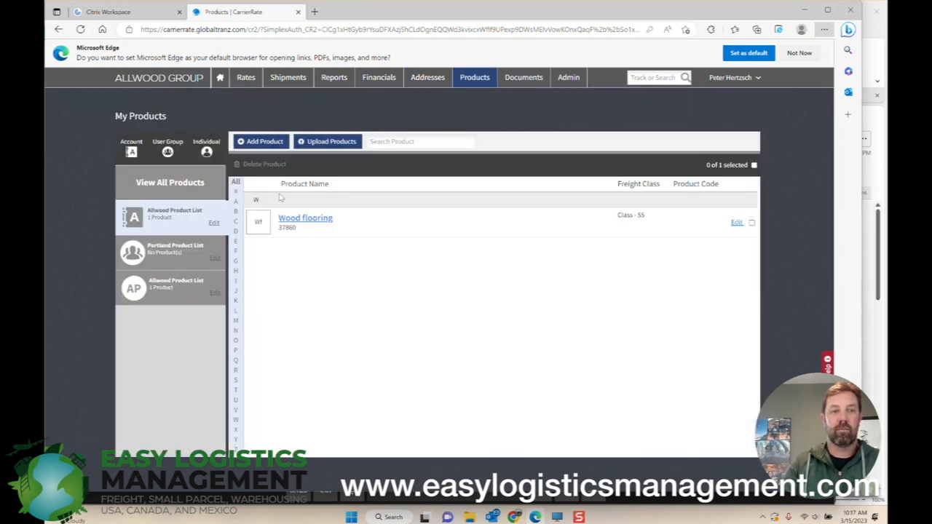
pyautogui.click(260, 142)
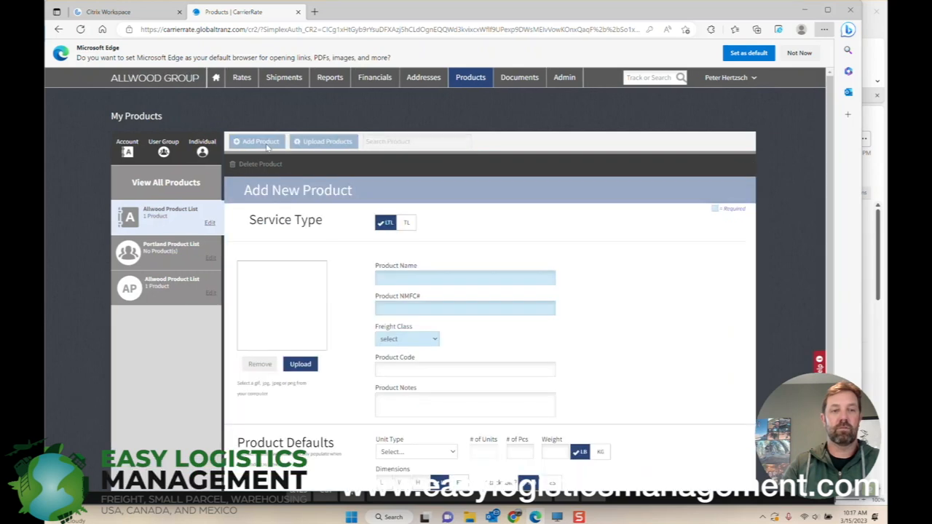
pyautogui.scroll(-3)
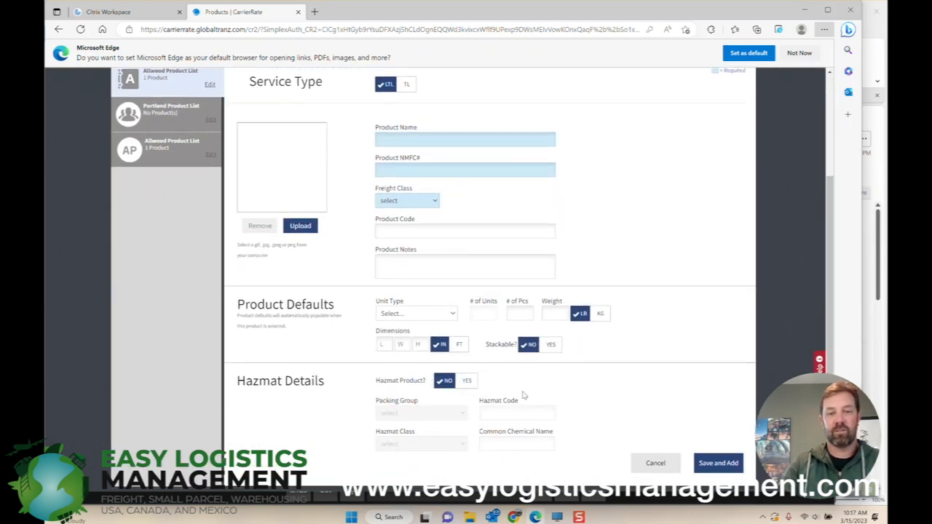
pyautogui.moveTo(656, 394)
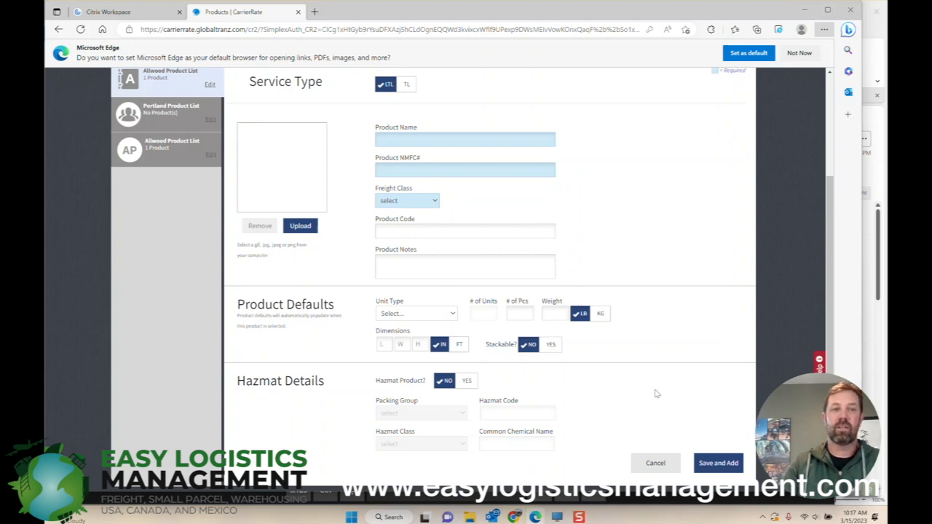
pyautogui.scroll(3)
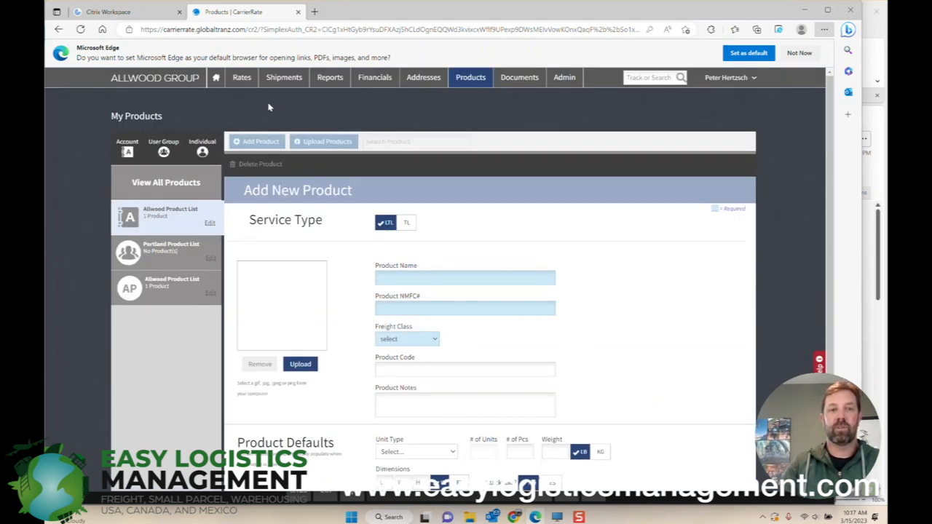
pyautogui.moveTo(420, 103)
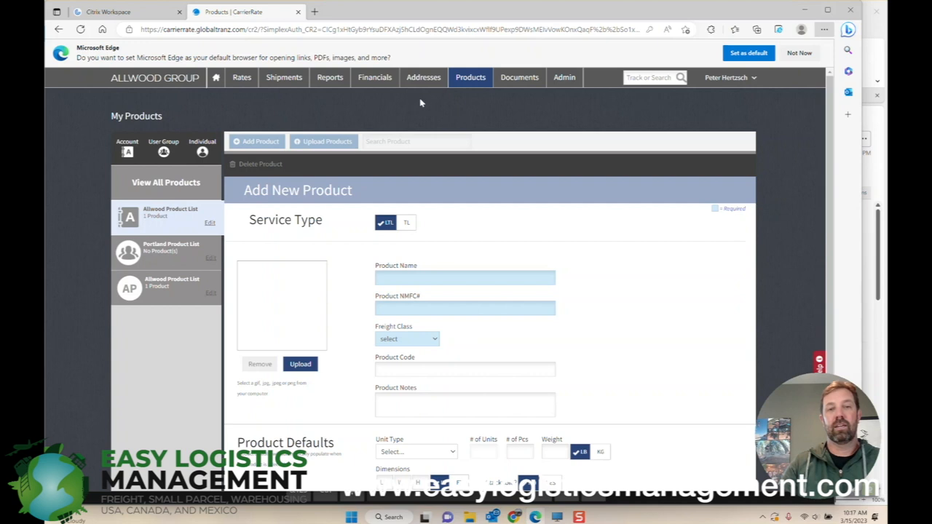
# Step: Browse the Documents menu, then show the Admin menu options
pyautogui.click(519, 77)
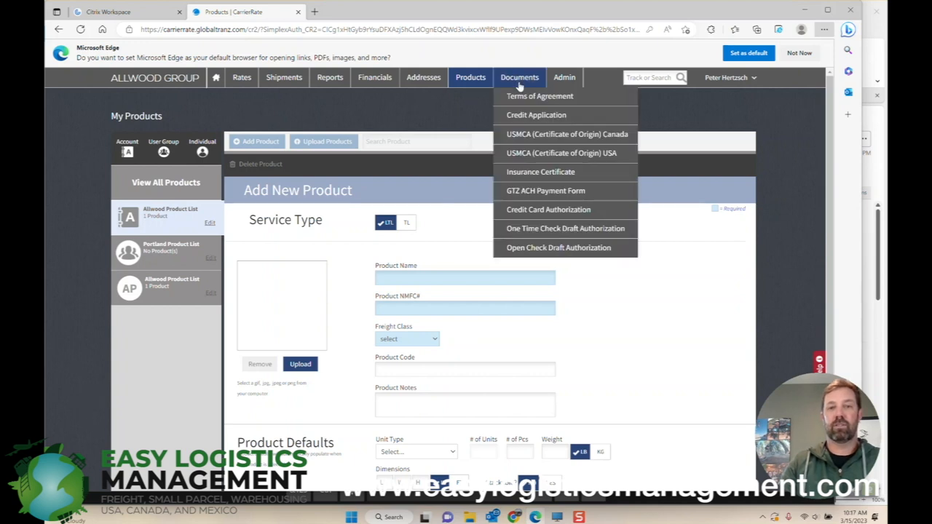
pyautogui.moveTo(540, 172)
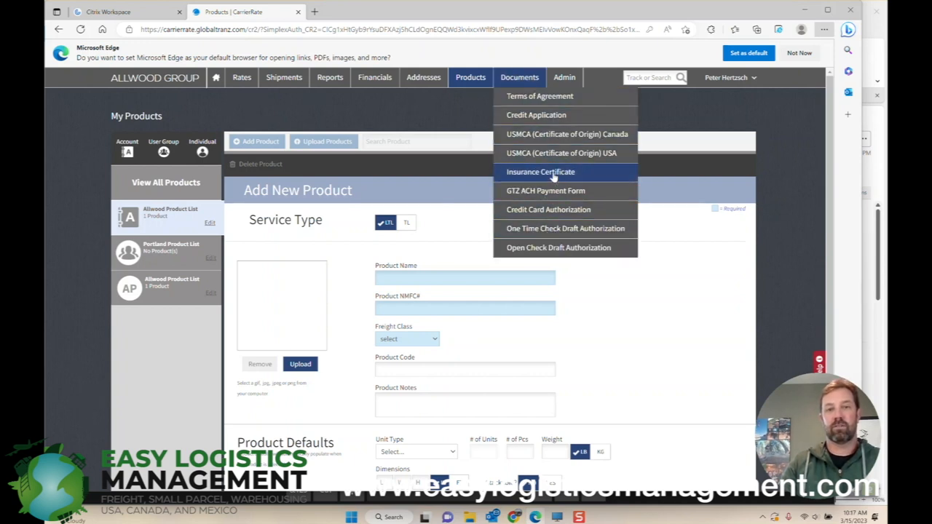
pyautogui.moveTo(559, 134)
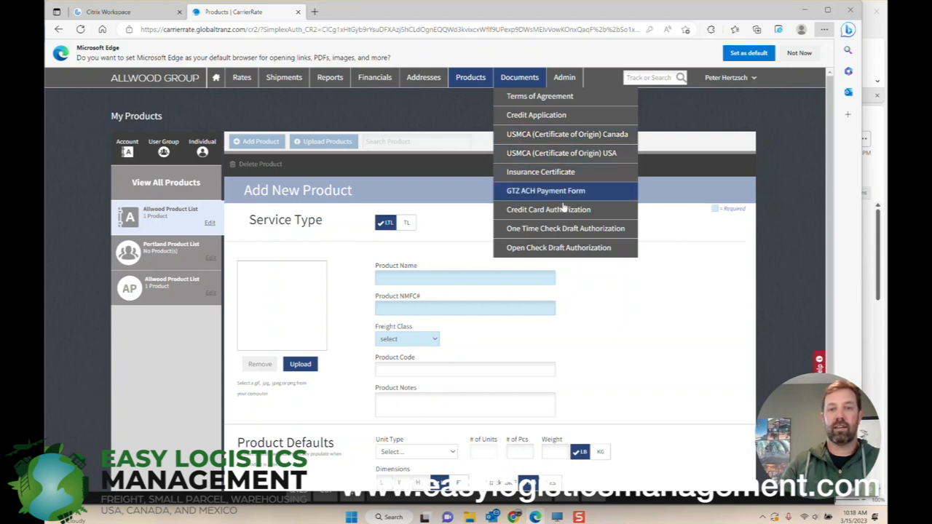
pyautogui.moveTo(548, 210)
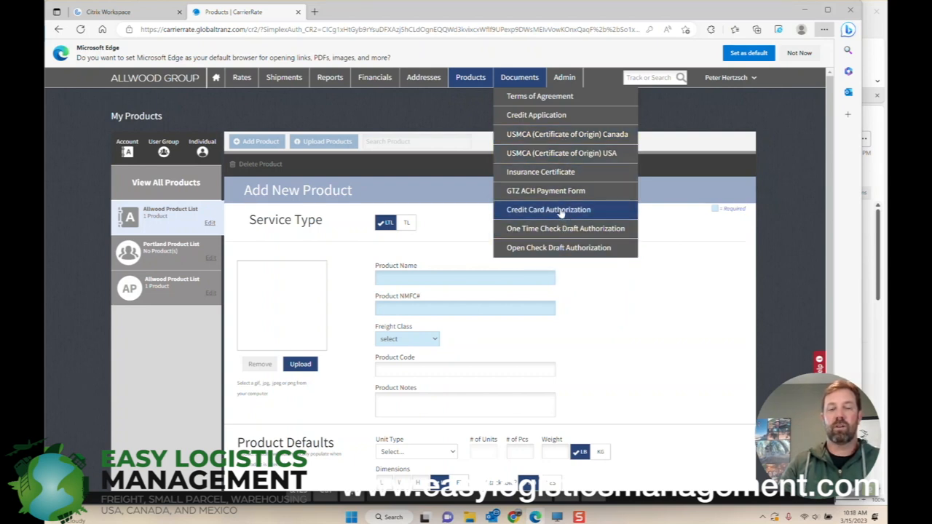
pyautogui.click(565, 77)
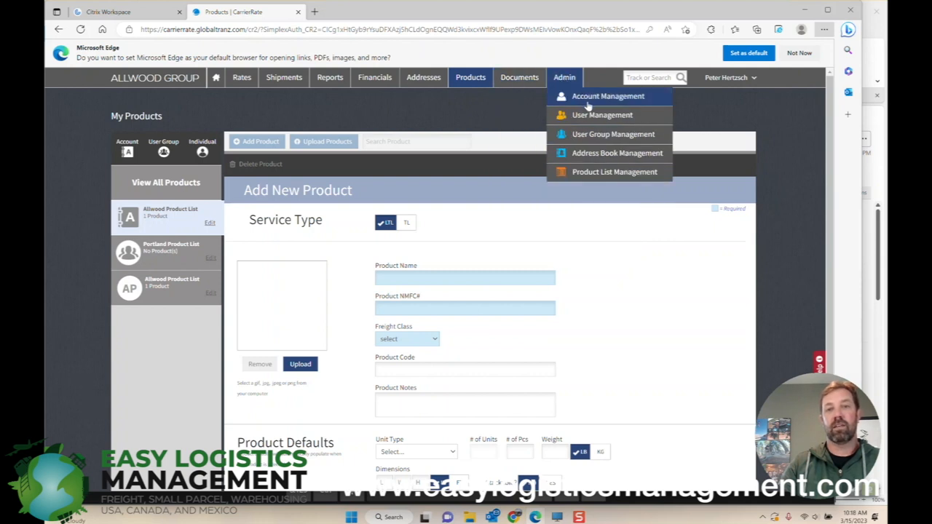
pyautogui.moveTo(601, 172)
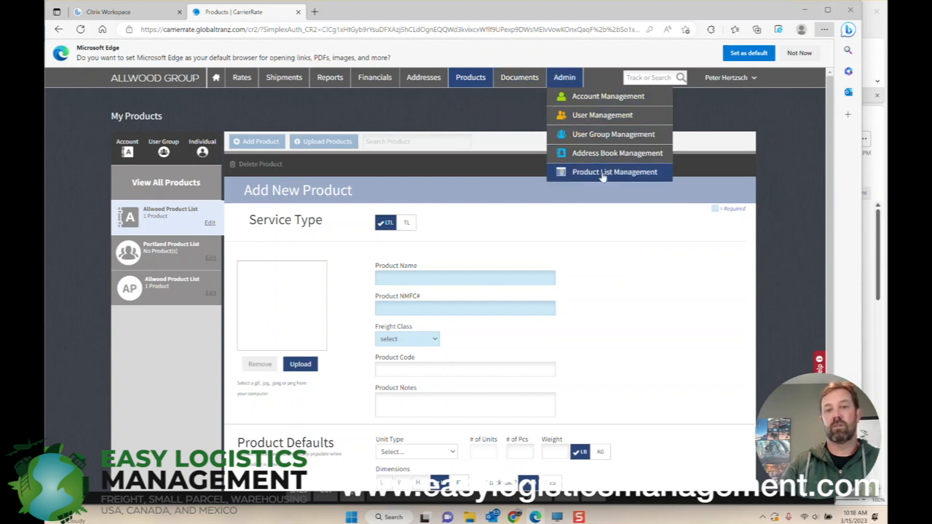
# Step: Open the administrator's user profile from Account Management and scroll through its access, address and notification settings
pyautogui.click(728, 77)
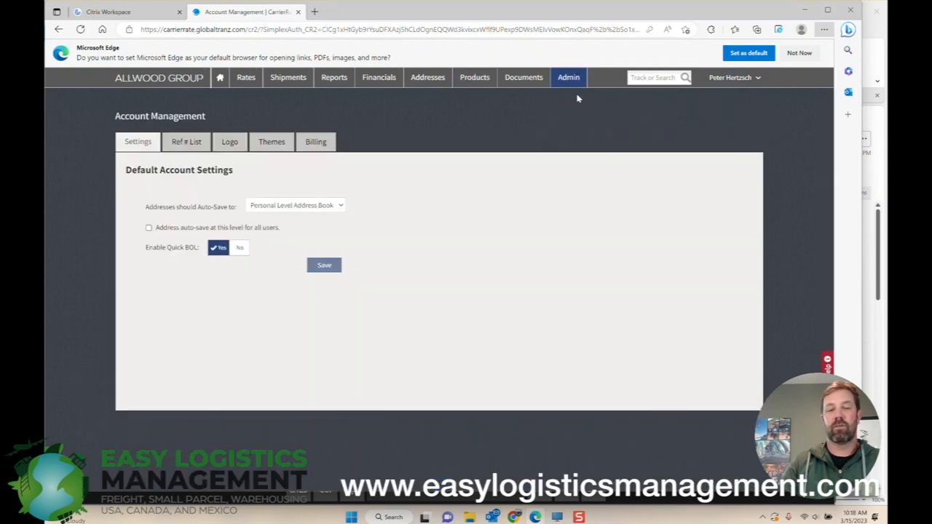
pyautogui.moveTo(588, 120)
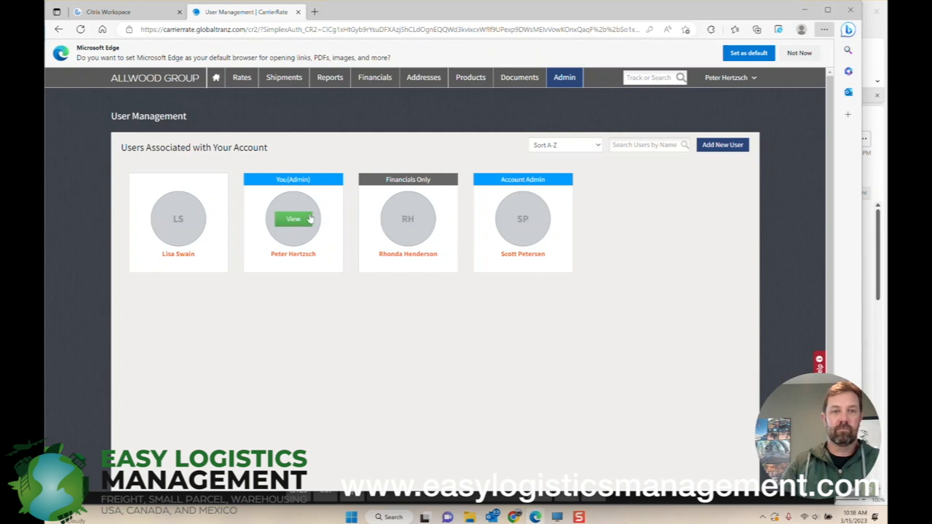
pyautogui.click(293, 218)
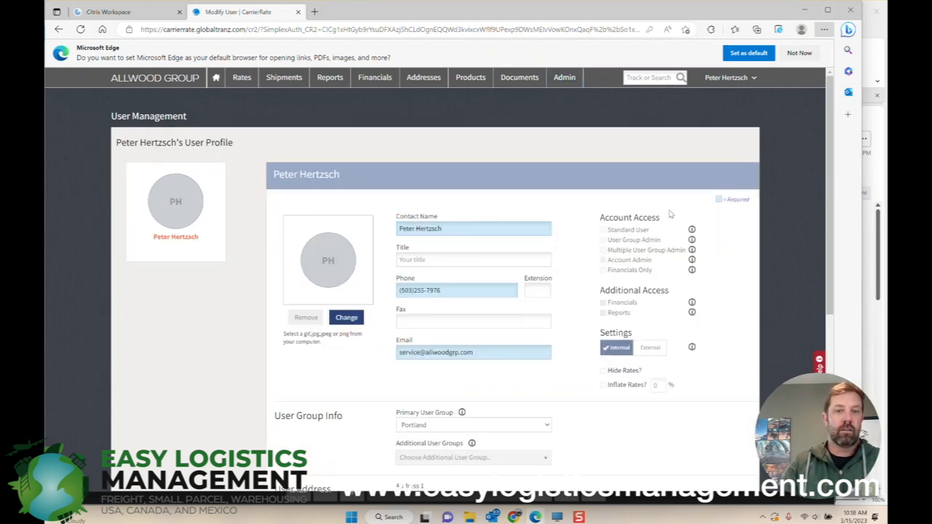
pyautogui.scroll(-3)
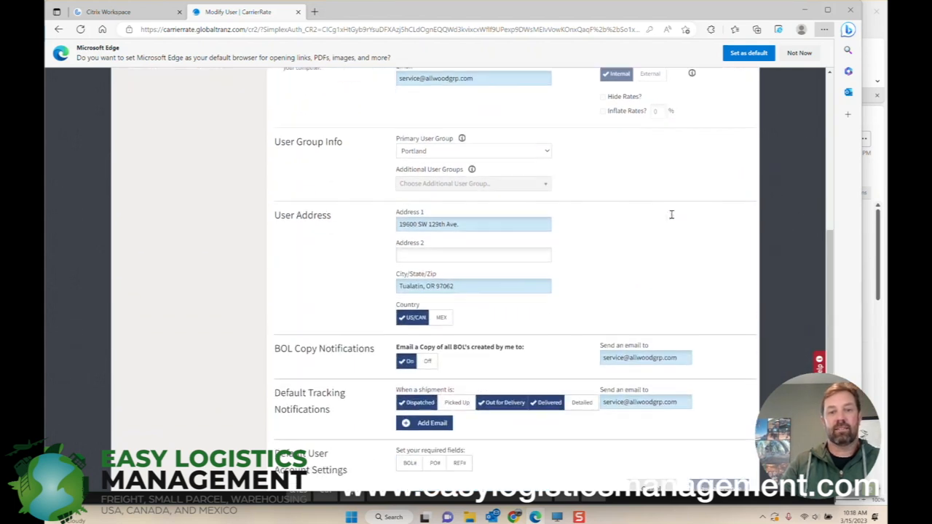
pyautogui.scroll(-3)
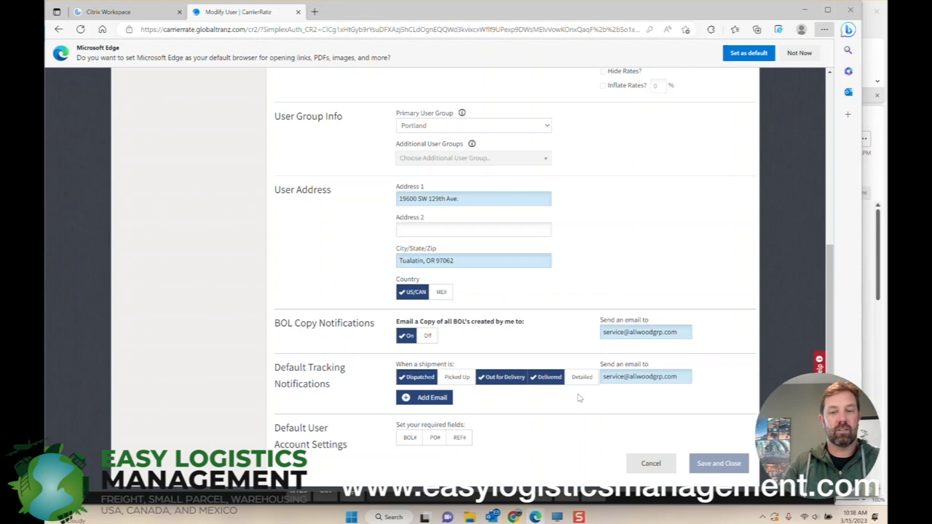
pyautogui.moveTo(573, 400)
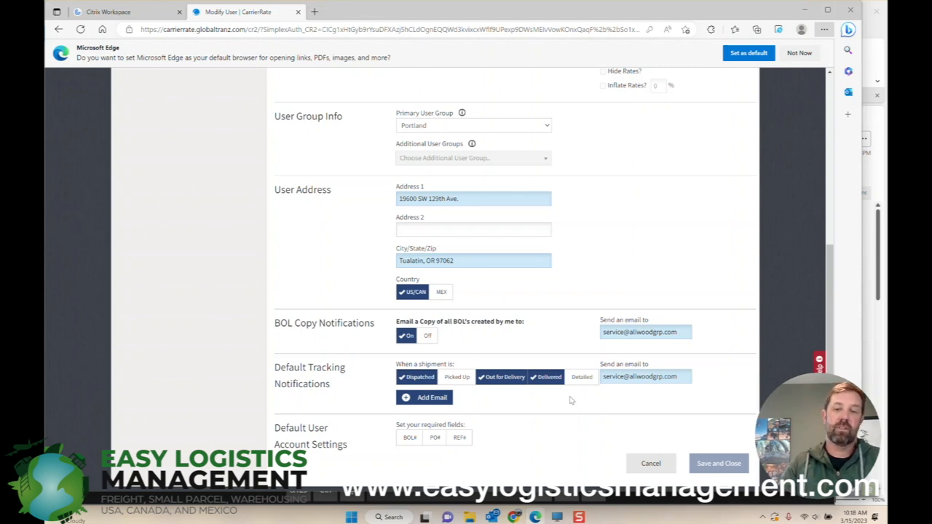
pyautogui.moveTo(580, 412)
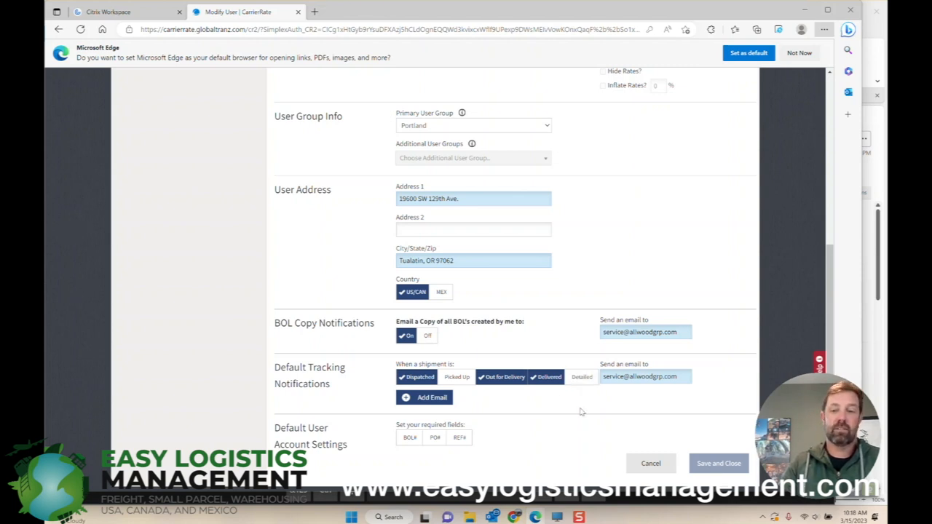
pyautogui.scroll(3)
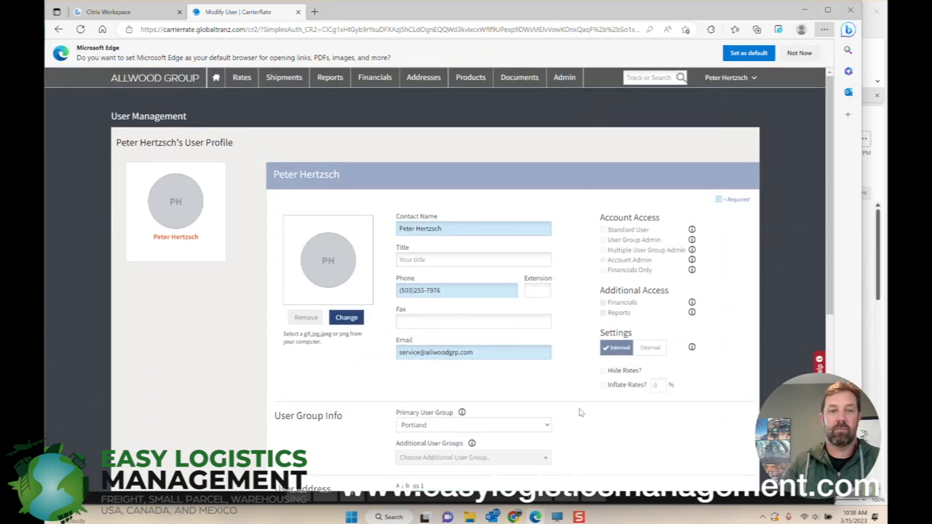
pyautogui.moveTo(604, 328)
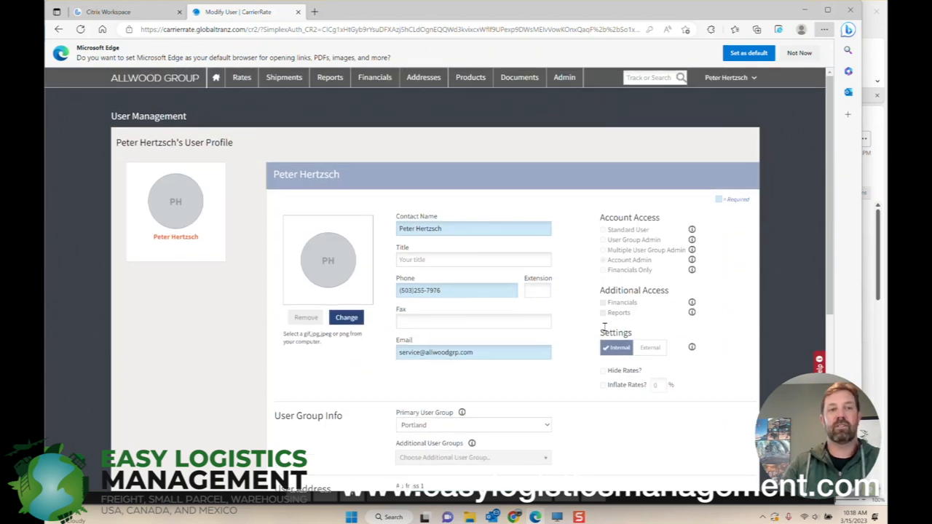
# Step: Start a new LTL quote from Home and list the saved hardwood flooring commodities
pyautogui.click(216, 77)
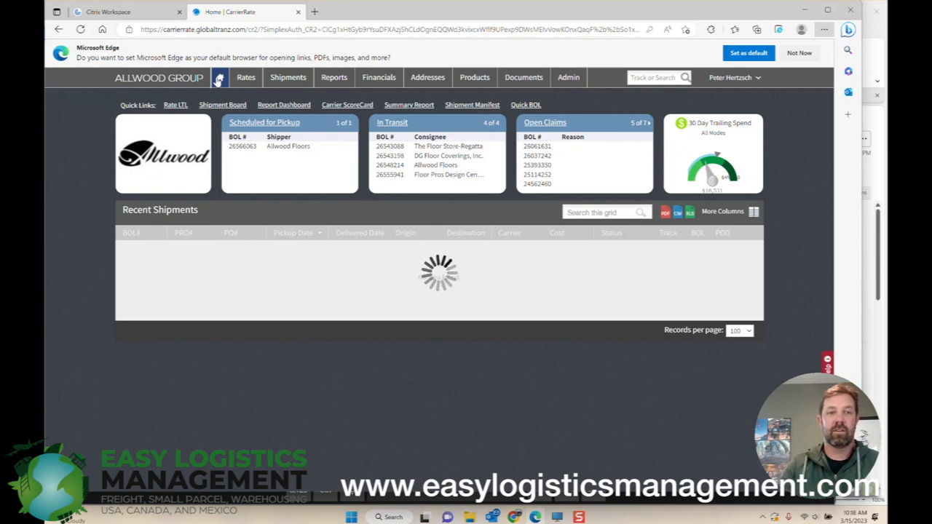
pyautogui.click(246, 78)
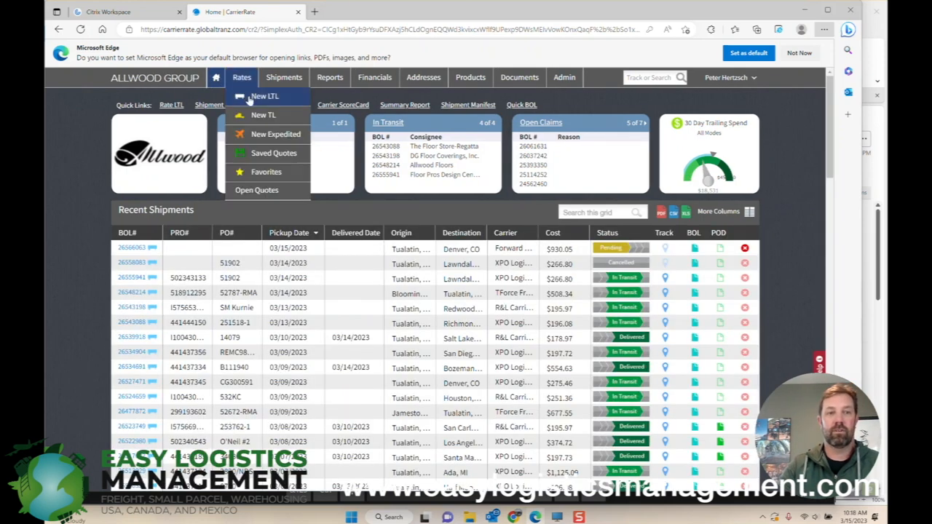
pyautogui.click(265, 96)
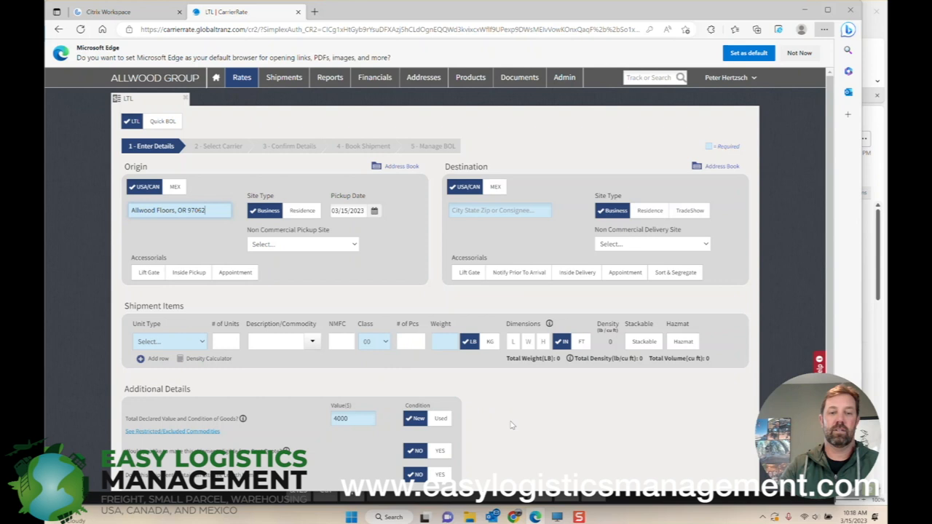
pyautogui.moveTo(517, 427)
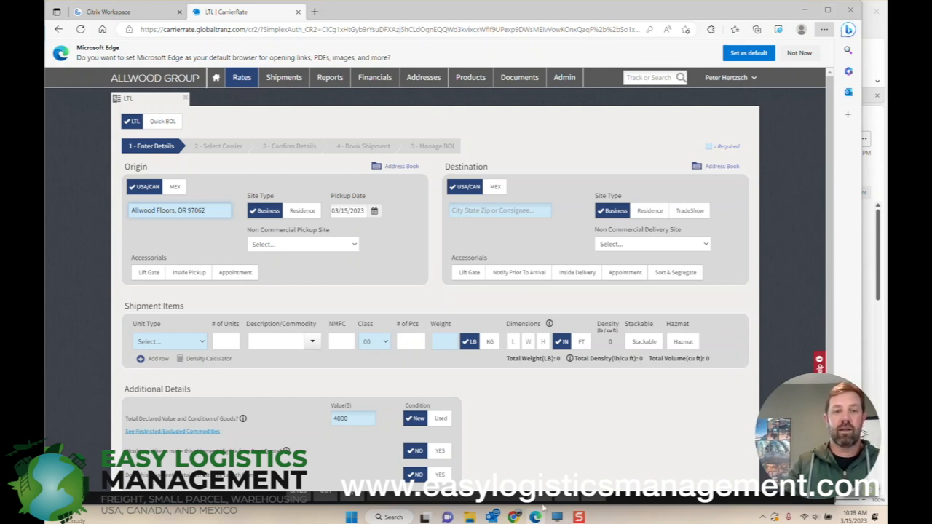
pyautogui.click(312, 342)
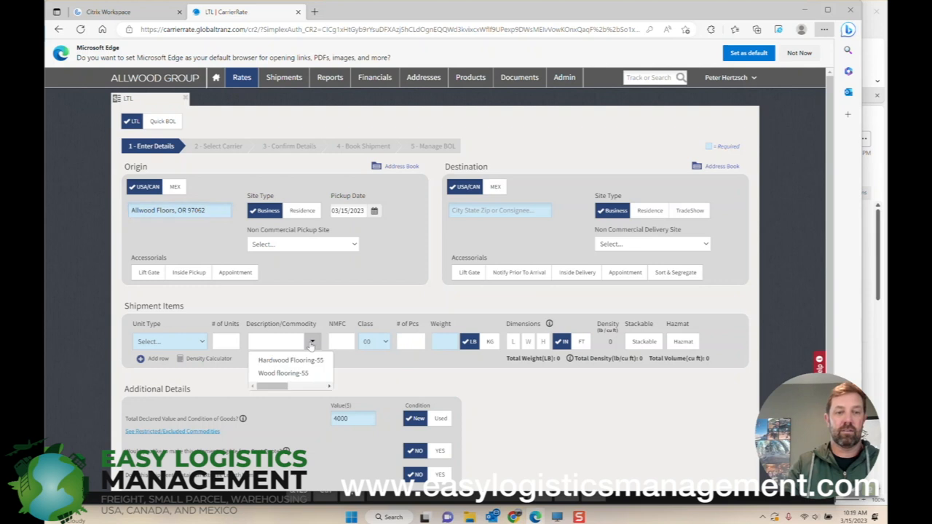
pyautogui.moveTo(542, 423)
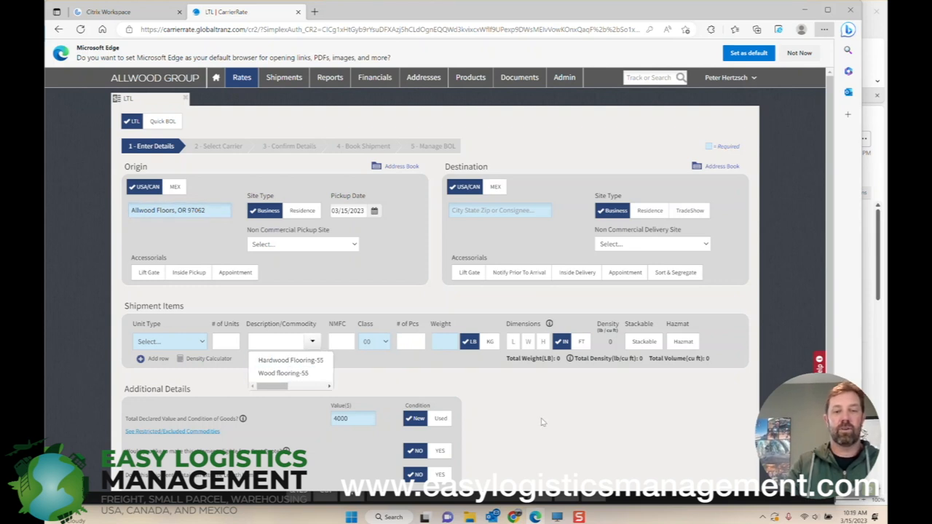